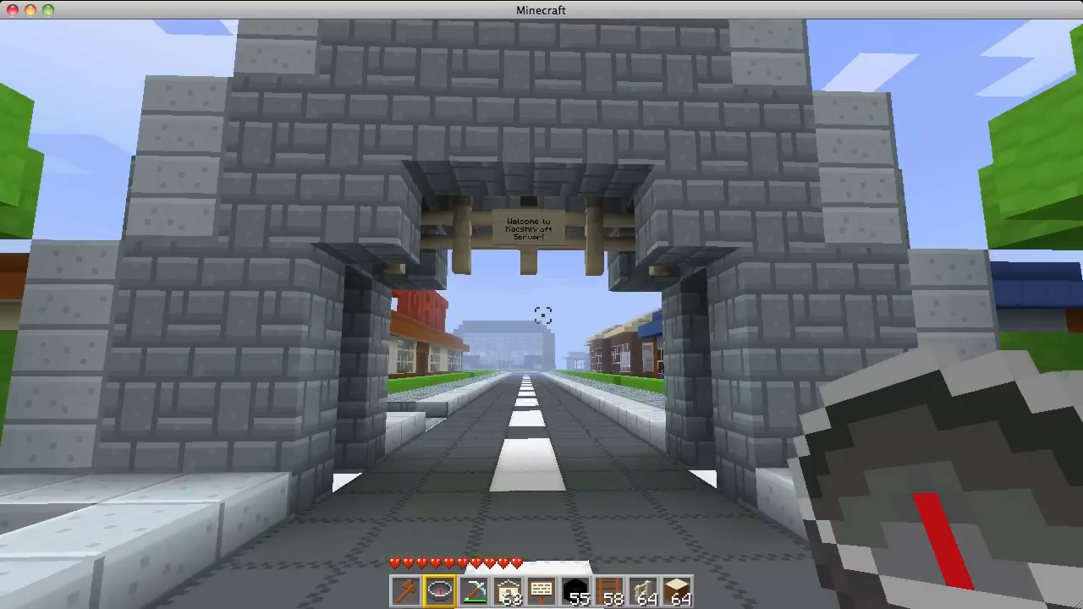
# Walk through the stone arch and down the main road past KK-Mart toward the blue-roofed shop
pyautogui.press('w')
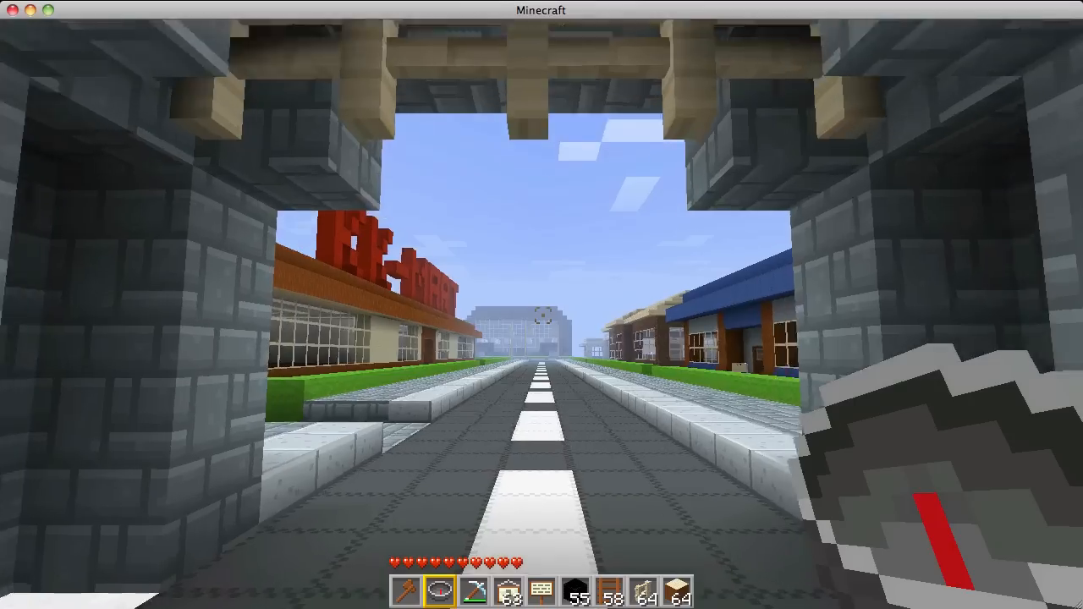
pyautogui.moveTo(542, 304)
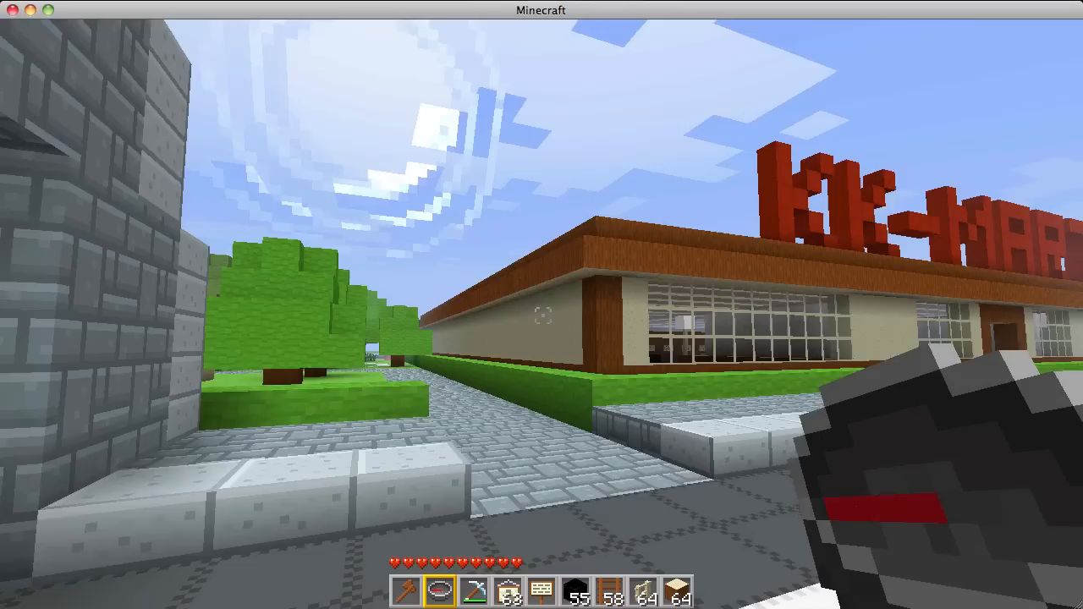
pyautogui.moveTo(542, 305)
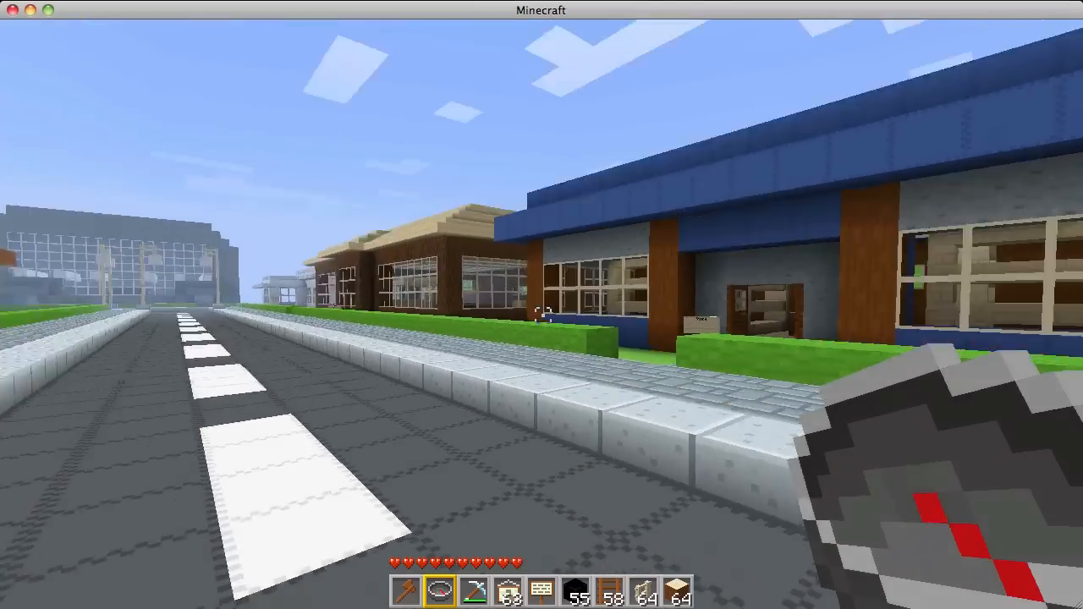
pyautogui.moveTo(541, 304)
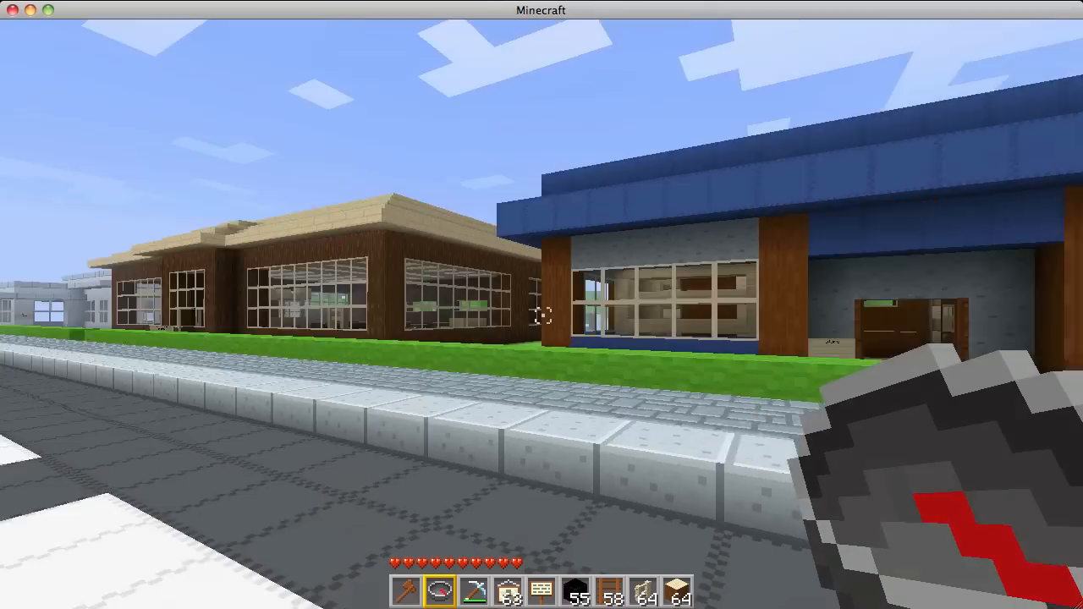
pyautogui.moveTo(541, 304)
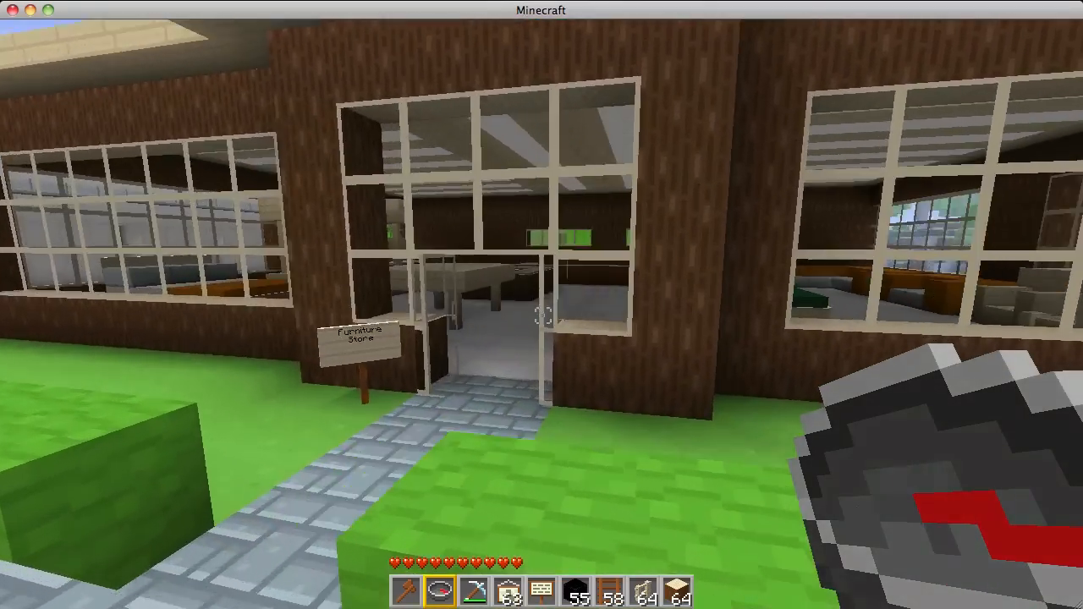
pyautogui.moveTo(541, 317)
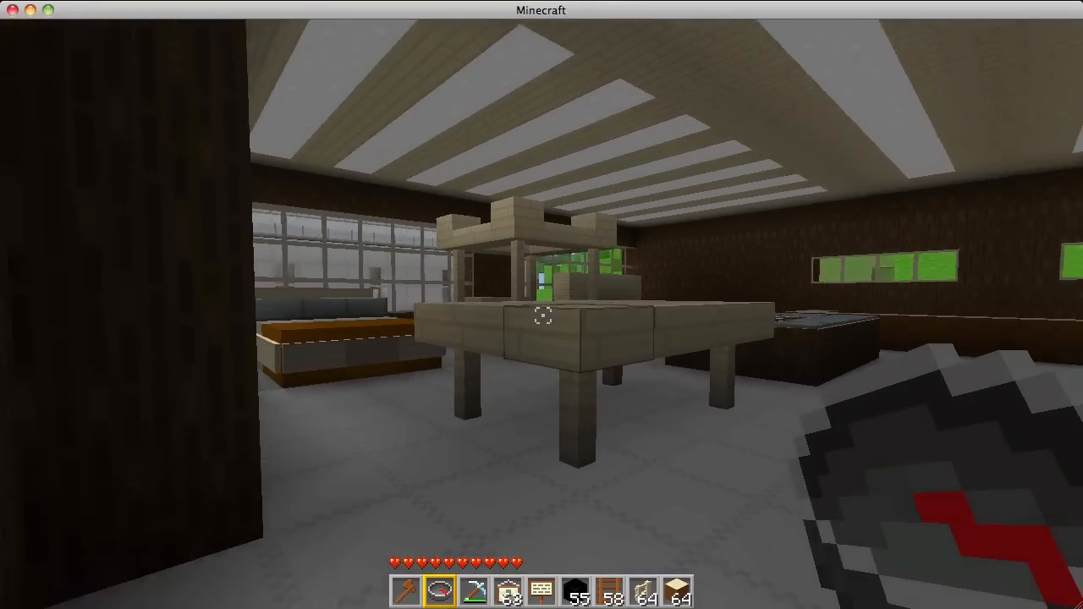
pyautogui.moveTo(541, 315)
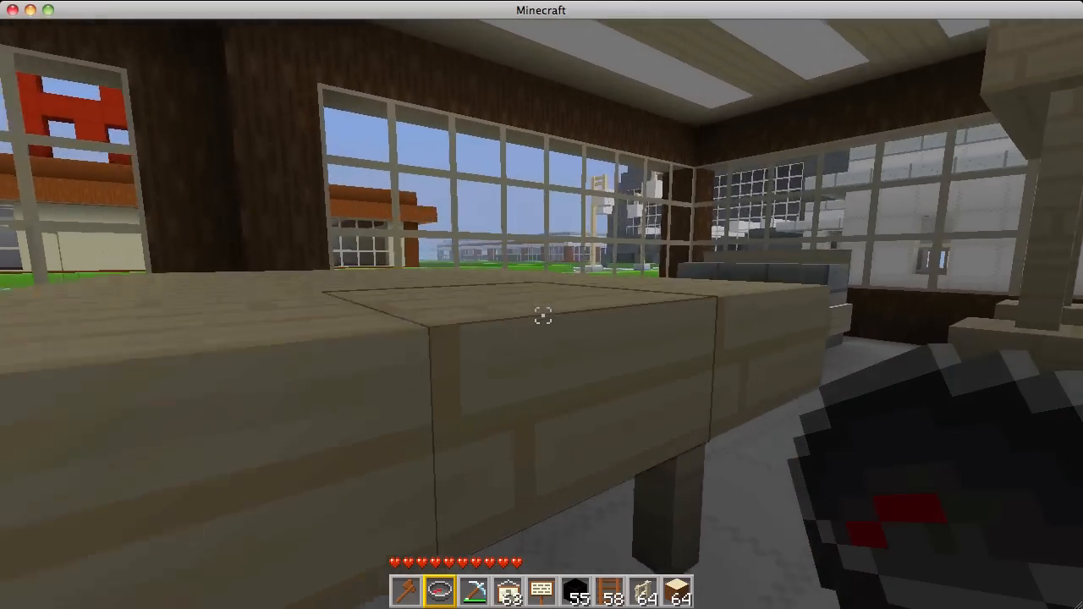
pyautogui.moveTo(542, 316)
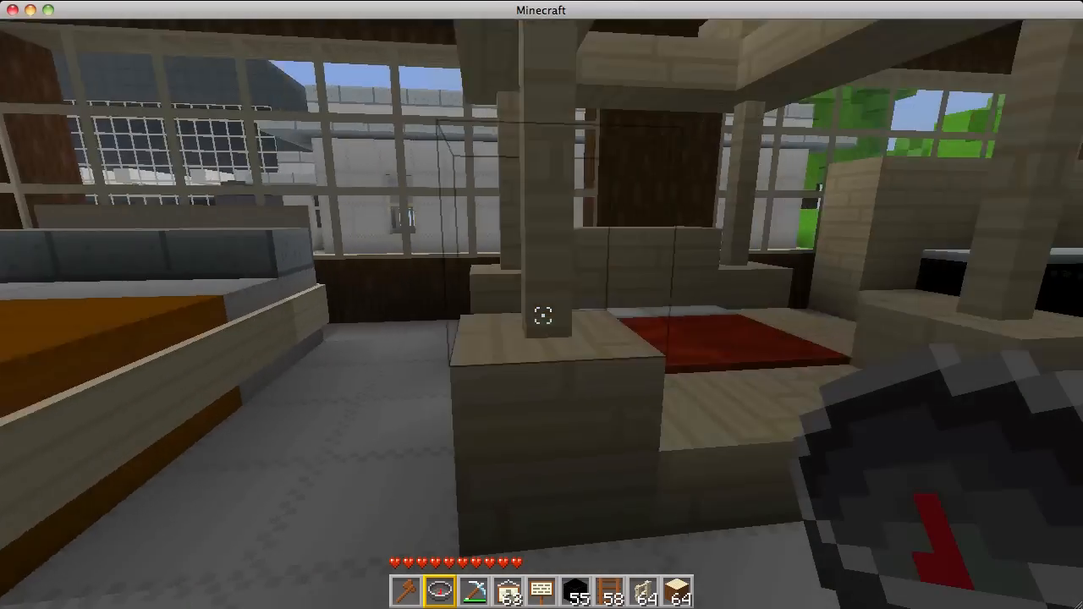
pyautogui.moveTo(542, 317)
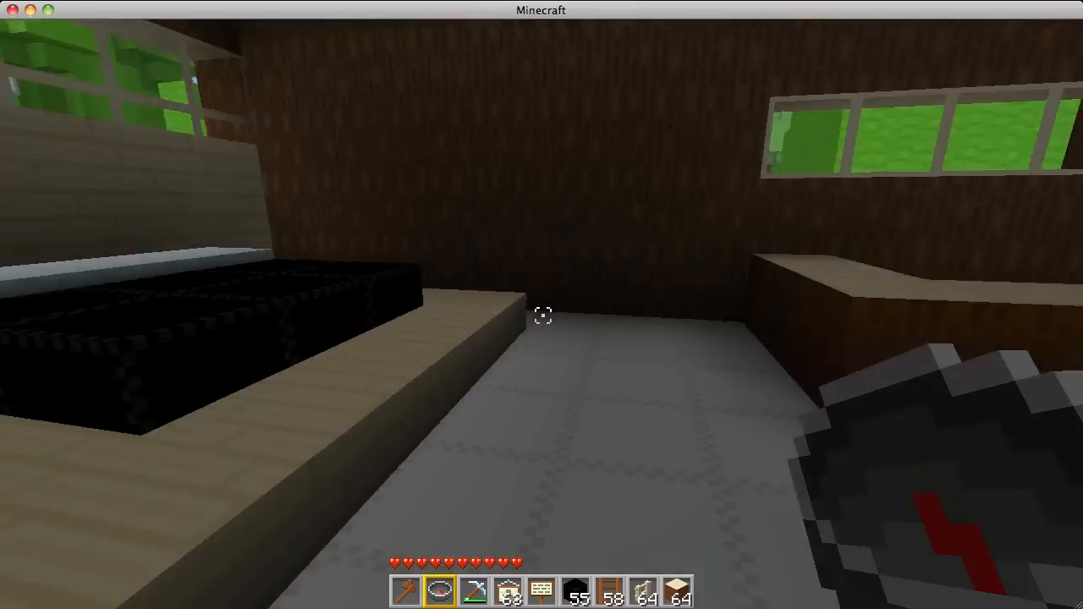
pyautogui.moveTo(541, 315)
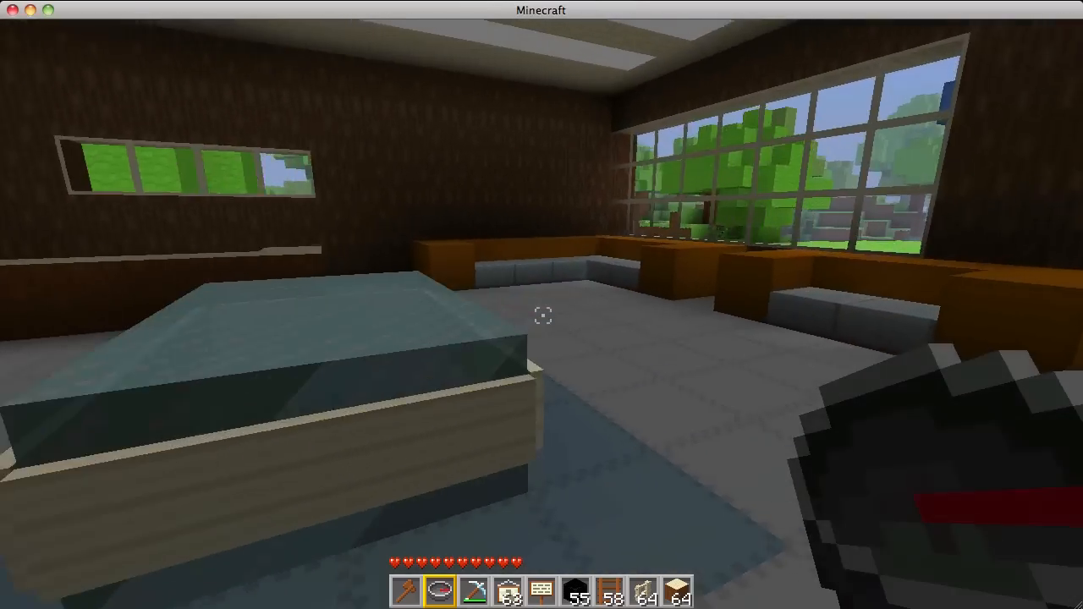
pyautogui.moveTo(541, 304)
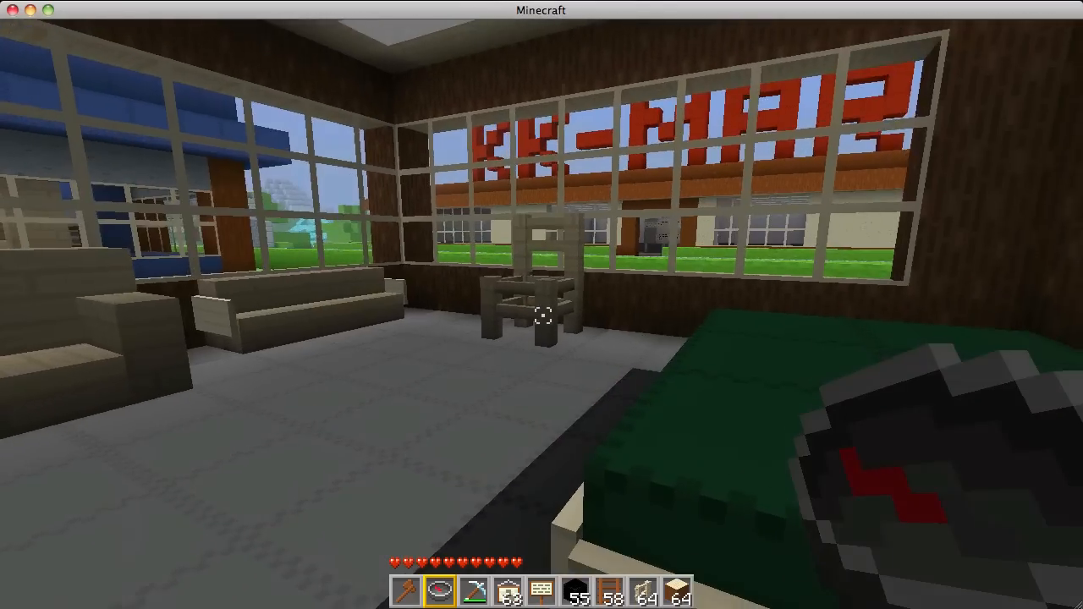
pyautogui.moveTo(542, 304)
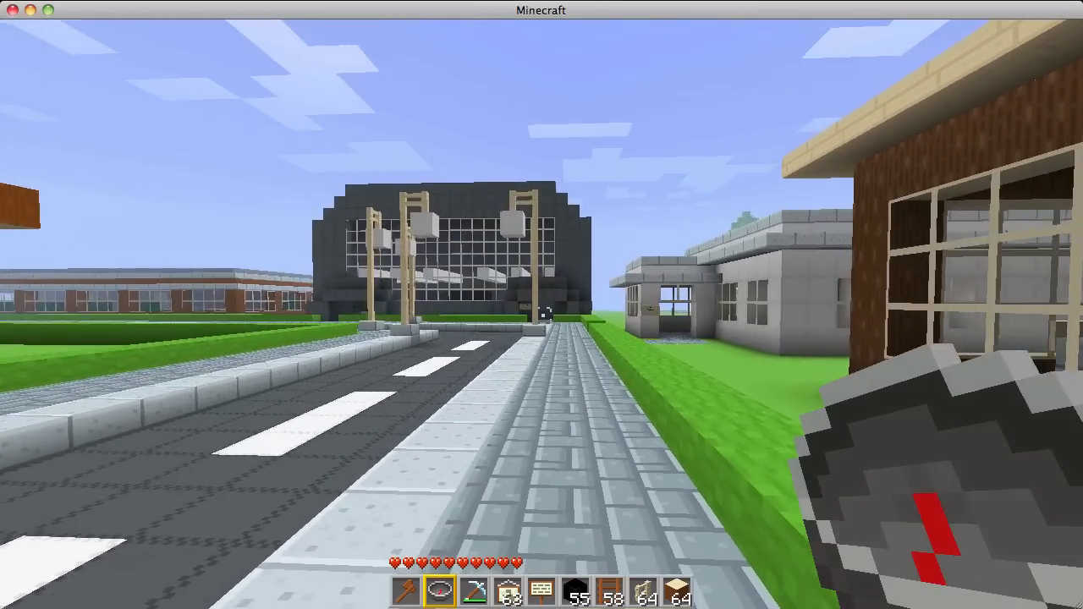
pyautogui.moveTo(542, 304)
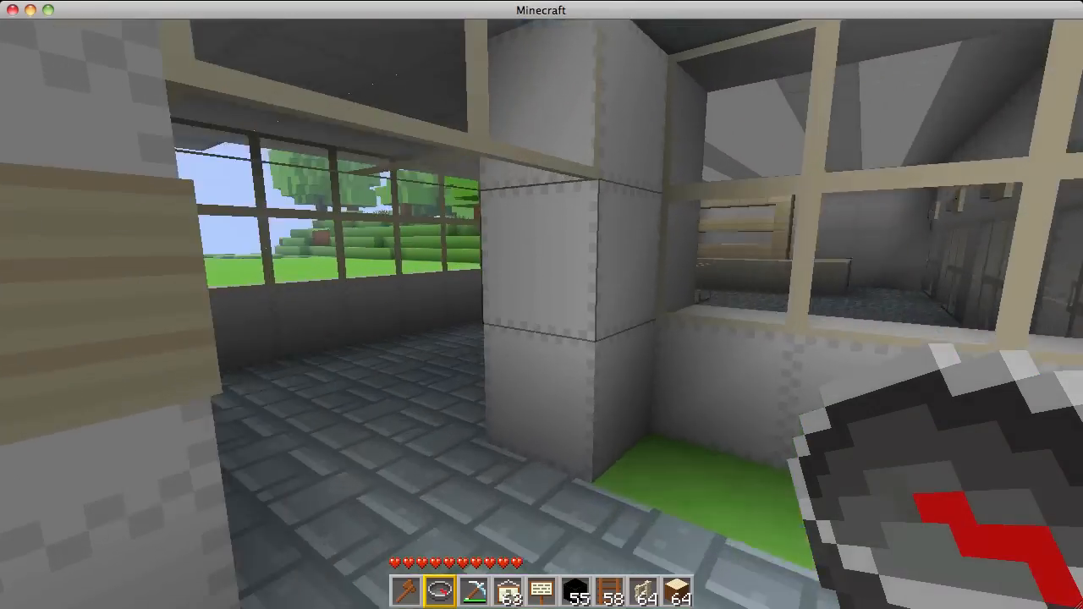
pyautogui.moveTo(542, 305)
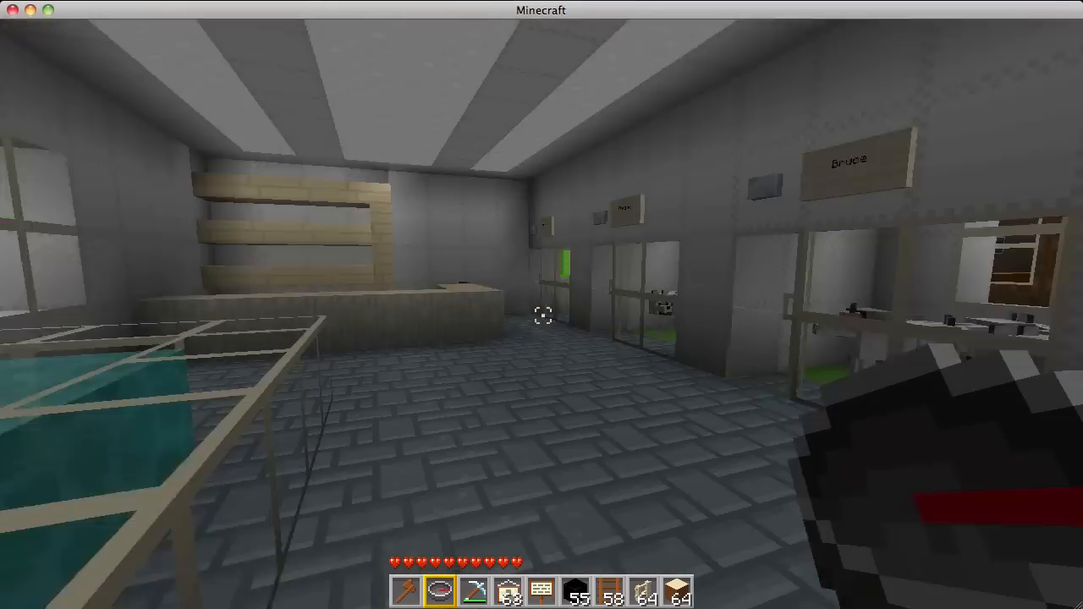
pyautogui.moveTo(541, 304)
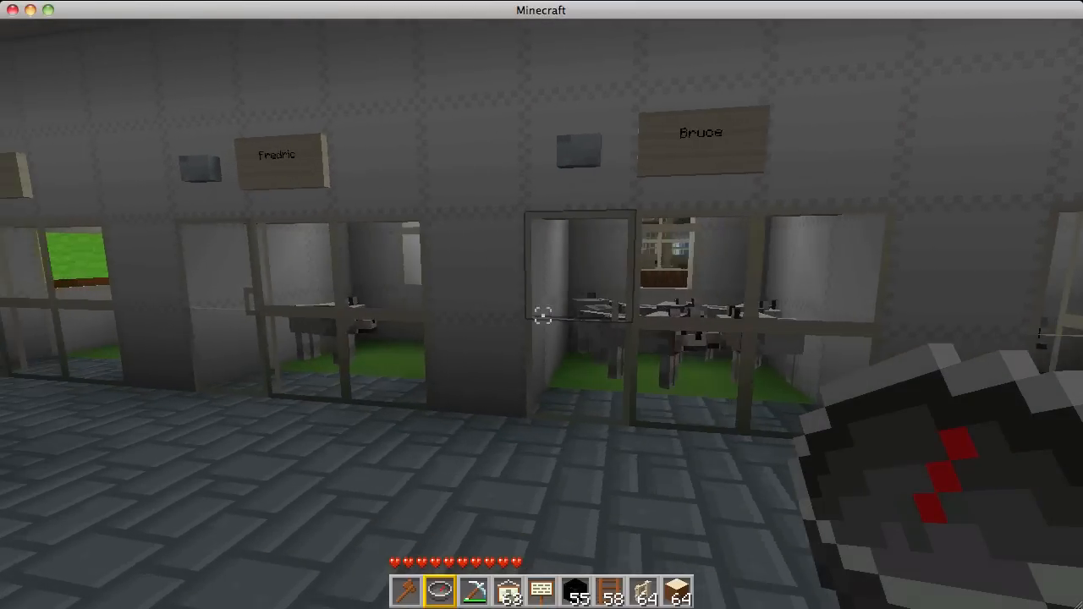
pyautogui.moveTo(542, 304)
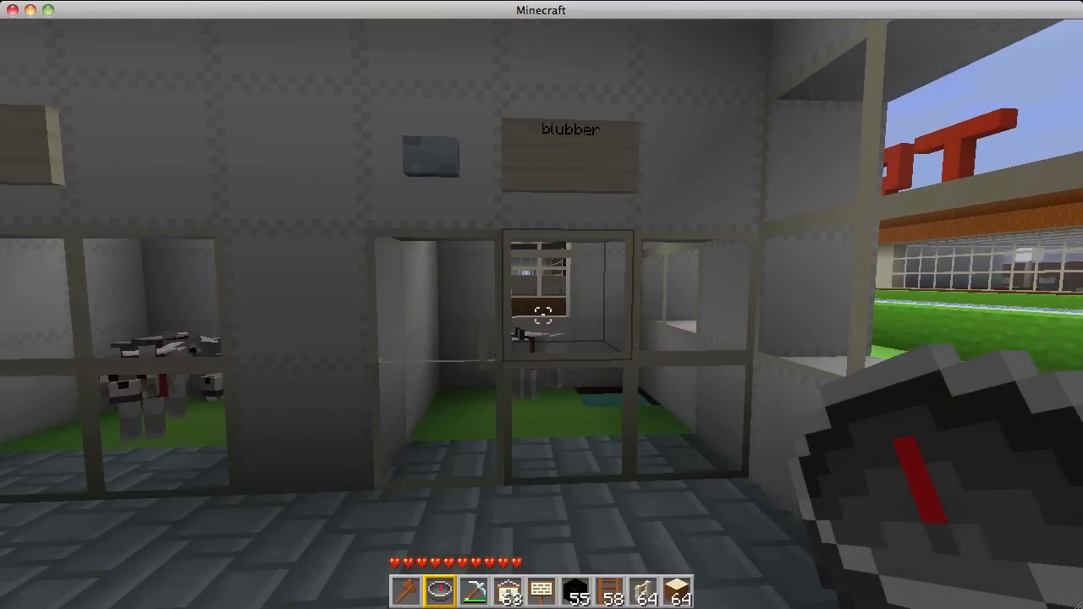
pyautogui.moveTo(541, 304)
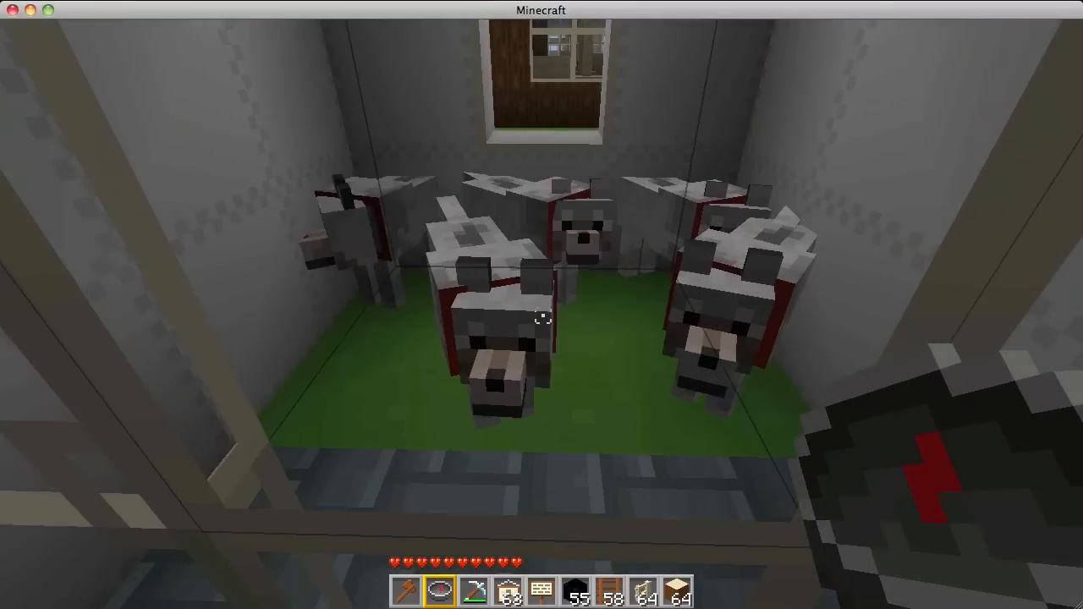
pyautogui.moveTo(542, 317)
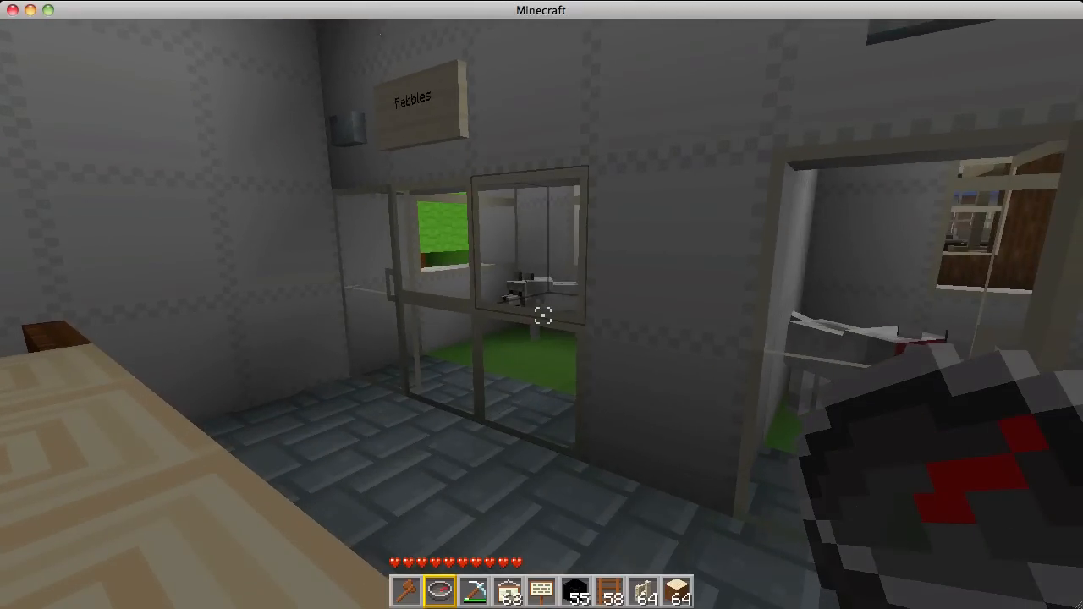
pyautogui.moveTo(541, 304)
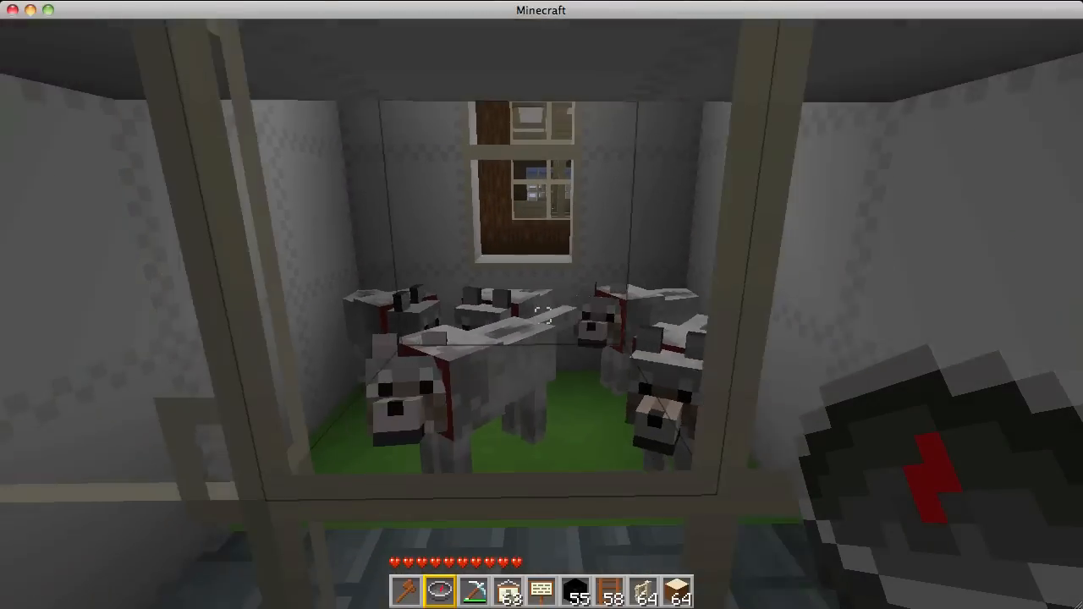
pyautogui.moveTo(542, 305)
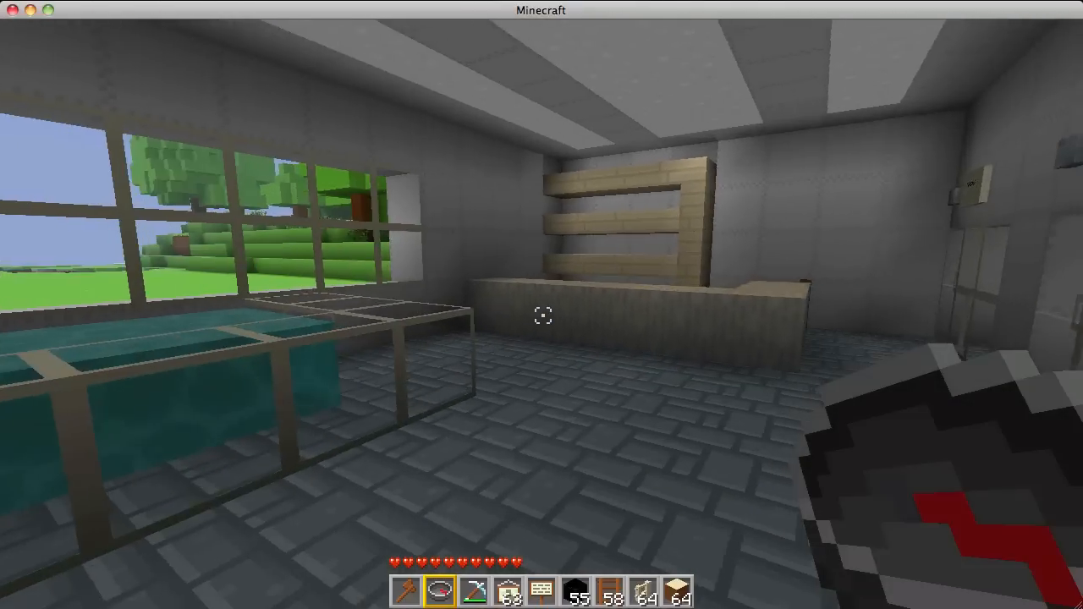
pyautogui.moveTo(542, 315)
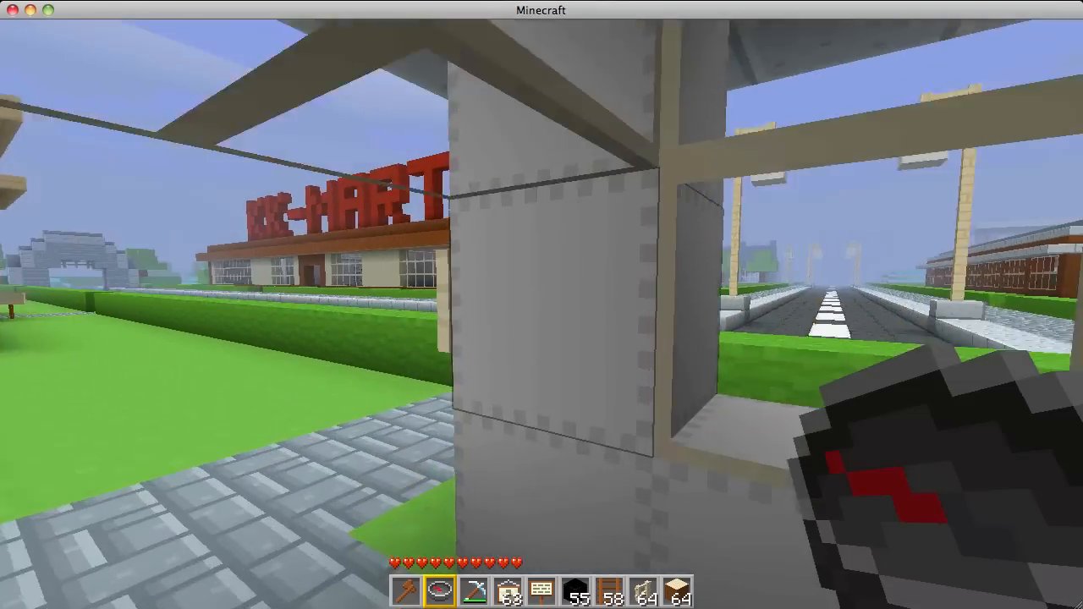
pyautogui.moveTo(541, 304)
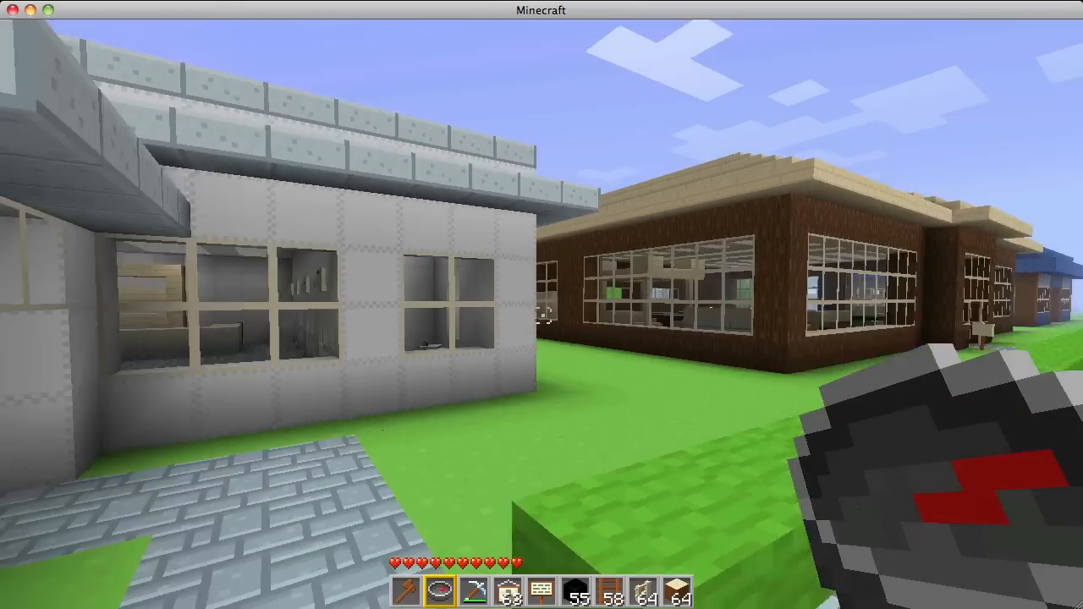
pyautogui.moveTo(542, 304)
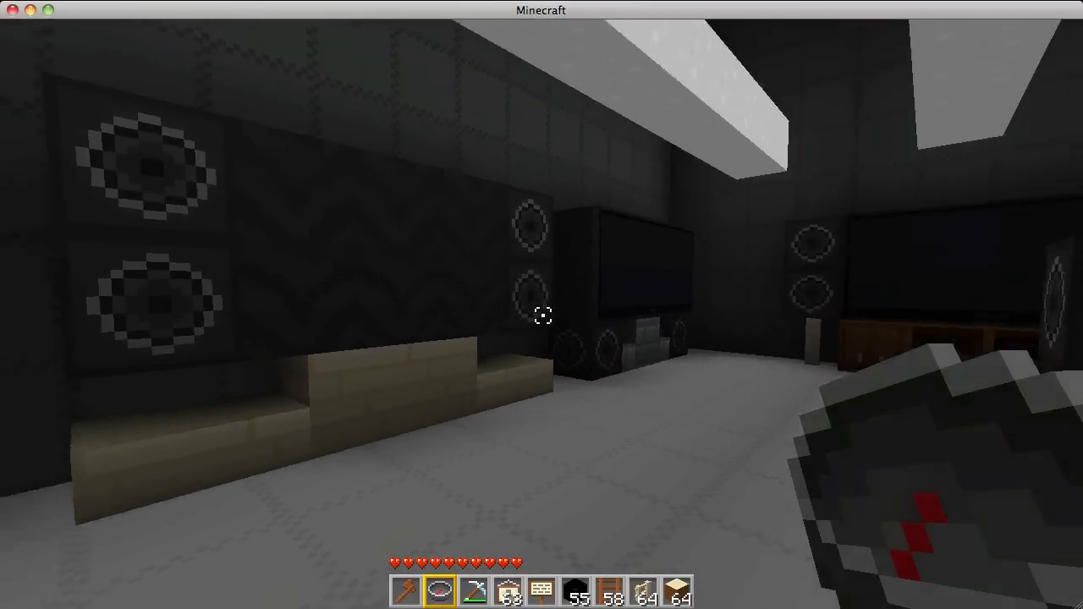
pyautogui.moveTo(542, 313)
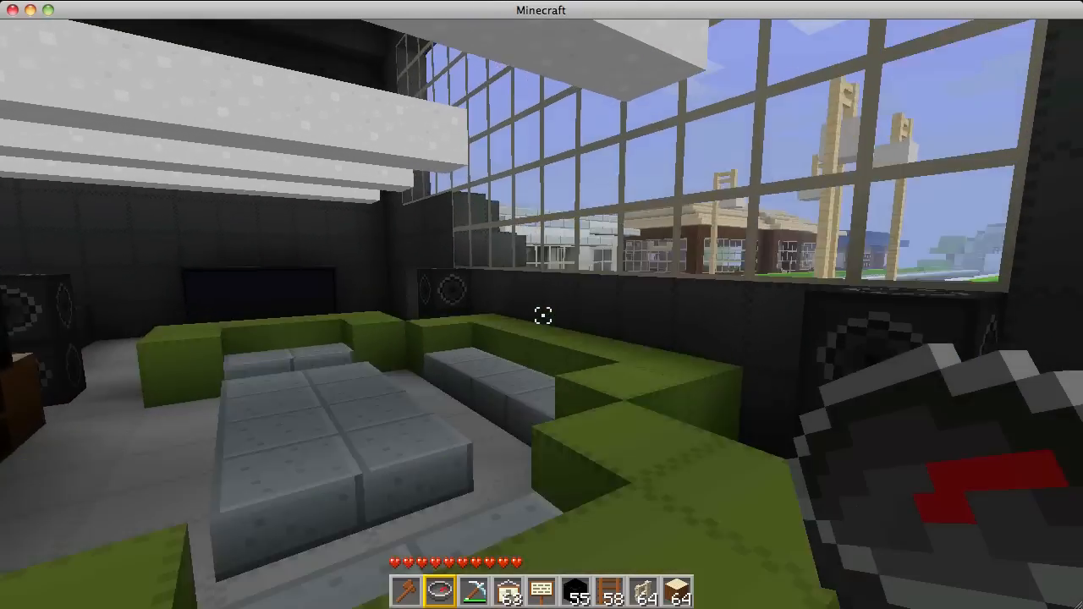
pyautogui.moveTo(541, 304)
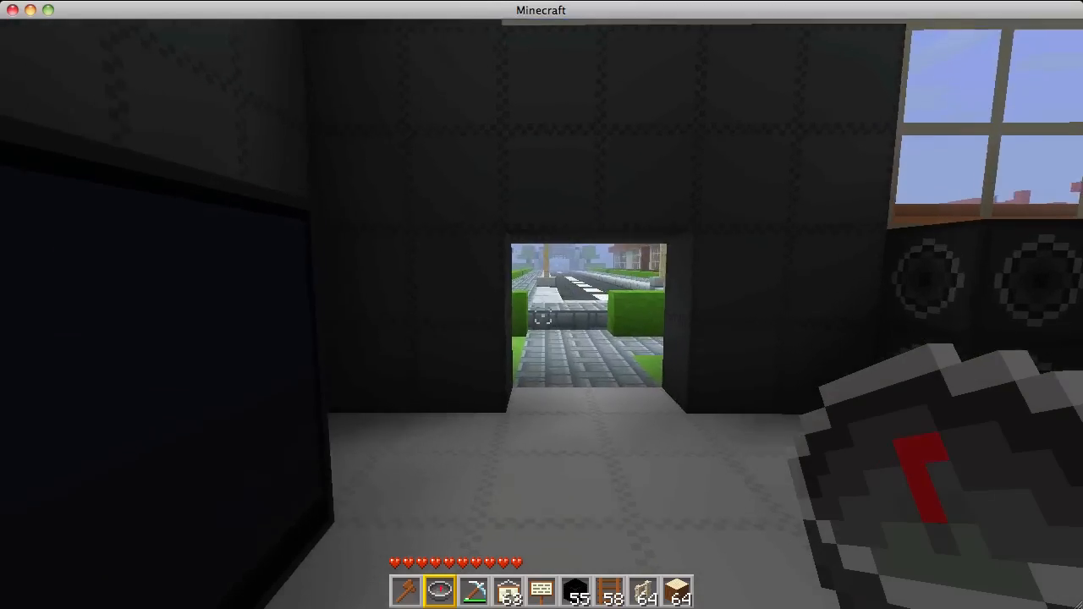
# Walk from the speaker and TV lounge into the wood-paneled building with counter and paintings
pyautogui.press('w')
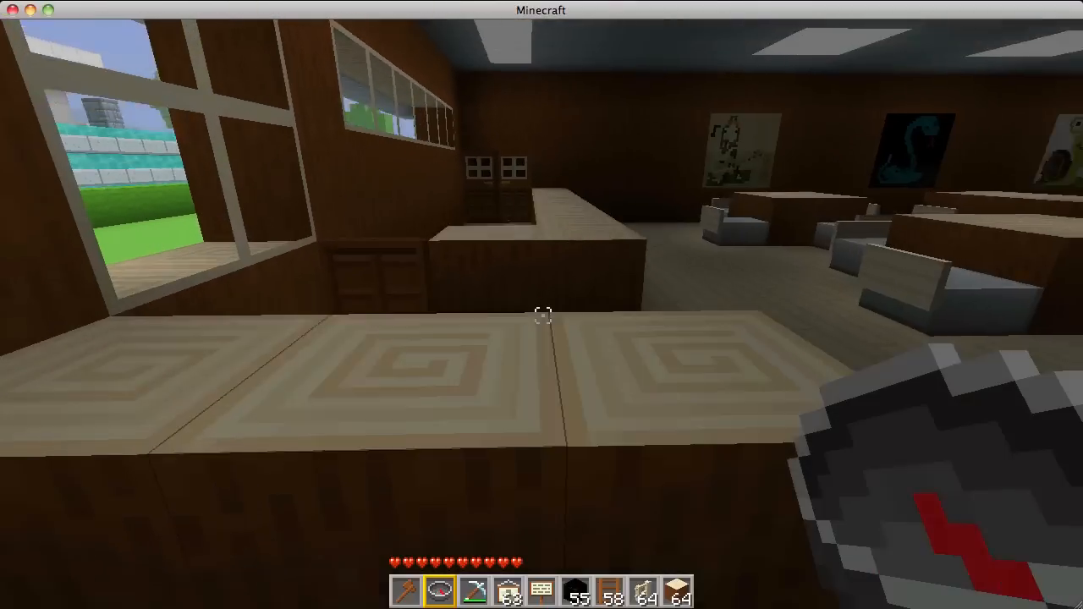
pyautogui.moveTo(542, 304)
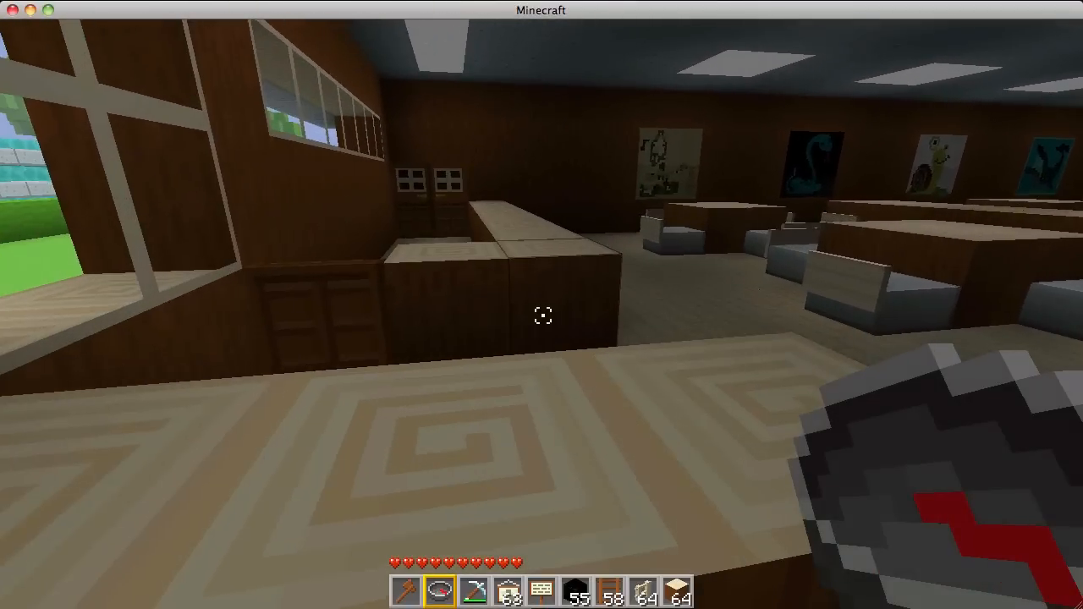
pyautogui.moveTo(541, 316)
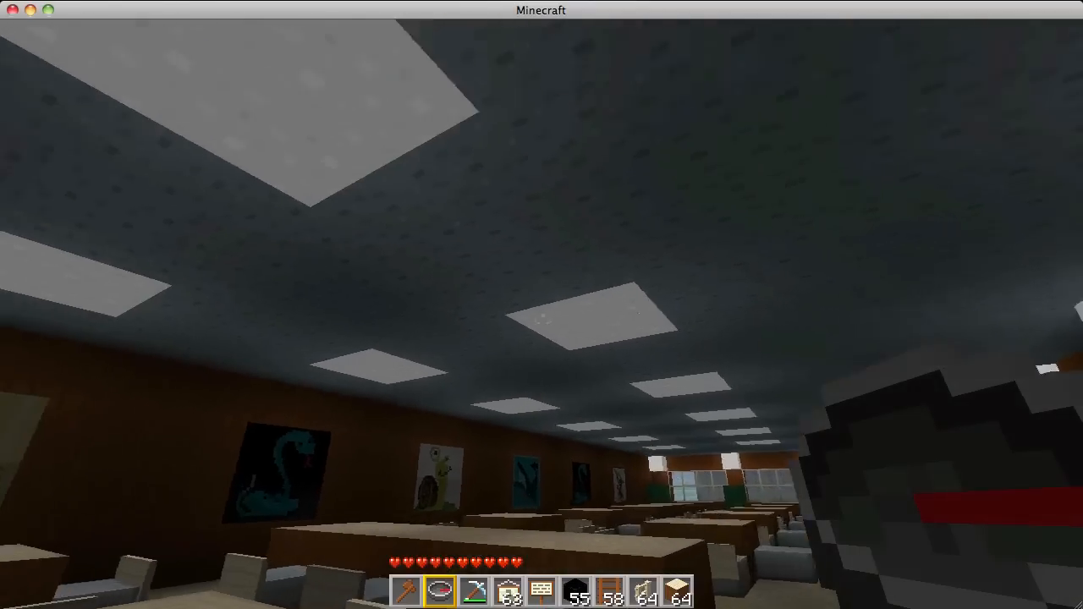
pyautogui.moveTo(541, 304)
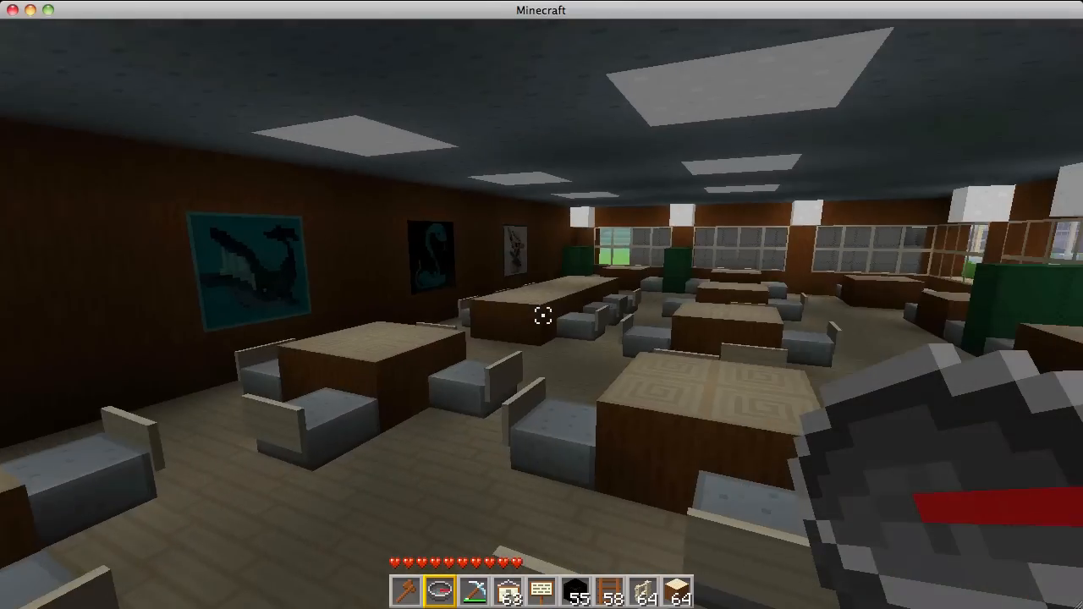
pyautogui.moveTo(542, 305)
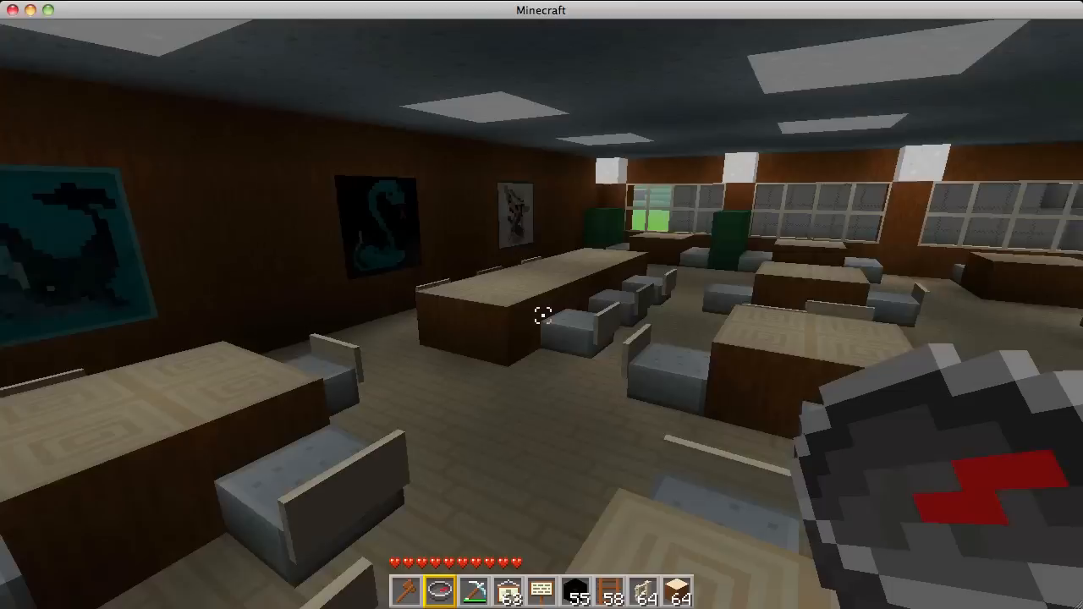
pyautogui.moveTo(541, 305)
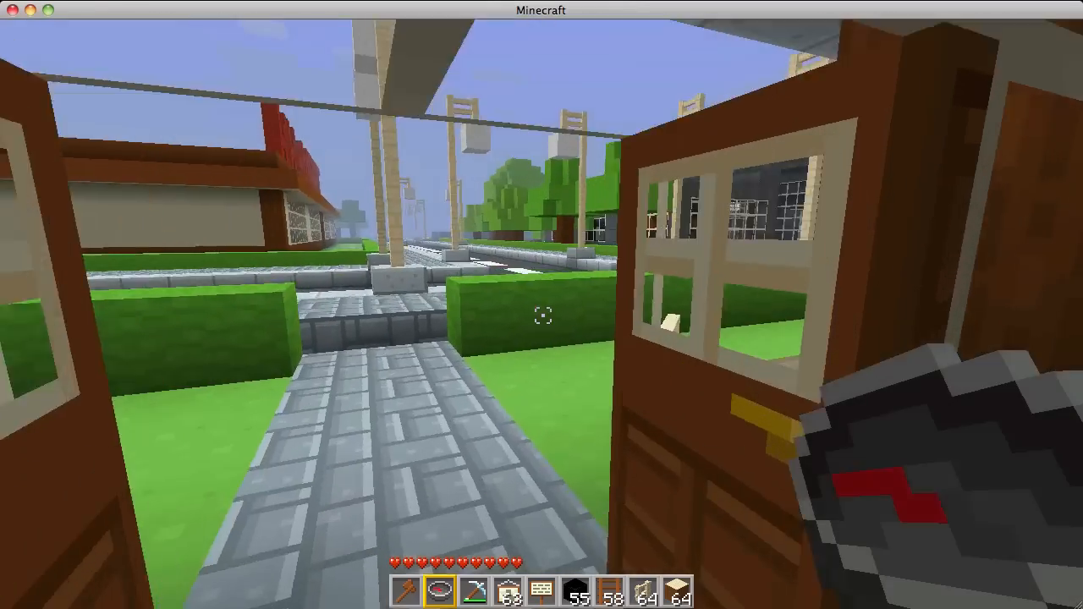
pyautogui.moveTo(542, 305)
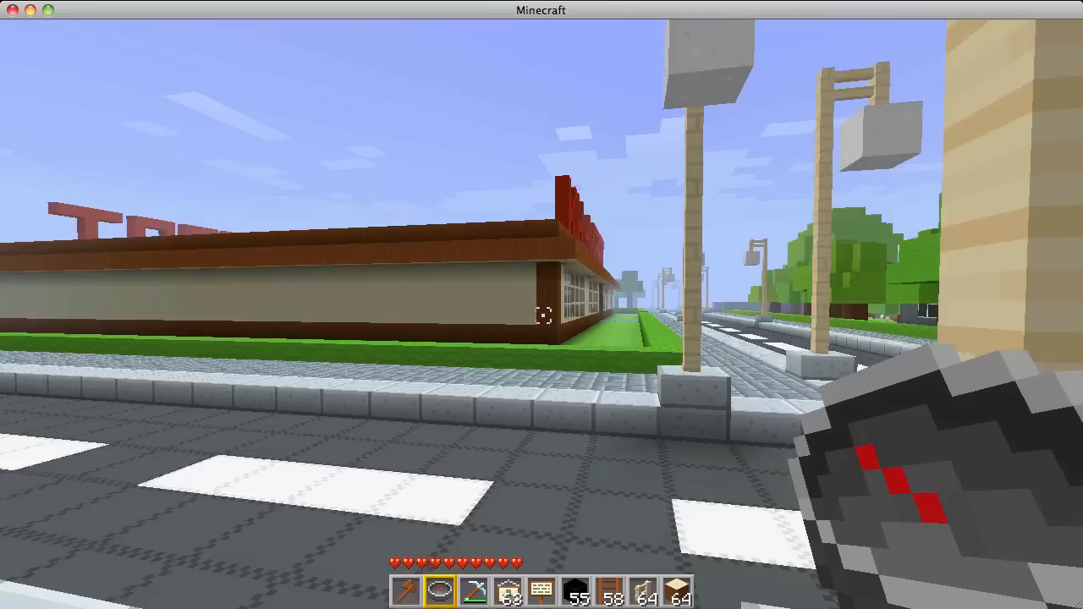
pyautogui.moveTo(541, 305)
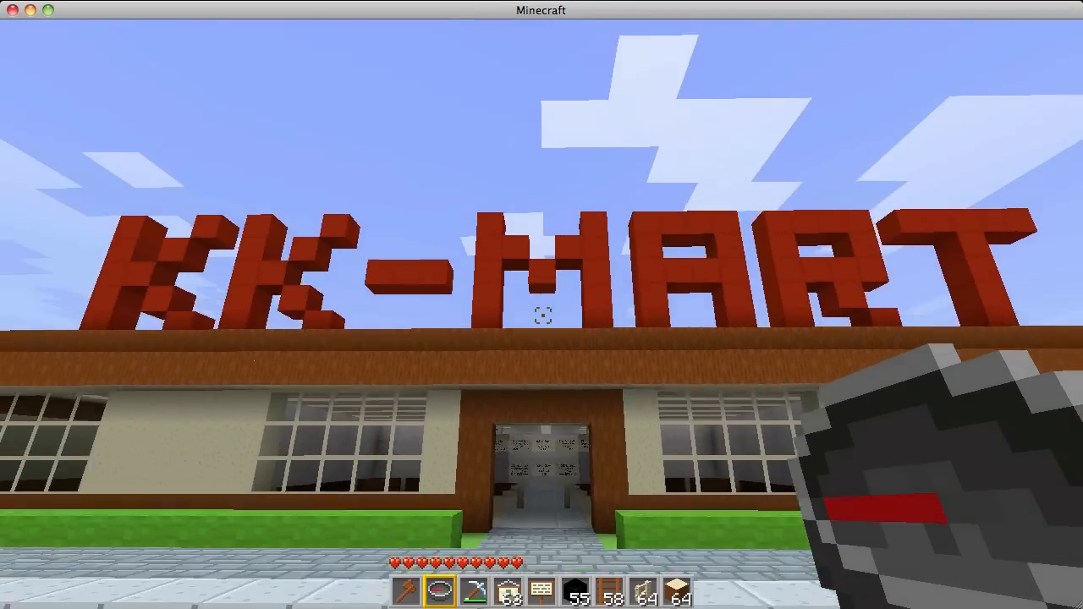
pyautogui.moveTo(541, 317)
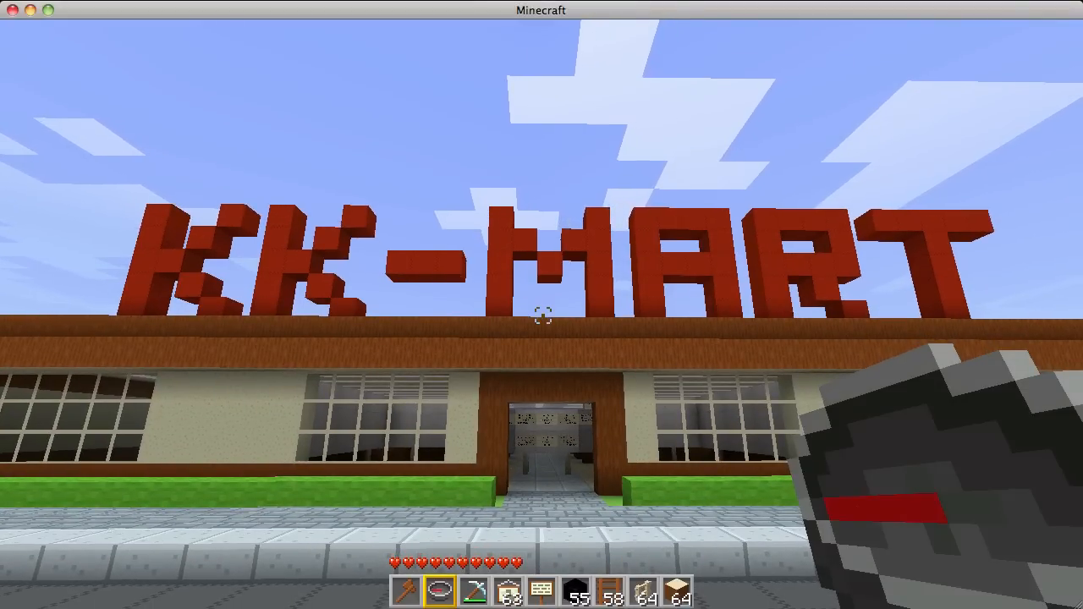
pyautogui.moveTo(541, 305)
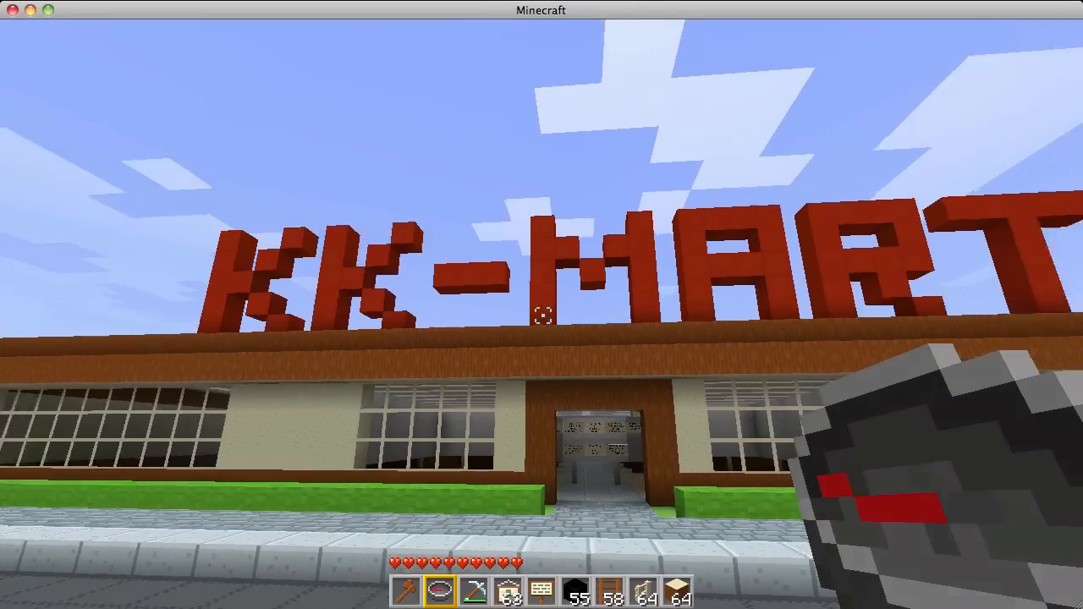
pyautogui.moveTo(541, 304)
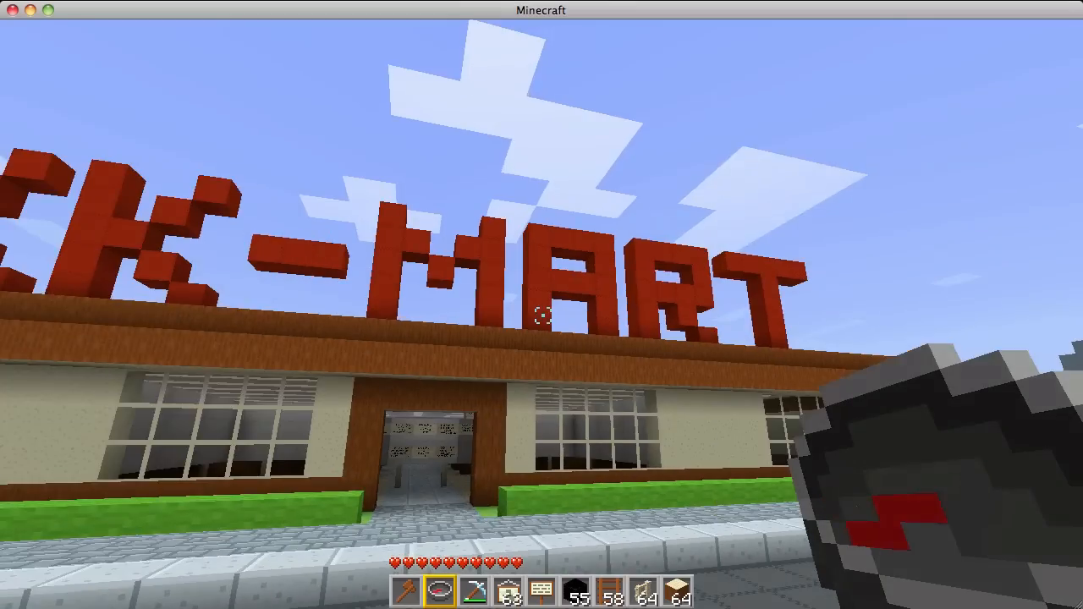
pyautogui.moveTo(541, 304)
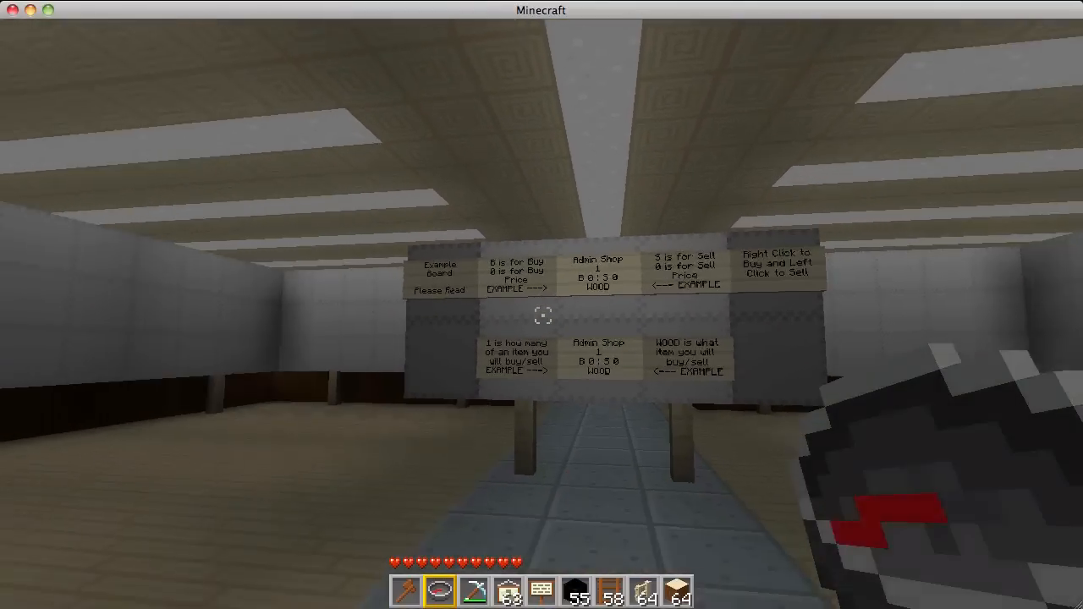
pyautogui.moveTo(541, 305)
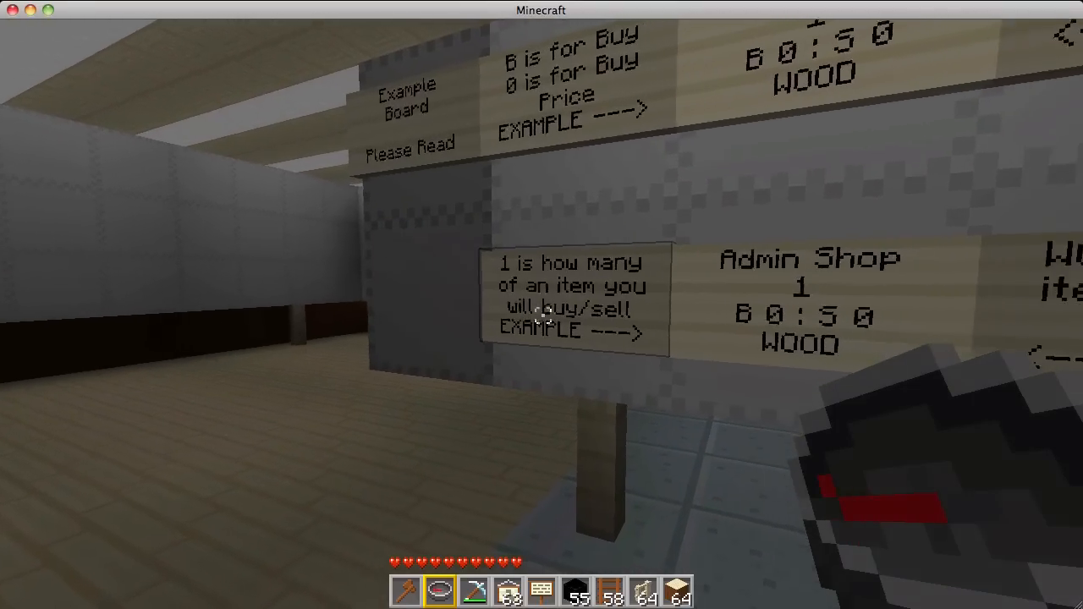
pyautogui.moveTo(541, 305)
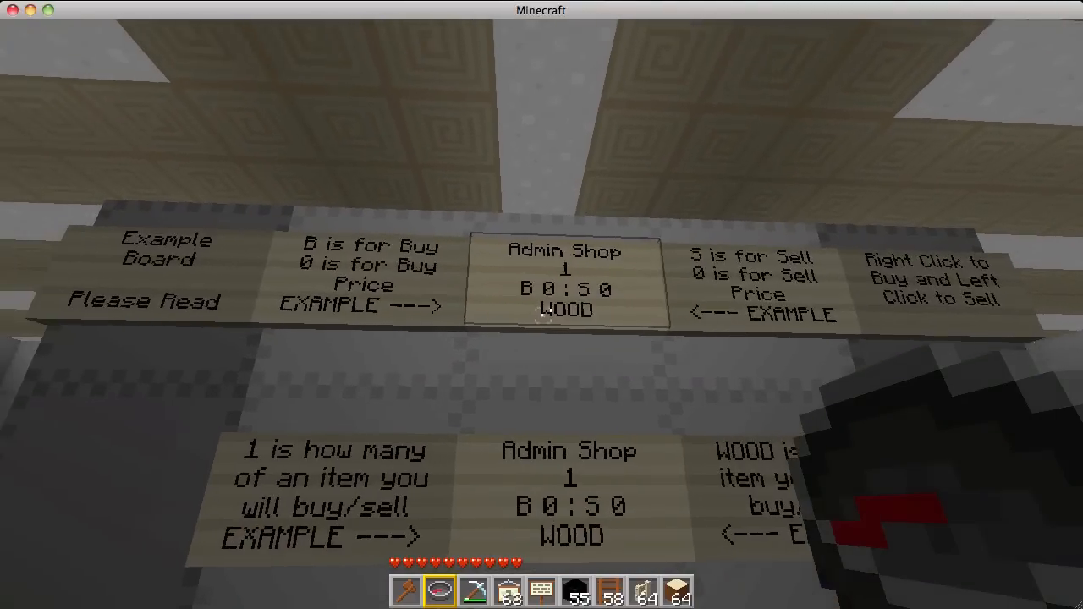
pyautogui.moveTo(541, 305)
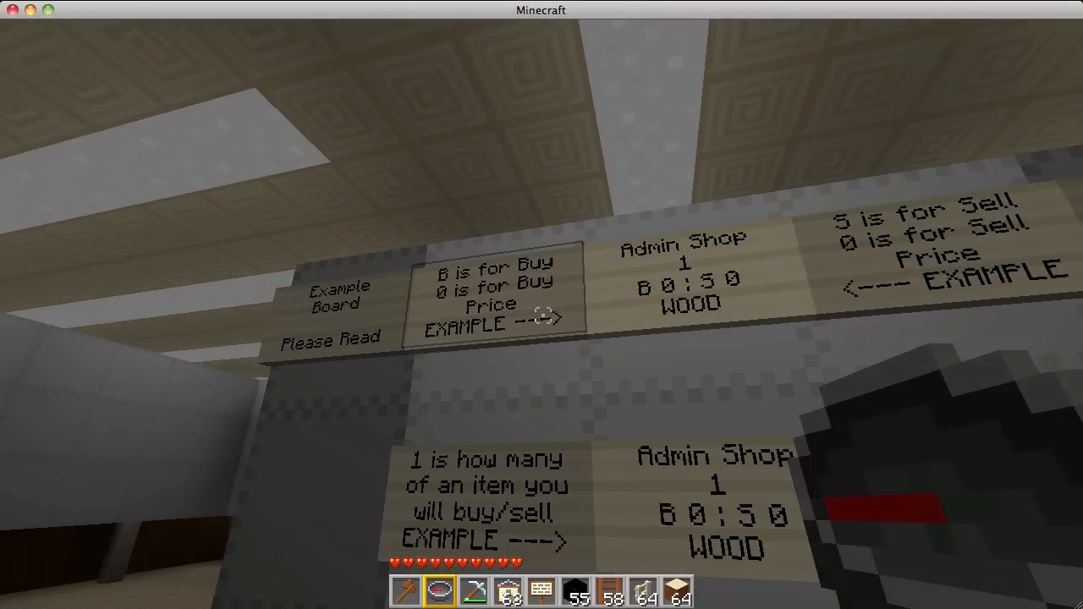
pyautogui.moveTo(541, 315)
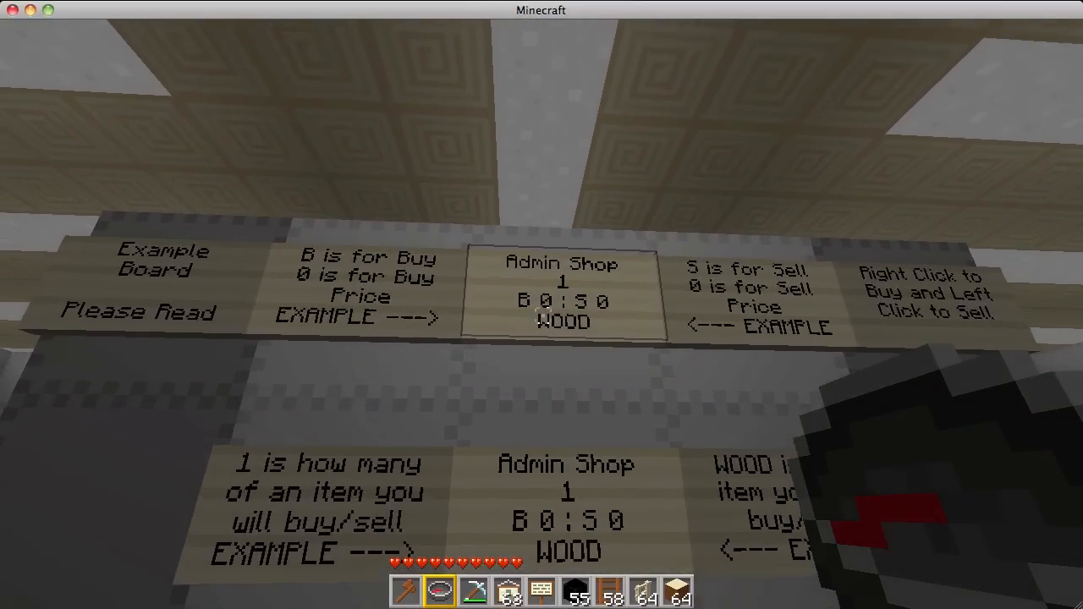
pyautogui.moveTo(542, 305)
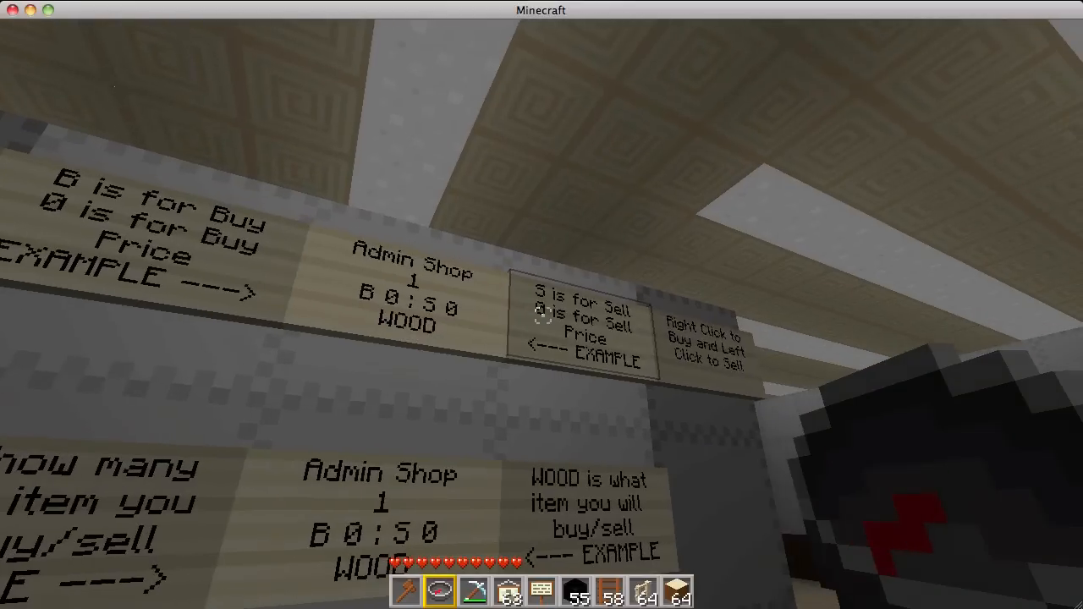
pyautogui.moveTo(541, 322)
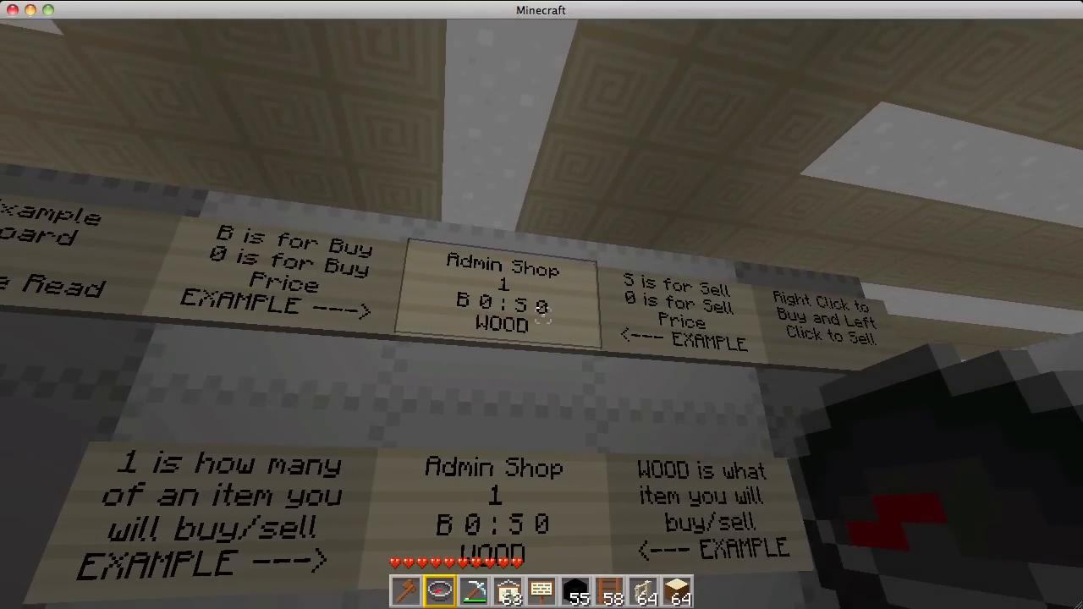
pyautogui.moveTo(542, 316)
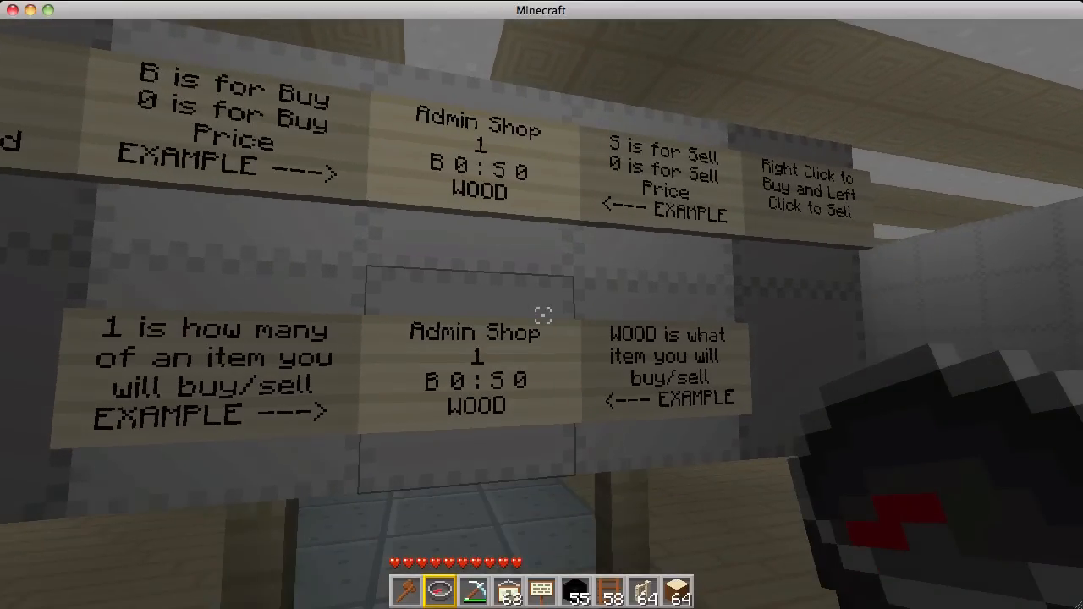
pyautogui.moveTo(541, 304)
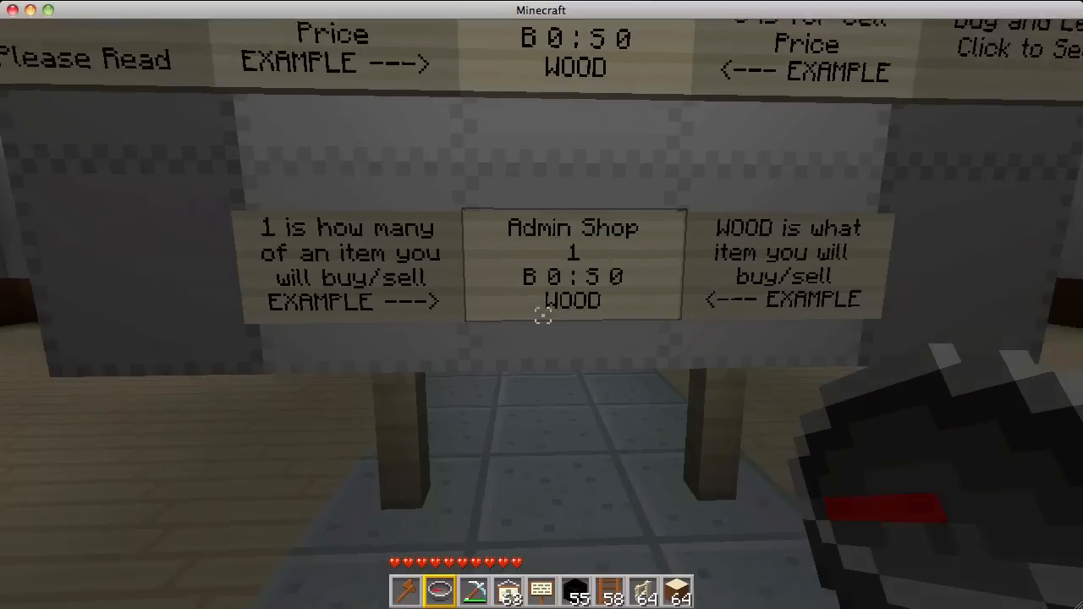
pyautogui.moveTo(541, 304)
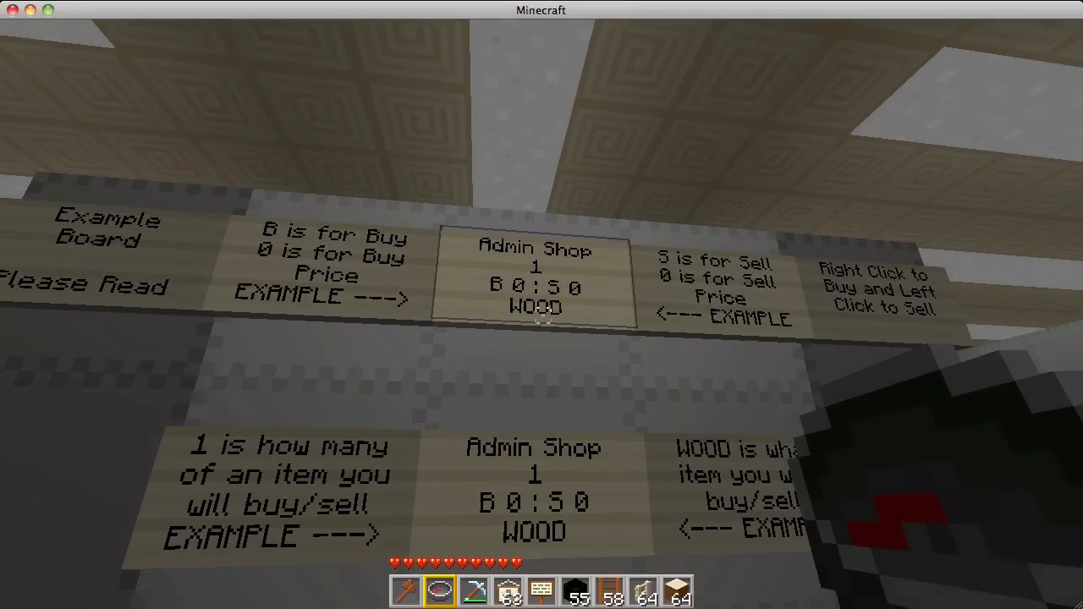
pyautogui.moveTo(541, 304)
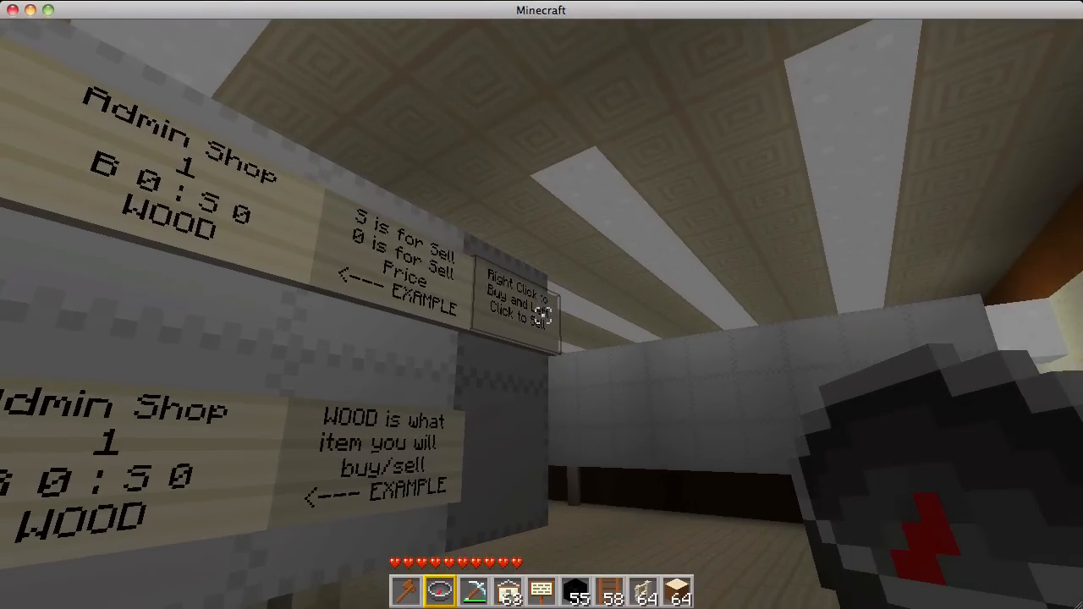
pyautogui.moveTo(541, 304)
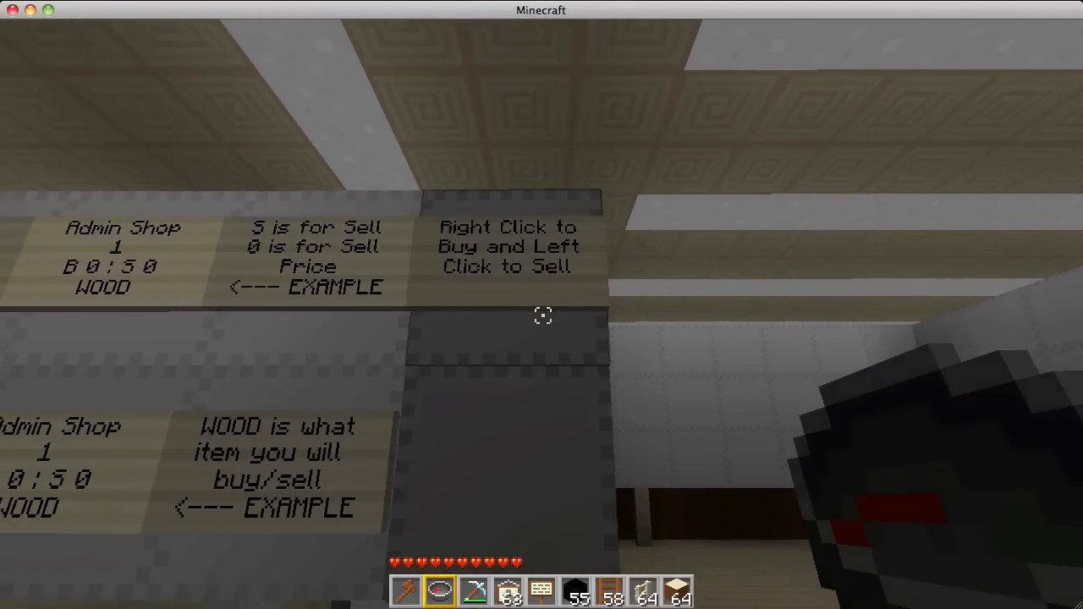
pyautogui.moveTo(541, 315)
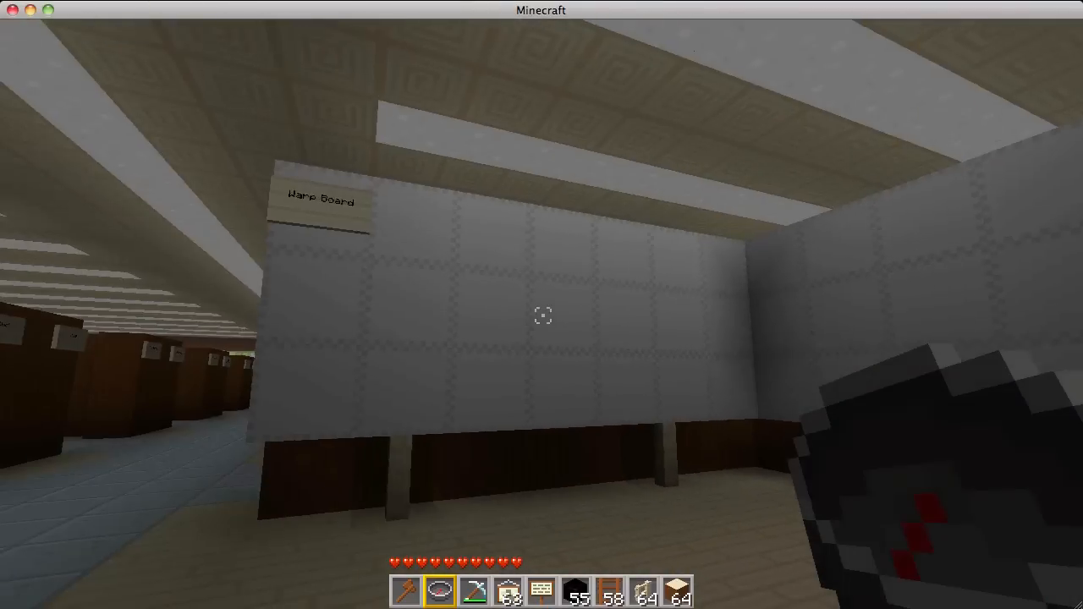
pyautogui.moveTo(541, 315)
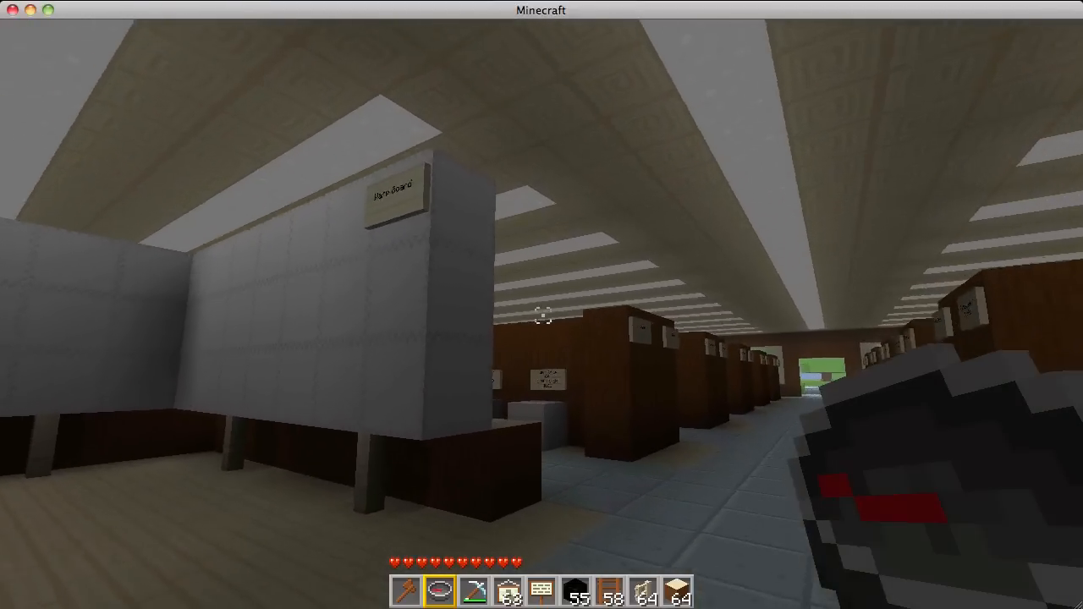
pyautogui.moveTo(541, 305)
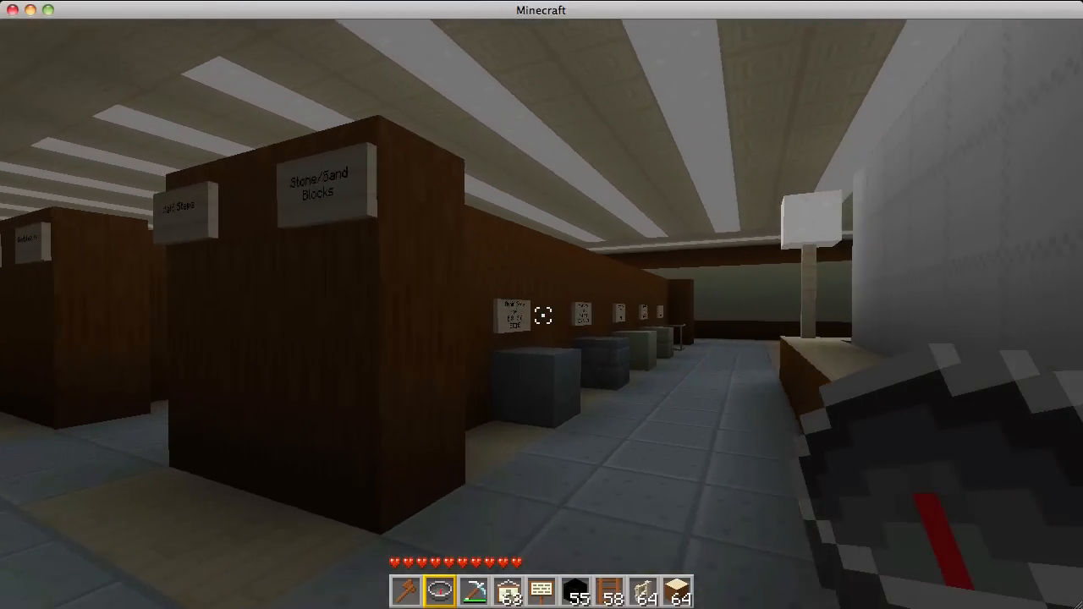
pyautogui.moveTo(542, 316)
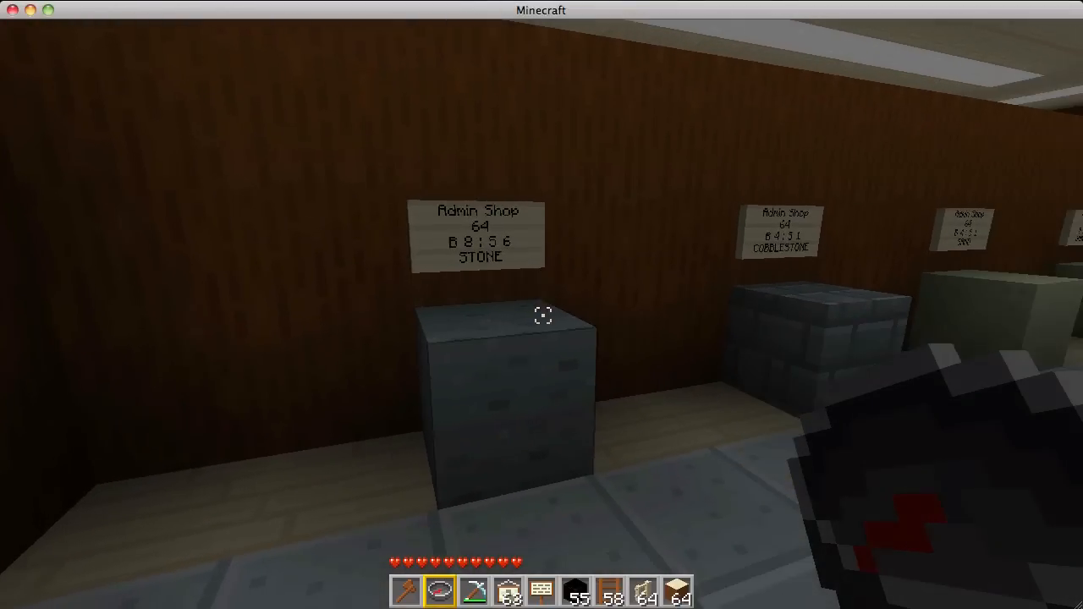
# Open the inventory and item browser in front of KK-Mart's glass admin shop display
pyautogui.press('e')
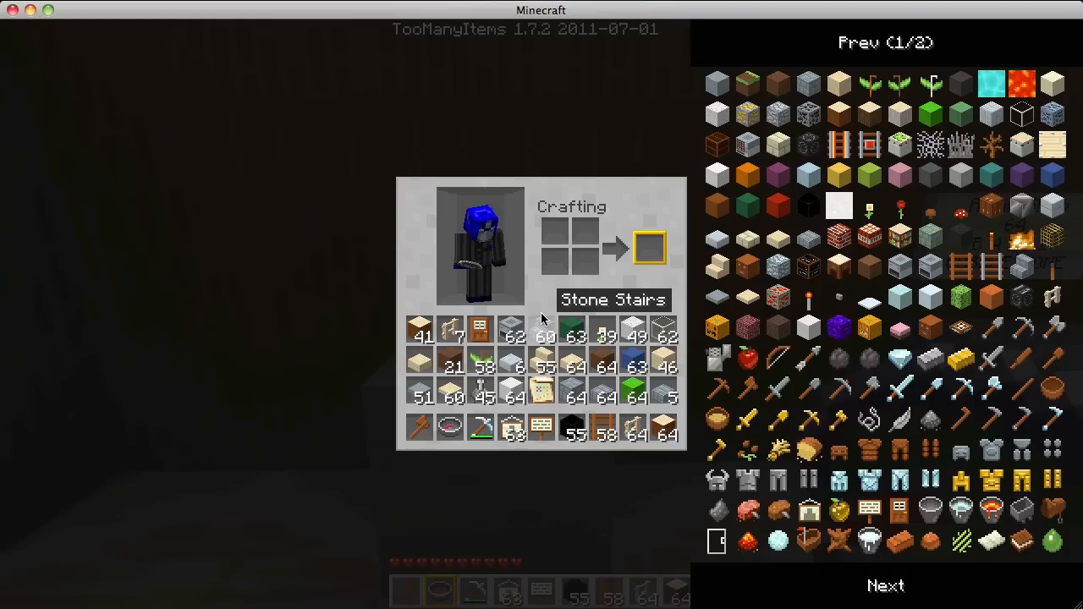
pyautogui.moveTo(514, 398)
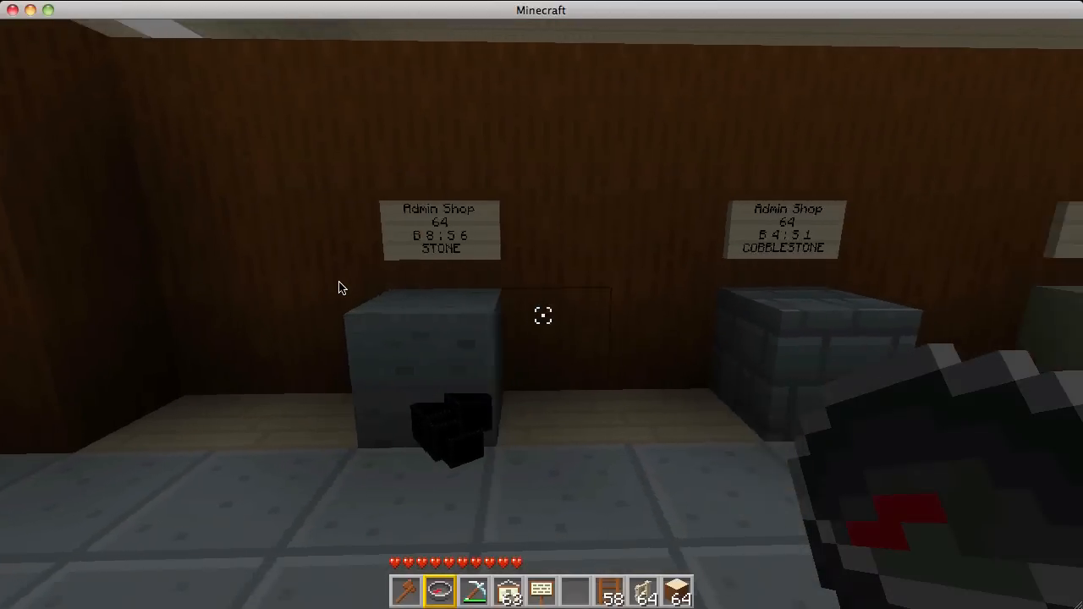
pyautogui.moveTo(542, 305)
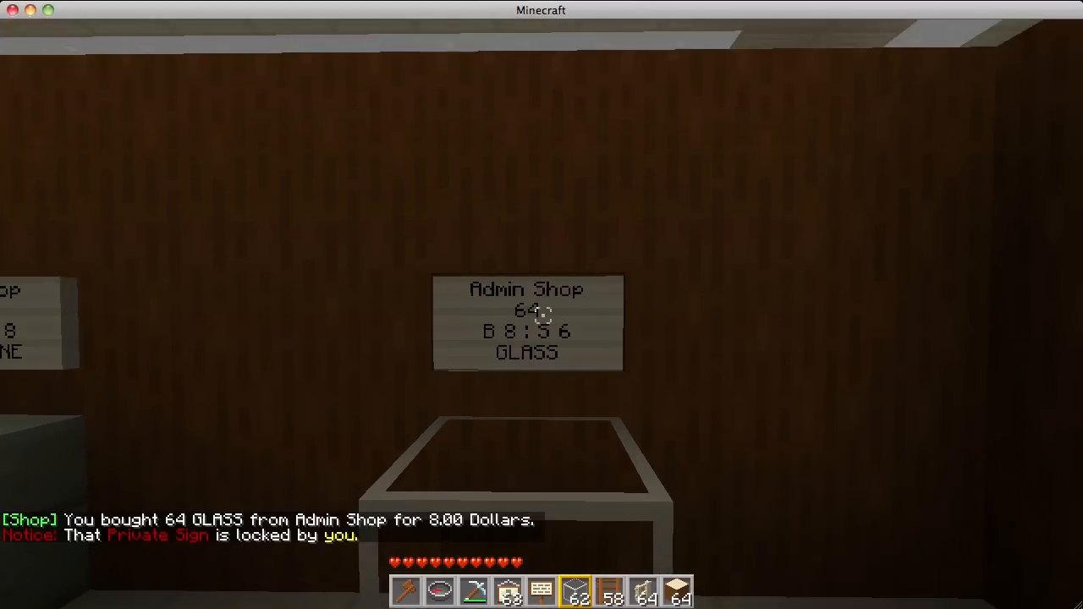
pyautogui.moveTo(541, 304)
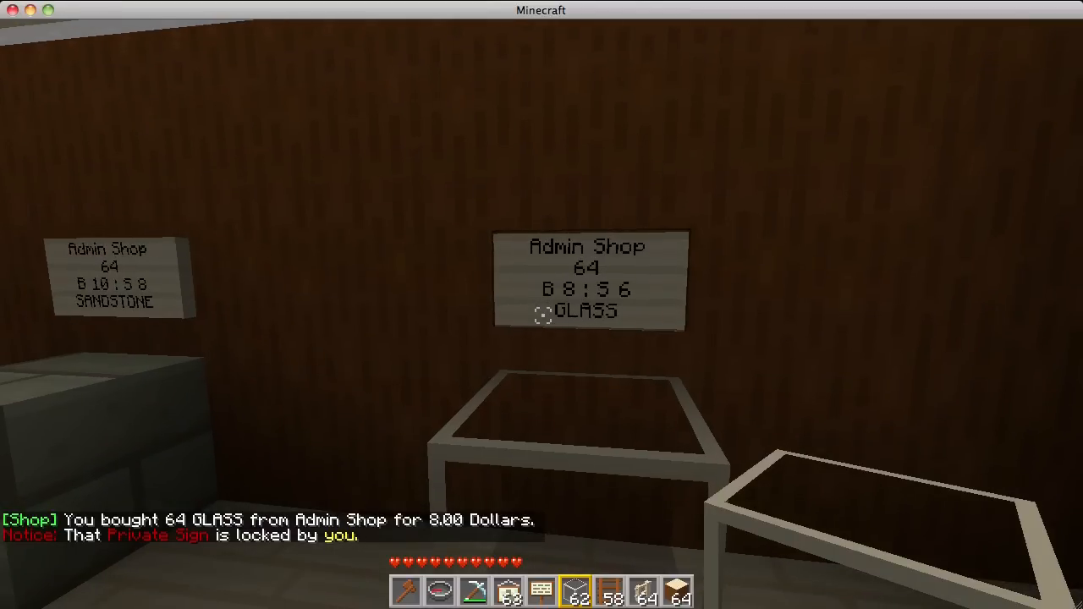
pyautogui.moveTo(541, 305)
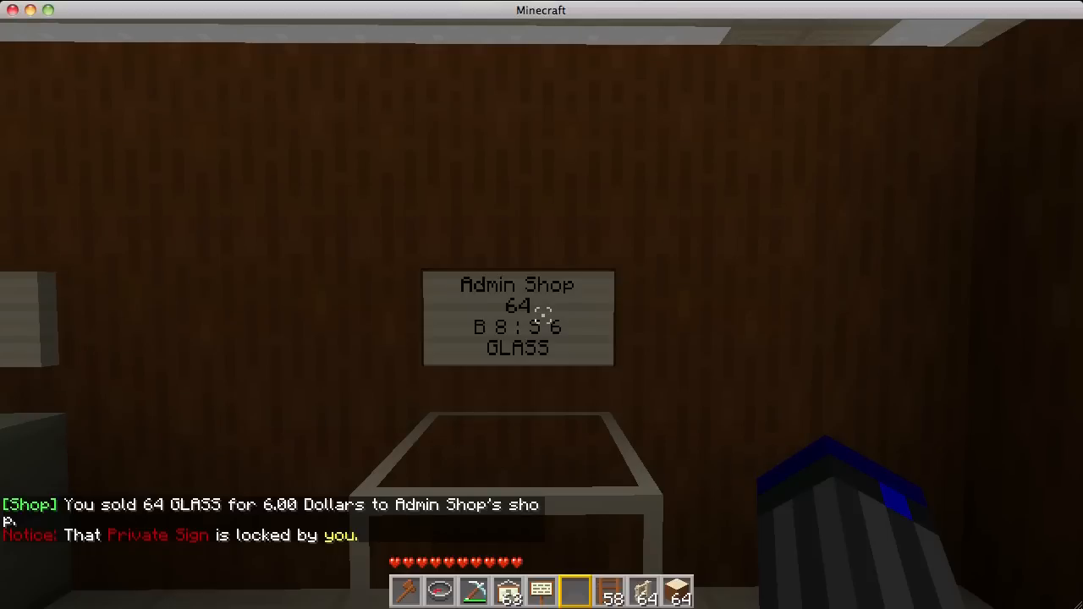
pyautogui.moveTo(544, 320)
pyautogui.write('/money')
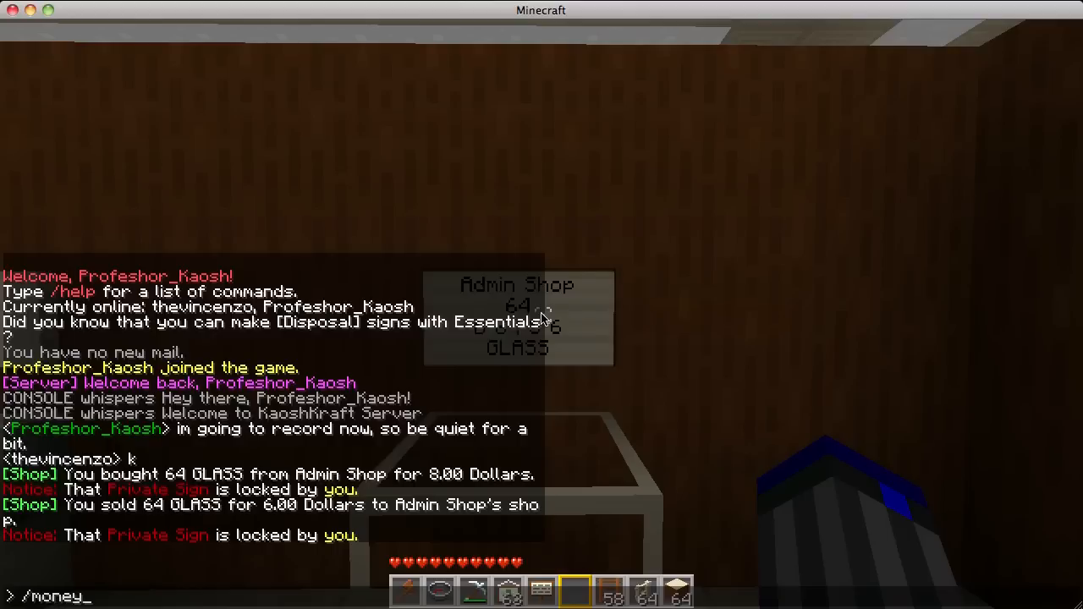
# Submit the /money command to display the 28.00 Dollars balance
pyautogui.press('Return')
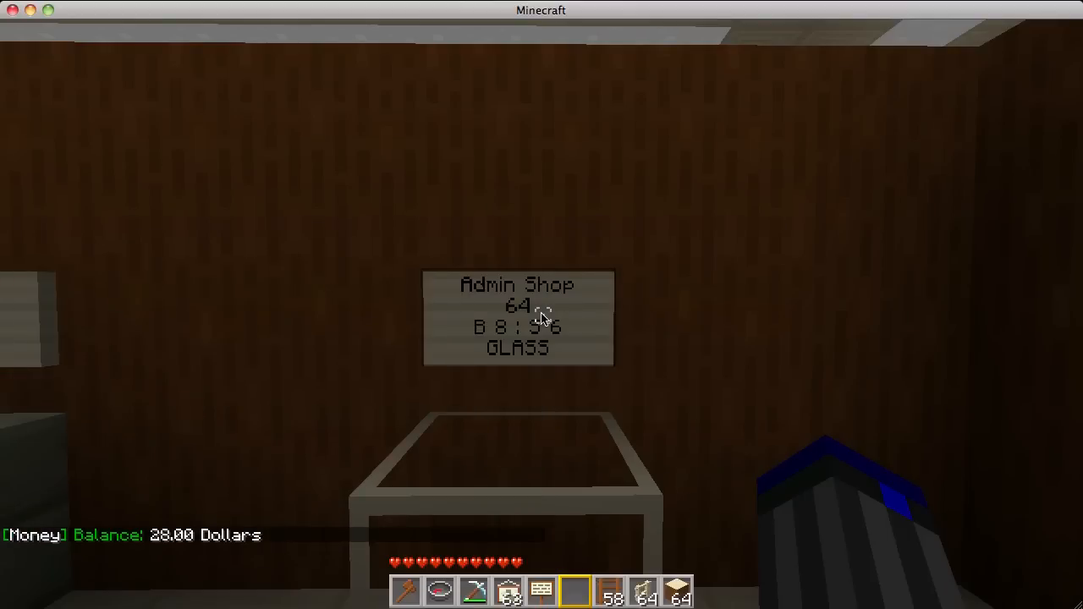
pyautogui.moveTo(542, 317)
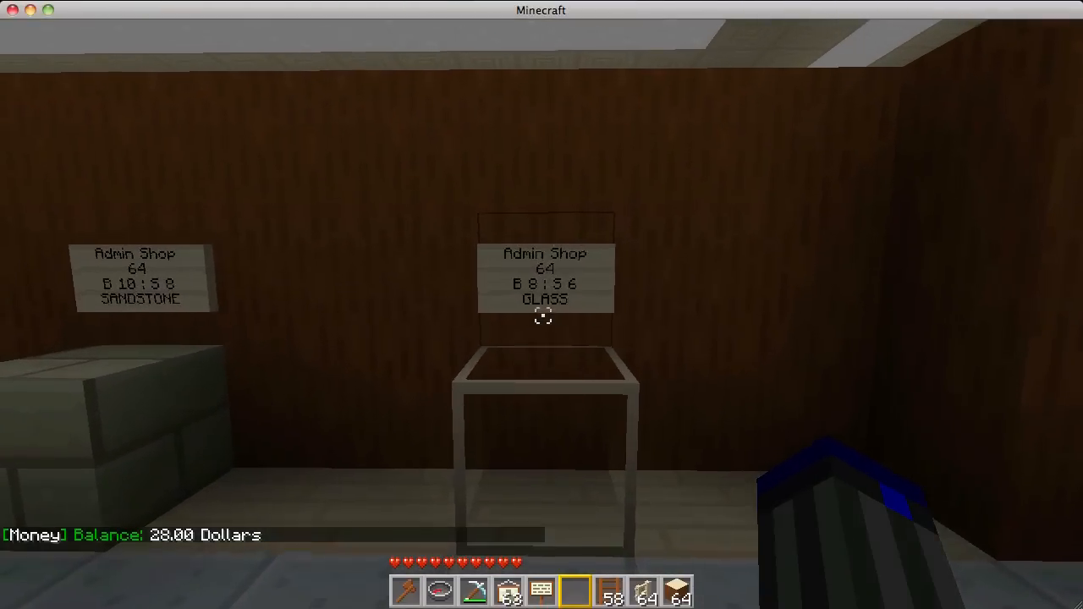
pyautogui.moveTo(541, 304)
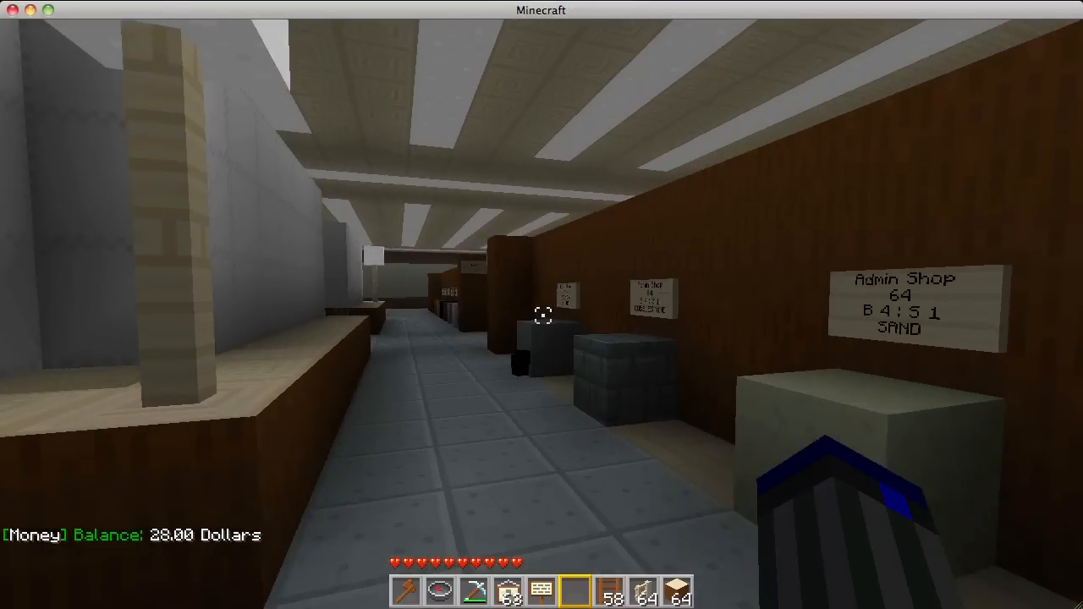
pyautogui.moveTo(541, 316)
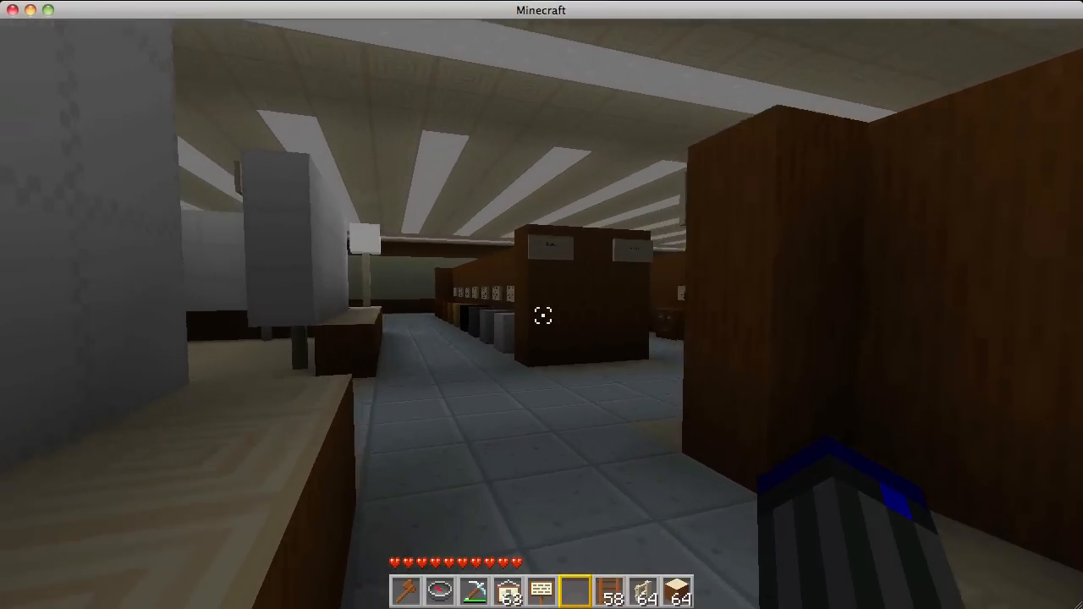
pyautogui.moveTo(542, 304)
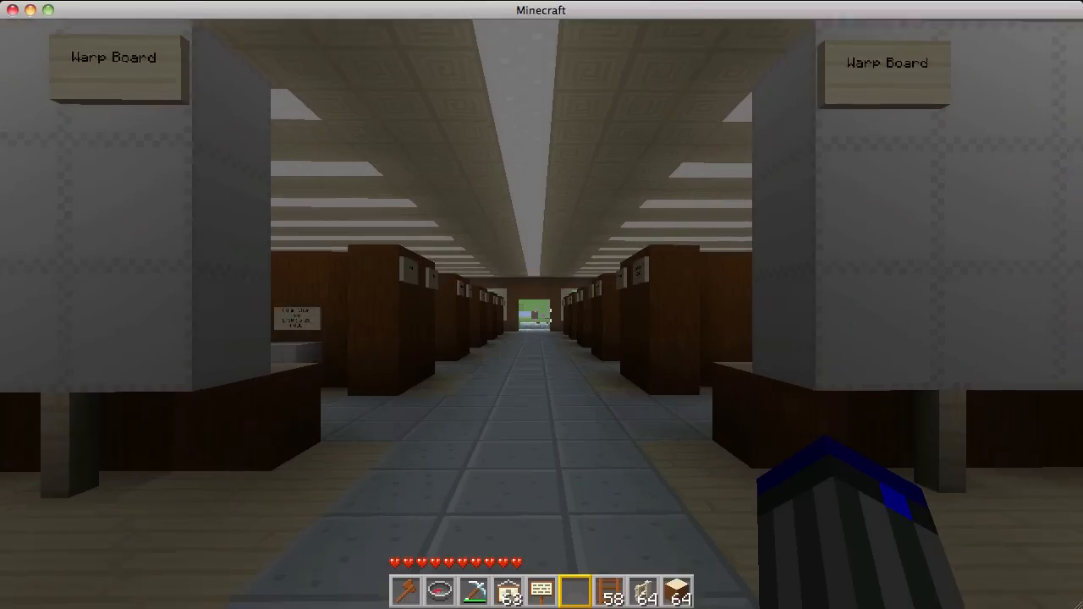
pyautogui.moveTo(542, 305)
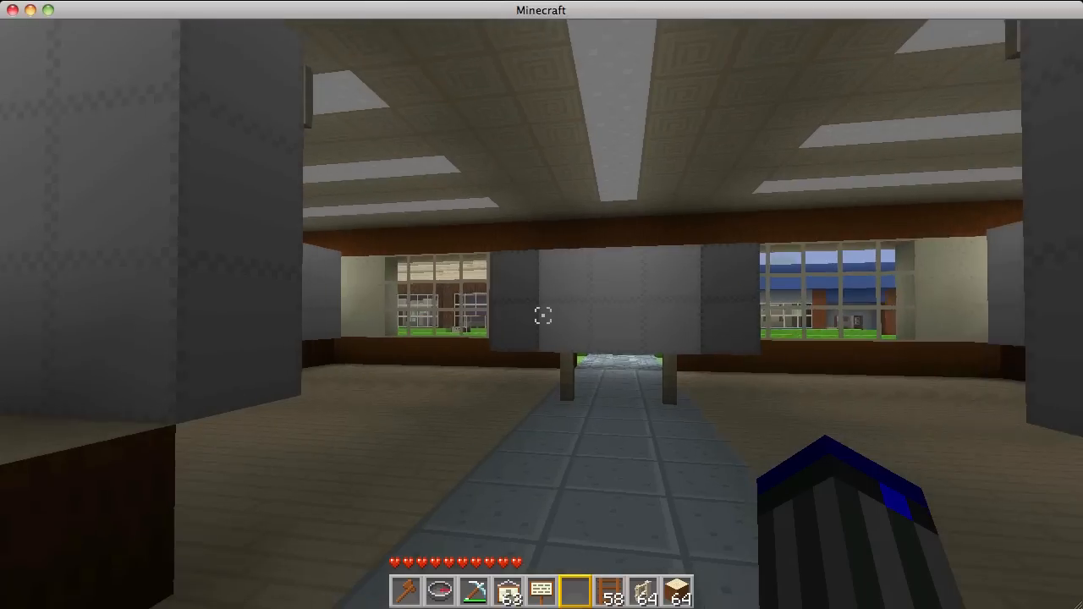
# Walk past the Warp Board and category shelves back toward KK-Mart's entrance
pyautogui.press('w')
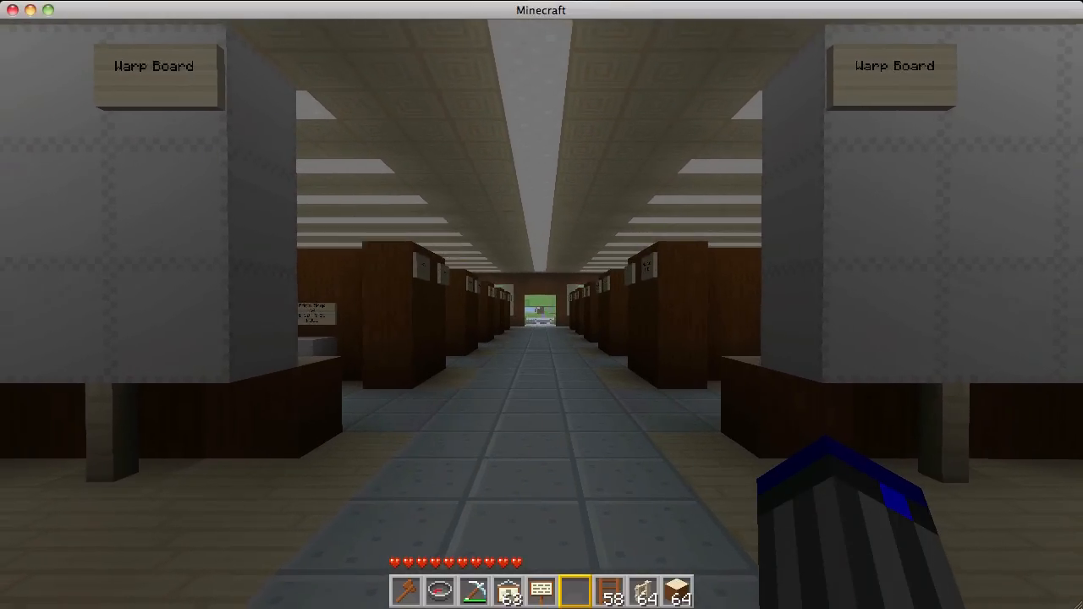
pyautogui.moveTo(541, 304)
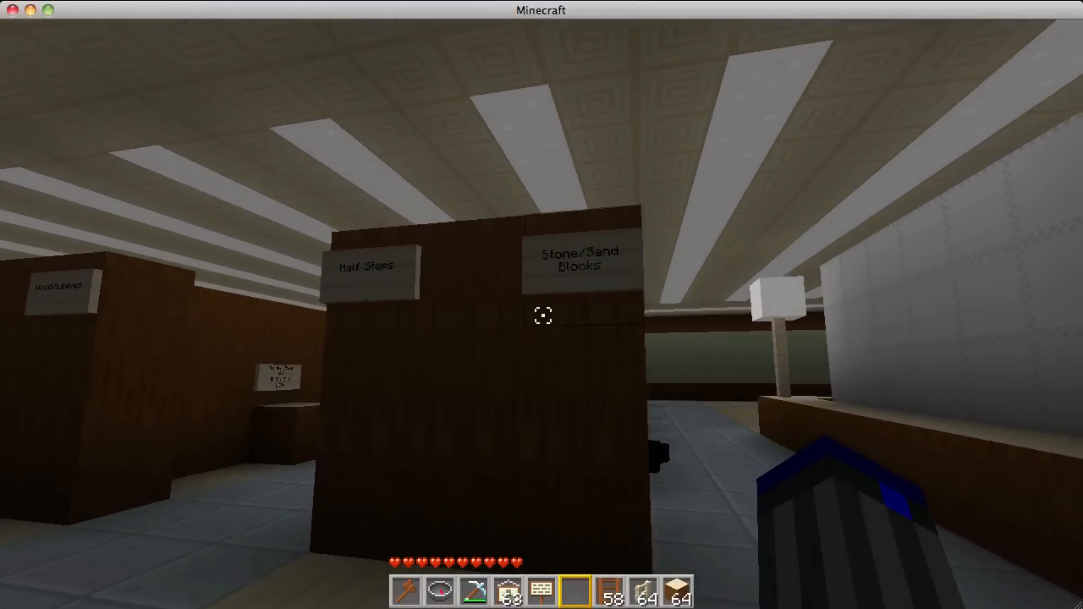
pyautogui.moveTo(541, 304)
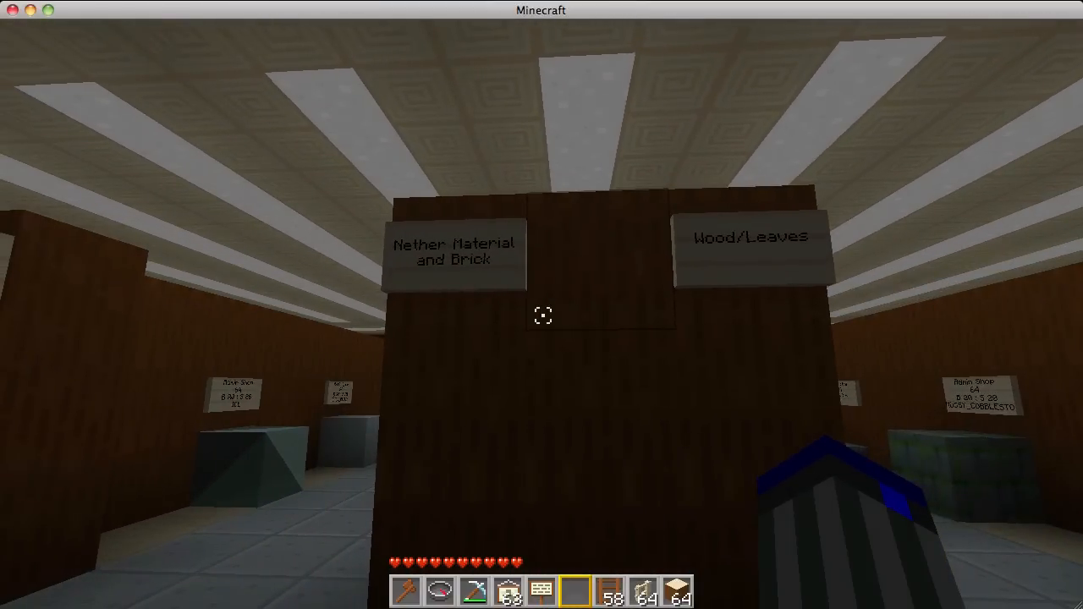
pyautogui.moveTo(542, 305)
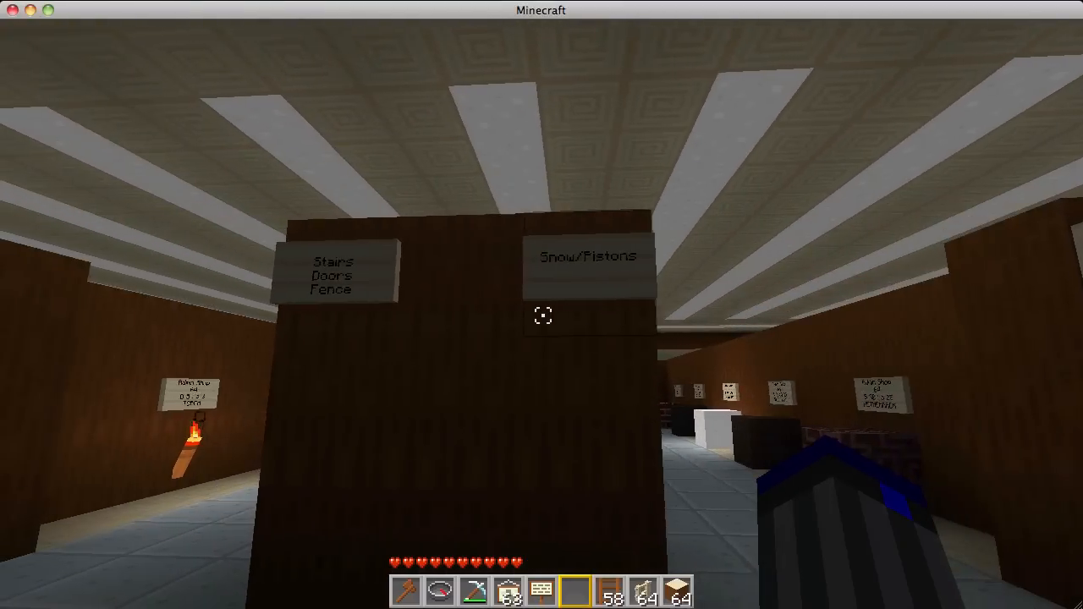
pyautogui.moveTo(542, 305)
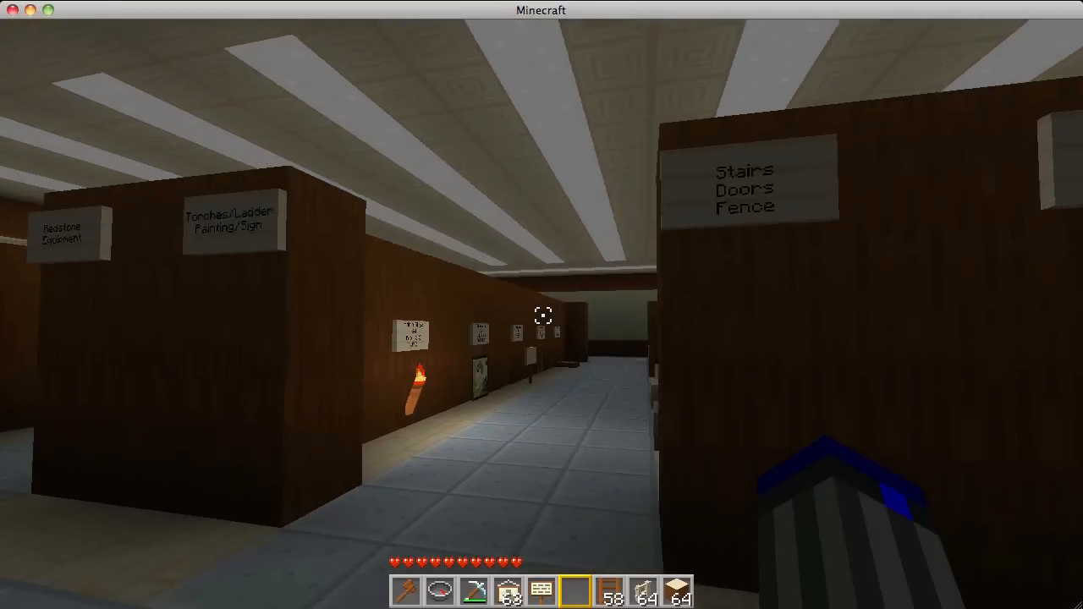
pyautogui.moveTo(541, 315)
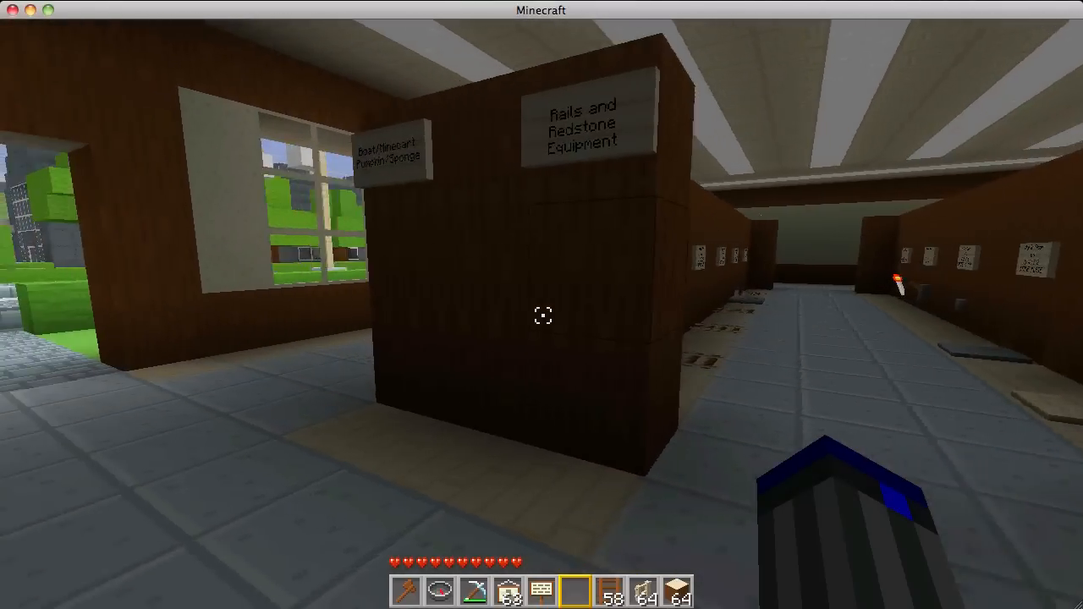
pyautogui.moveTo(542, 316)
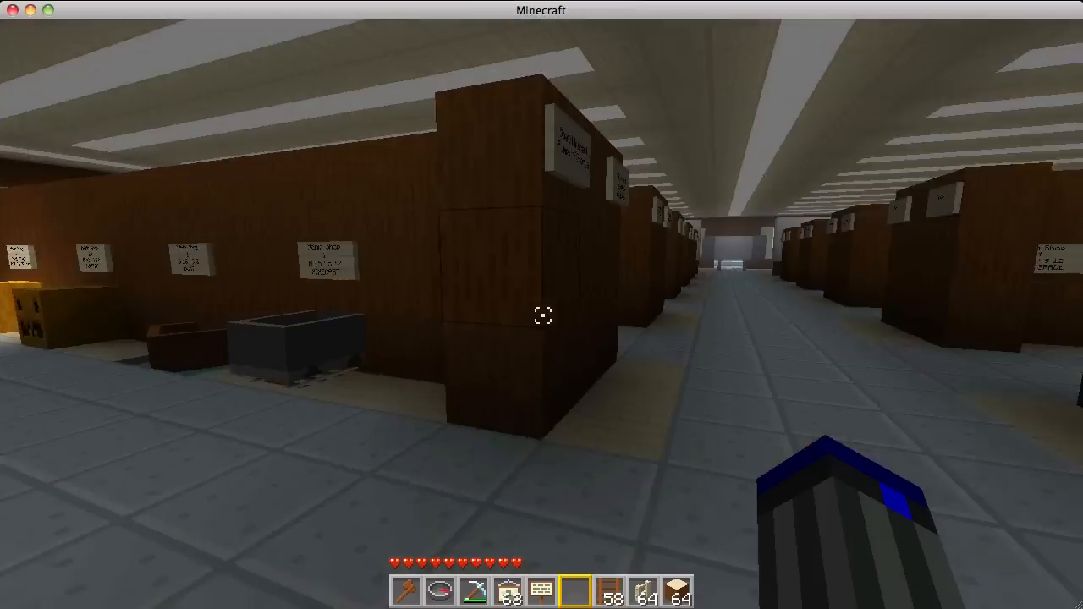
pyautogui.moveTo(541, 305)
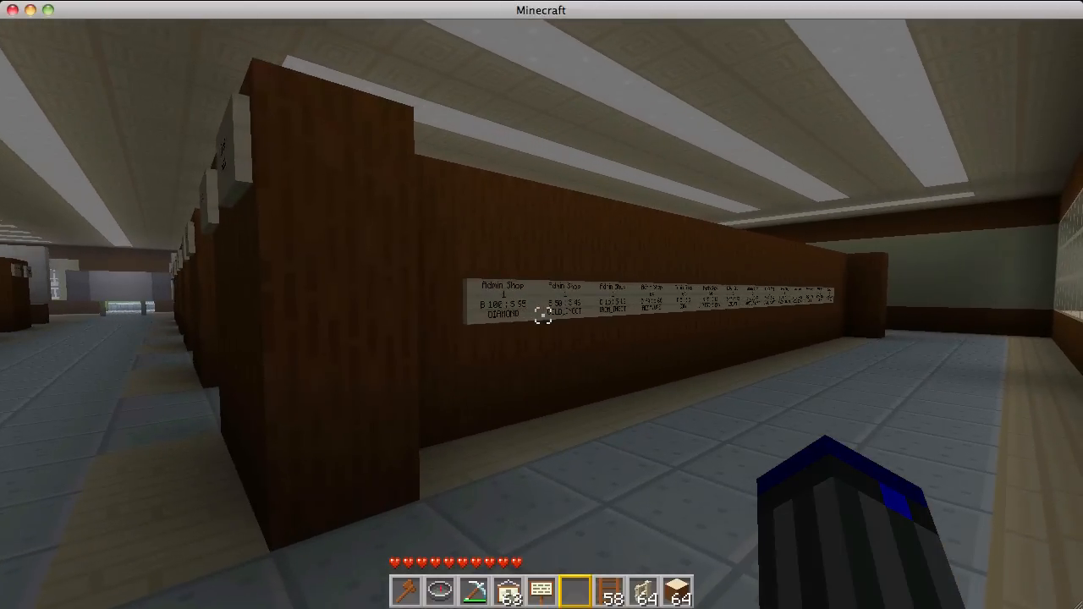
pyautogui.moveTo(542, 304)
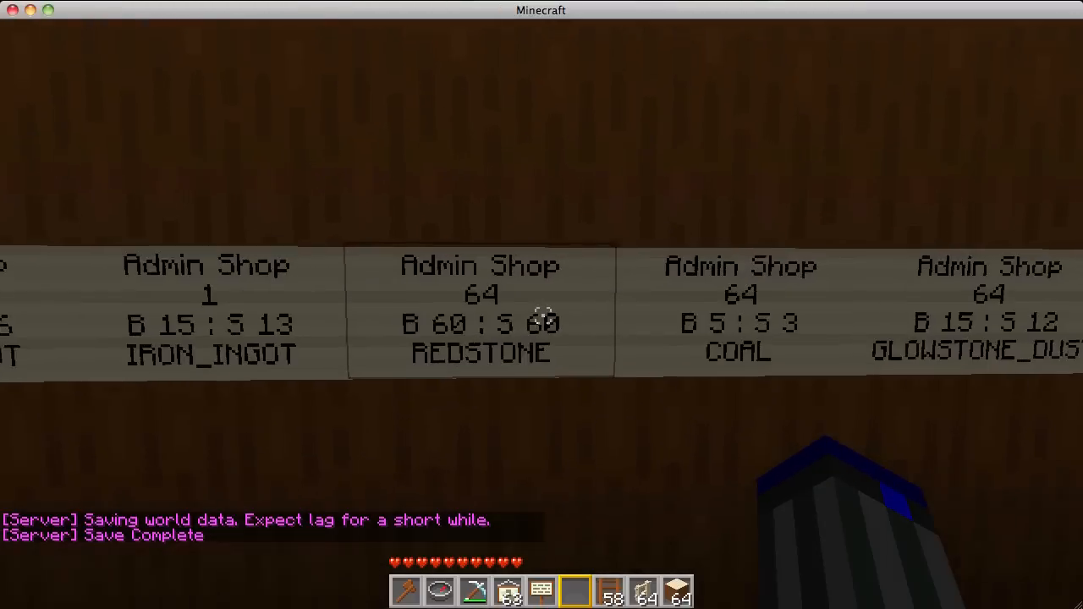
pyautogui.moveTo(542, 305)
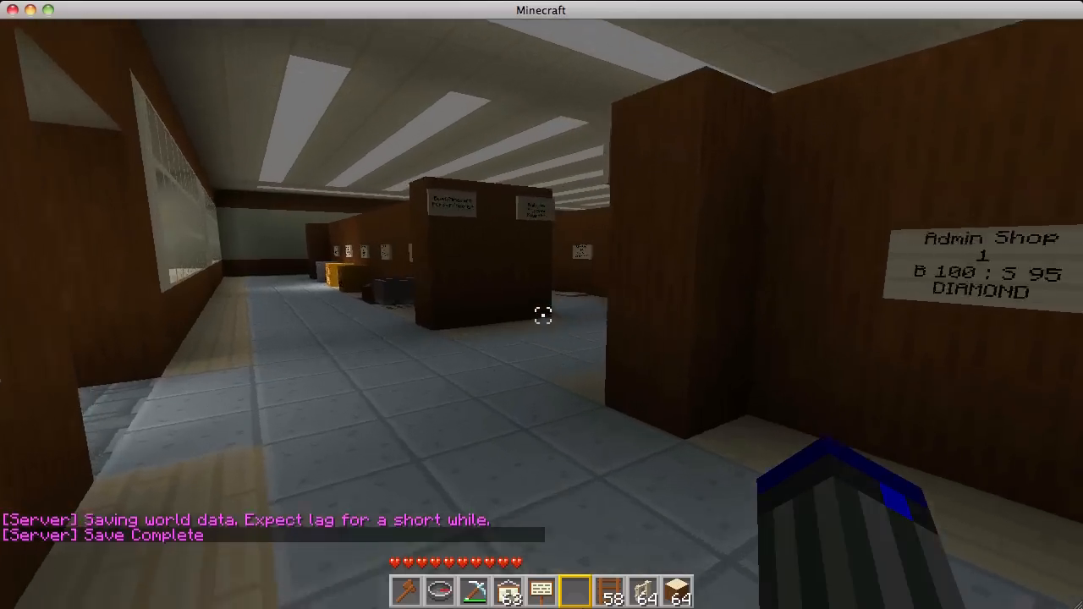
pyautogui.moveTo(542, 316)
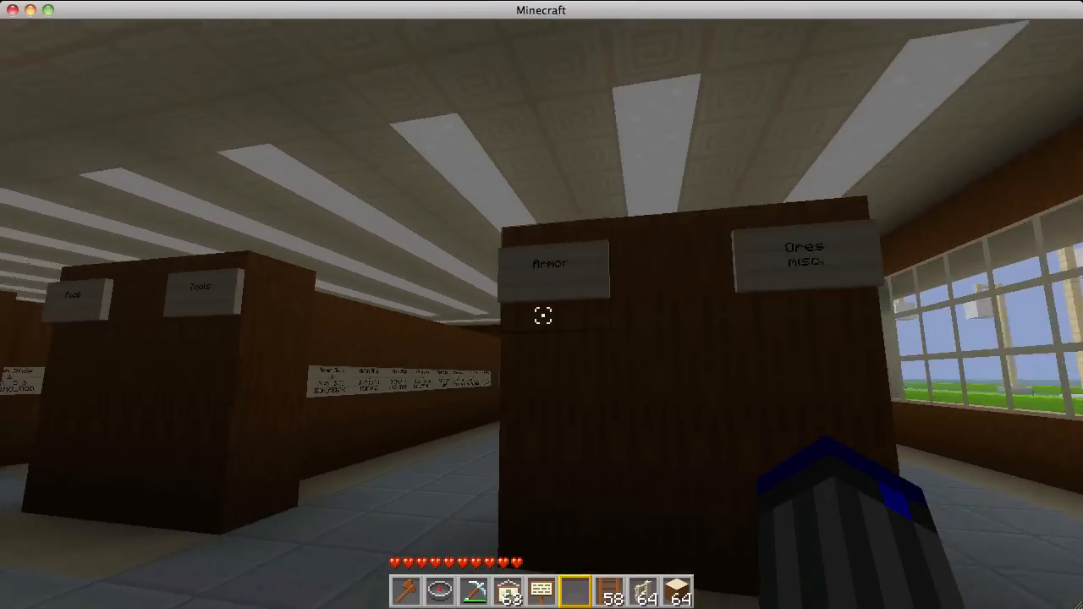
pyautogui.moveTo(541, 313)
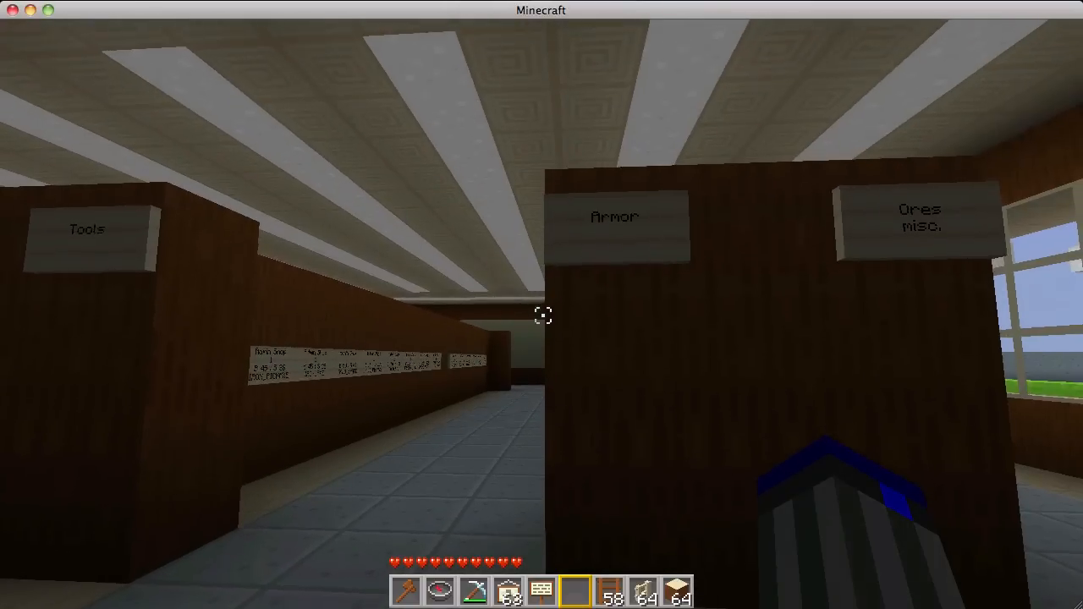
pyautogui.moveTo(541, 316)
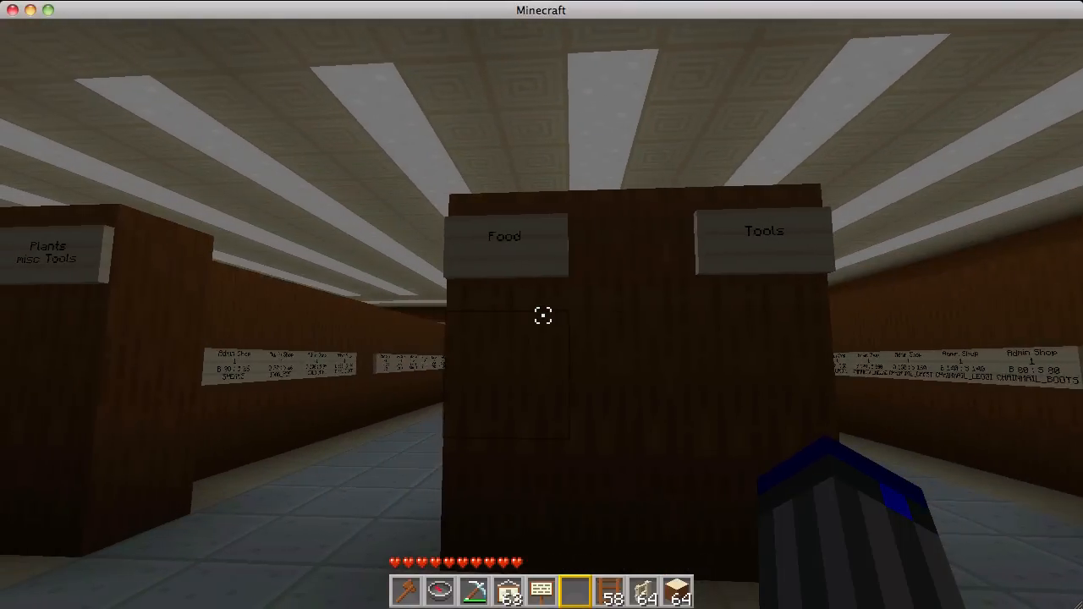
pyautogui.moveTo(542, 305)
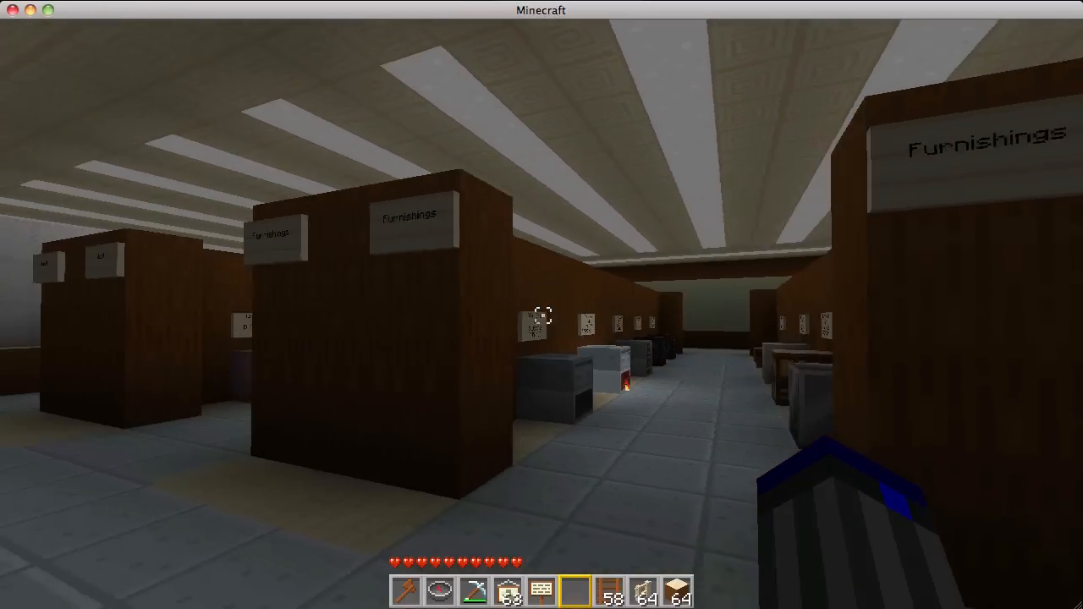
pyautogui.moveTo(541, 304)
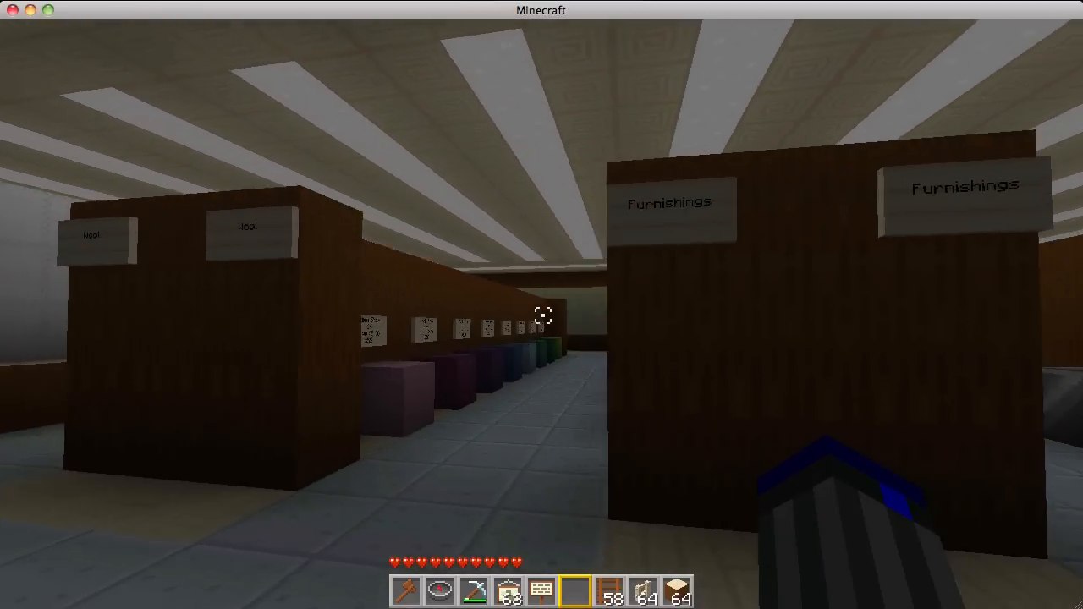
pyautogui.moveTo(542, 316)
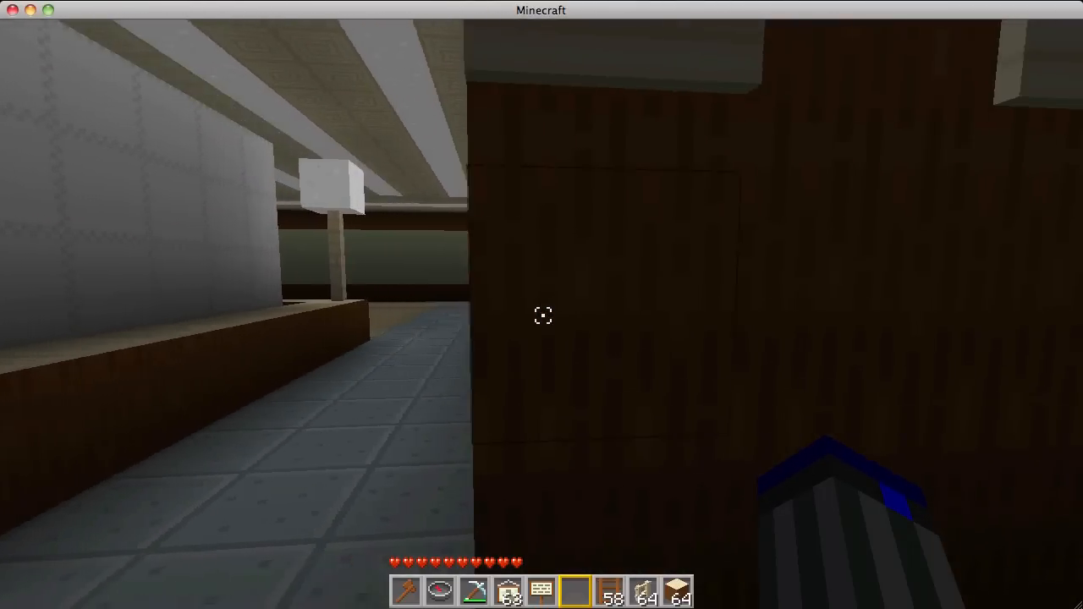
pyautogui.moveTo(541, 316)
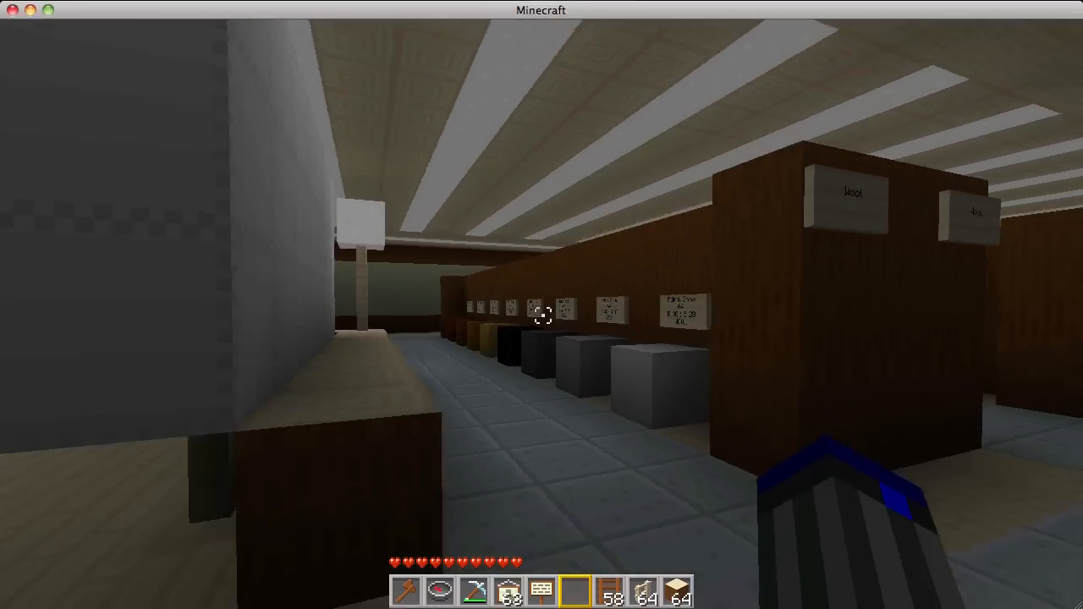
pyautogui.moveTo(542, 305)
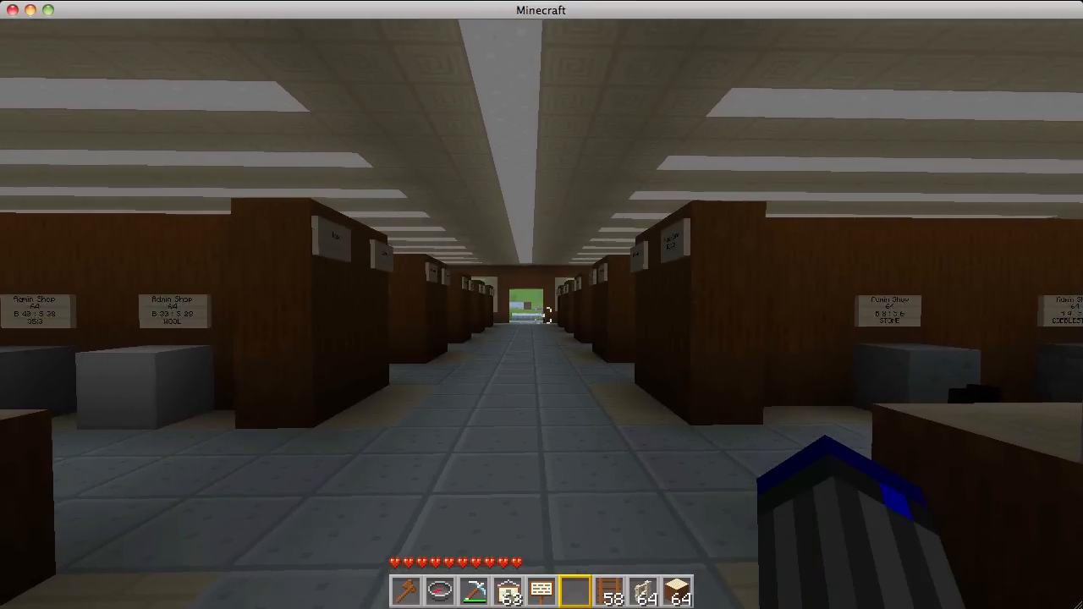
pyautogui.moveTo(542, 316)
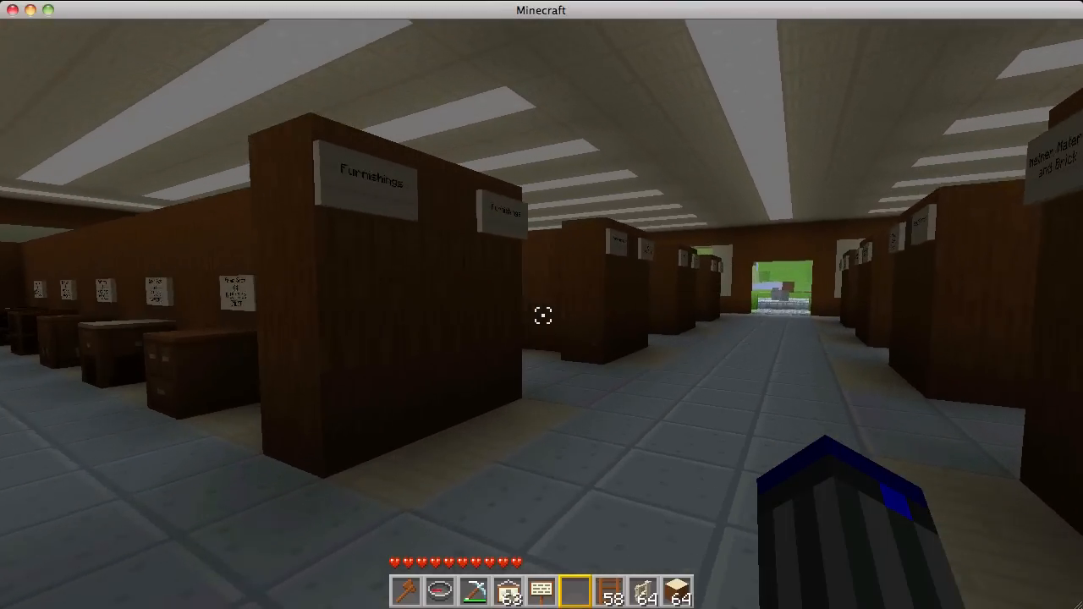
pyautogui.moveTo(542, 318)
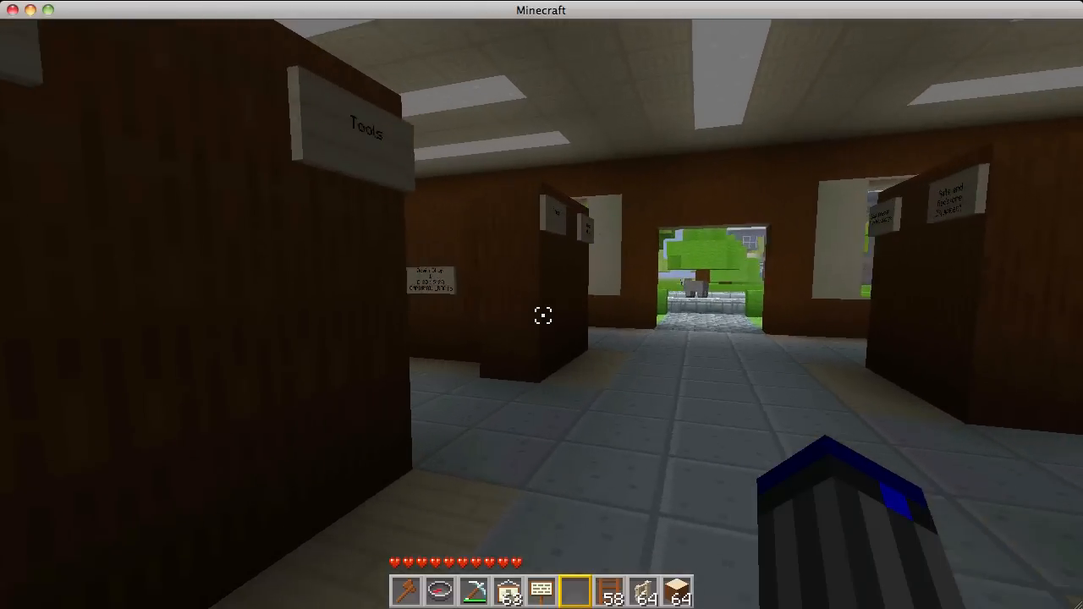
pyautogui.moveTo(542, 304)
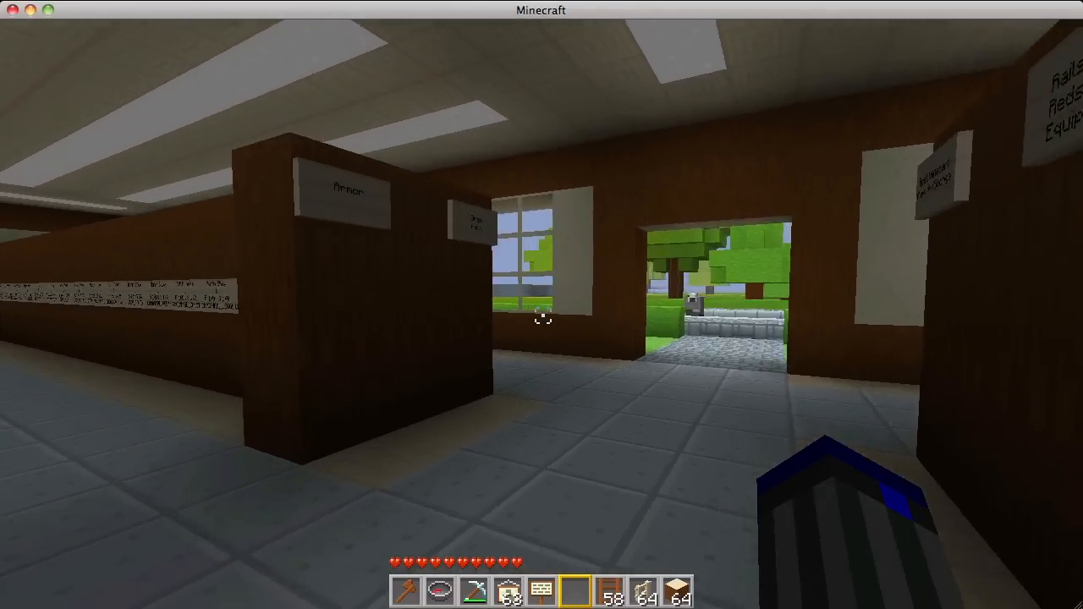
pyautogui.moveTo(542, 305)
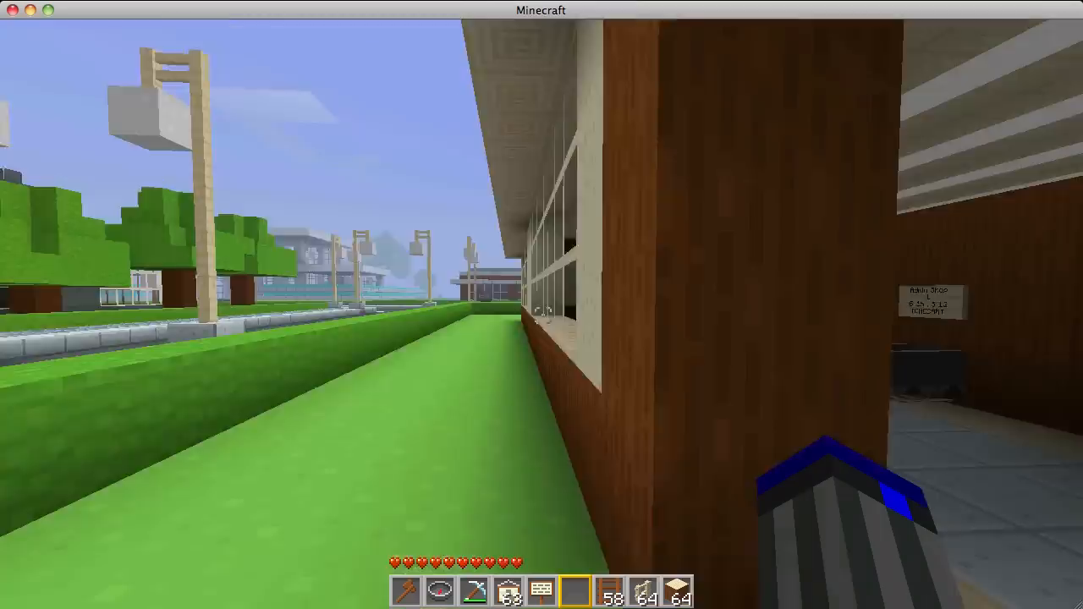
pyautogui.moveTo(542, 305)
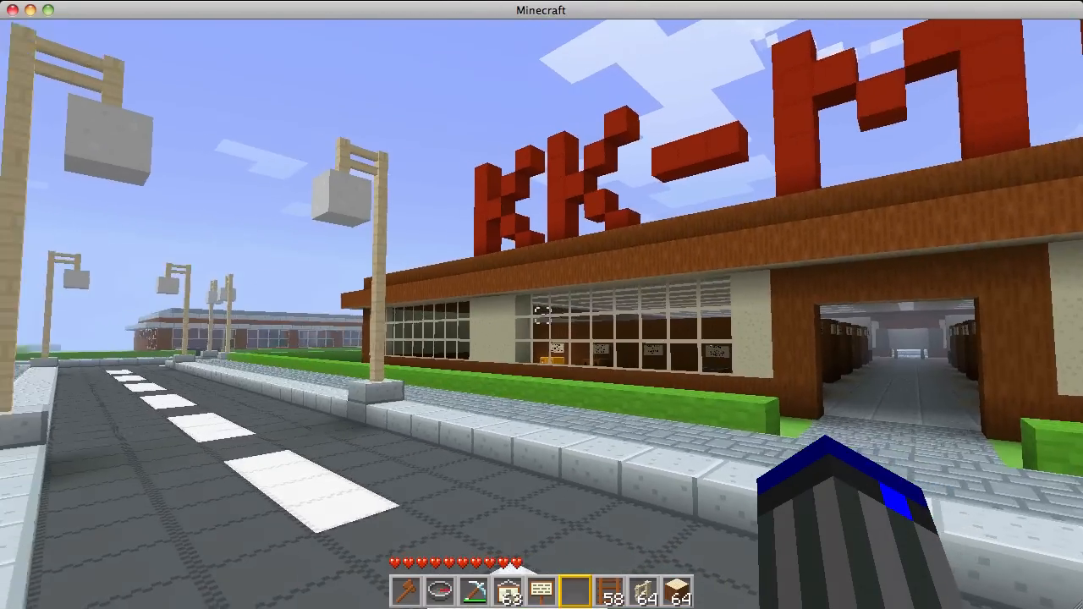
pyautogui.moveTo(541, 304)
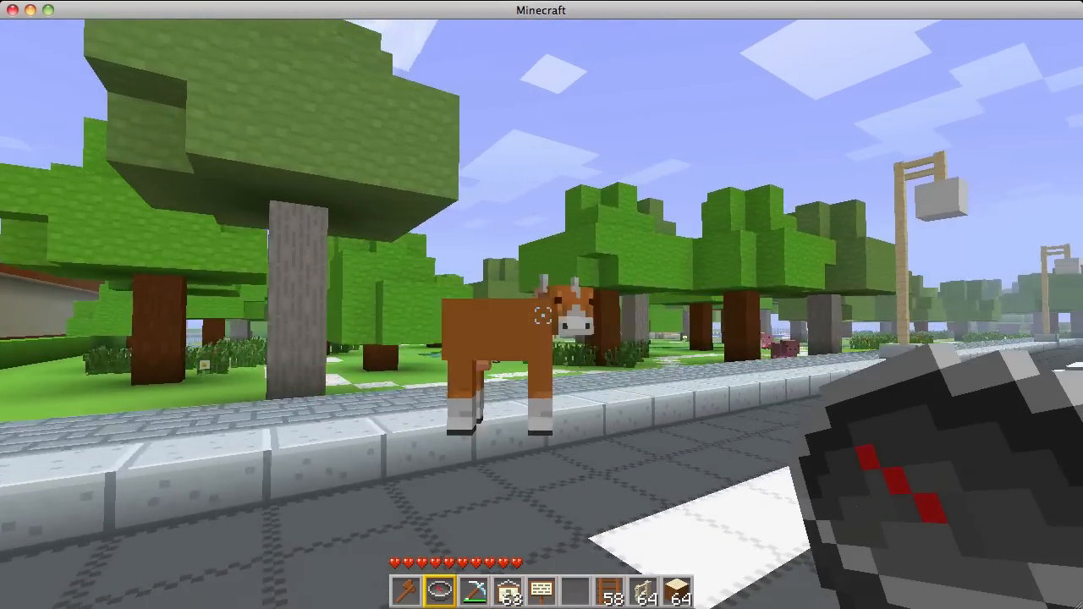
pyautogui.moveTo(541, 305)
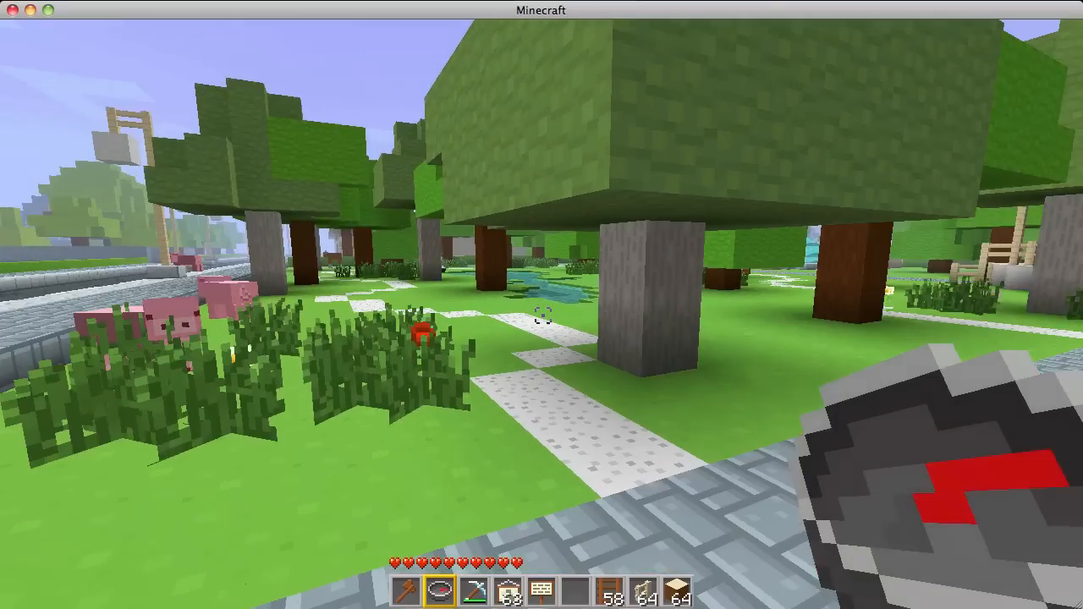
pyautogui.moveTo(541, 305)
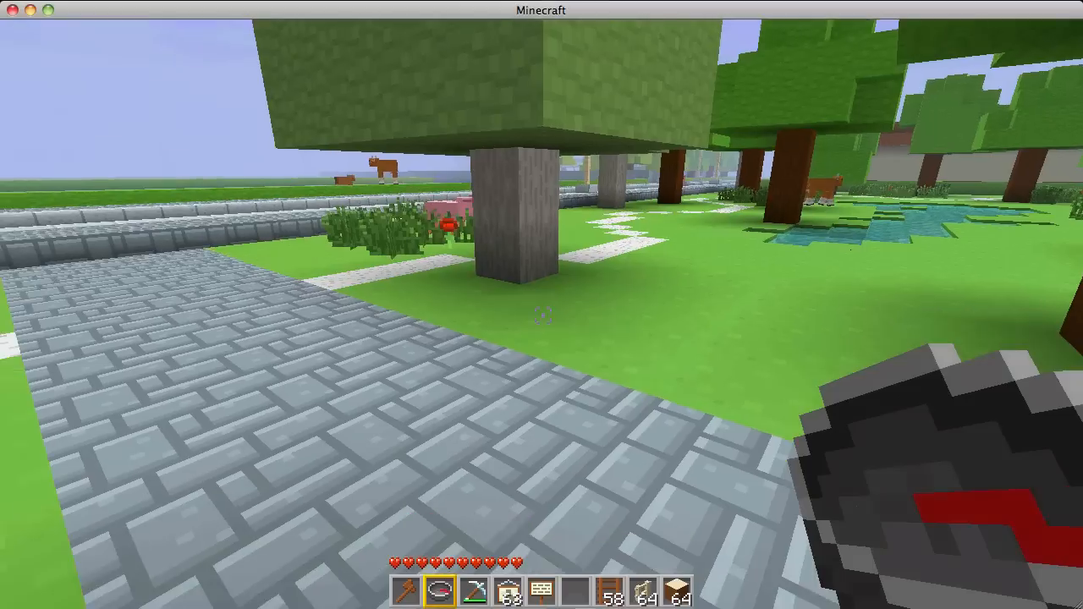
pyautogui.moveTo(541, 305)
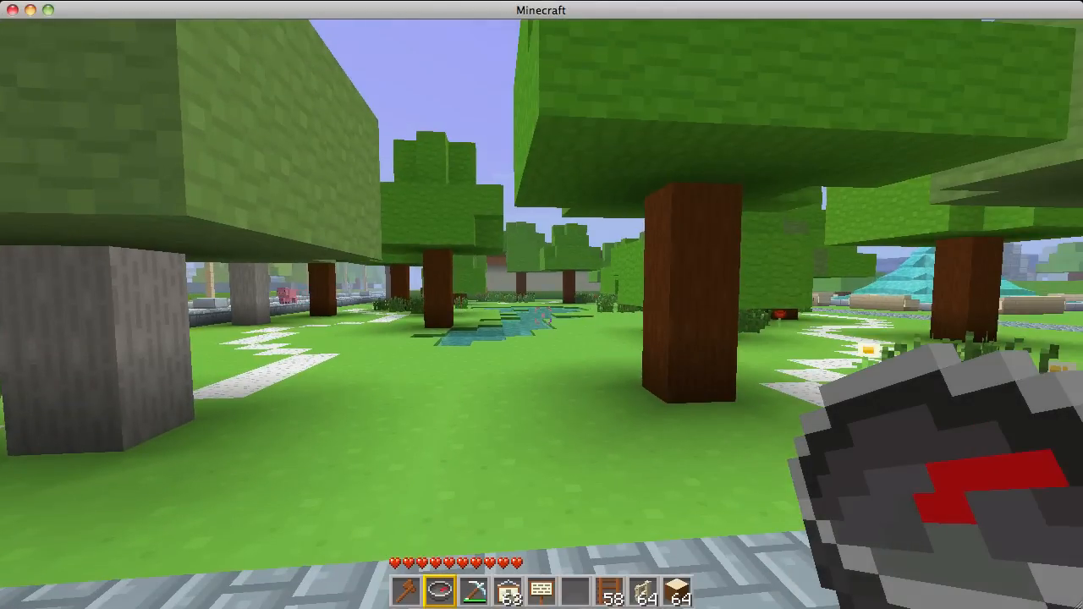
pyautogui.moveTo(542, 305)
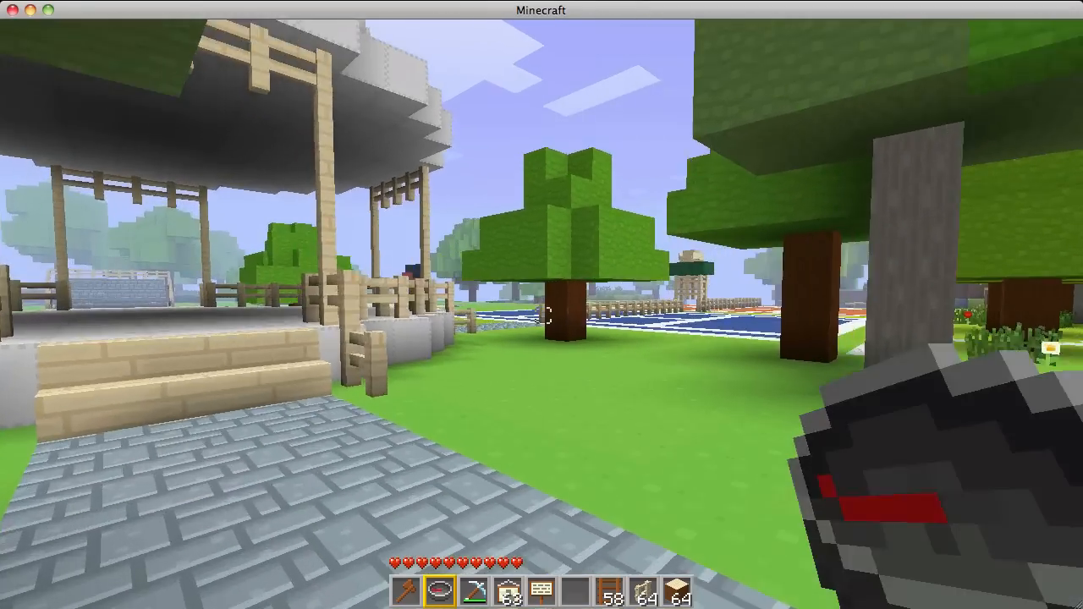
pyautogui.moveTo(542, 304)
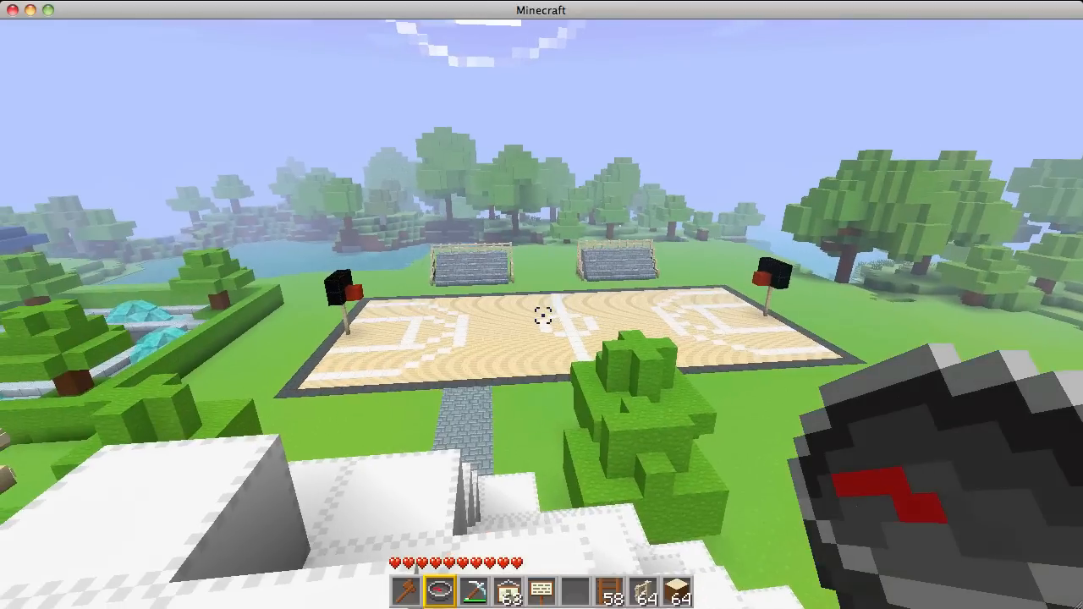
pyautogui.moveTo(542, 317)
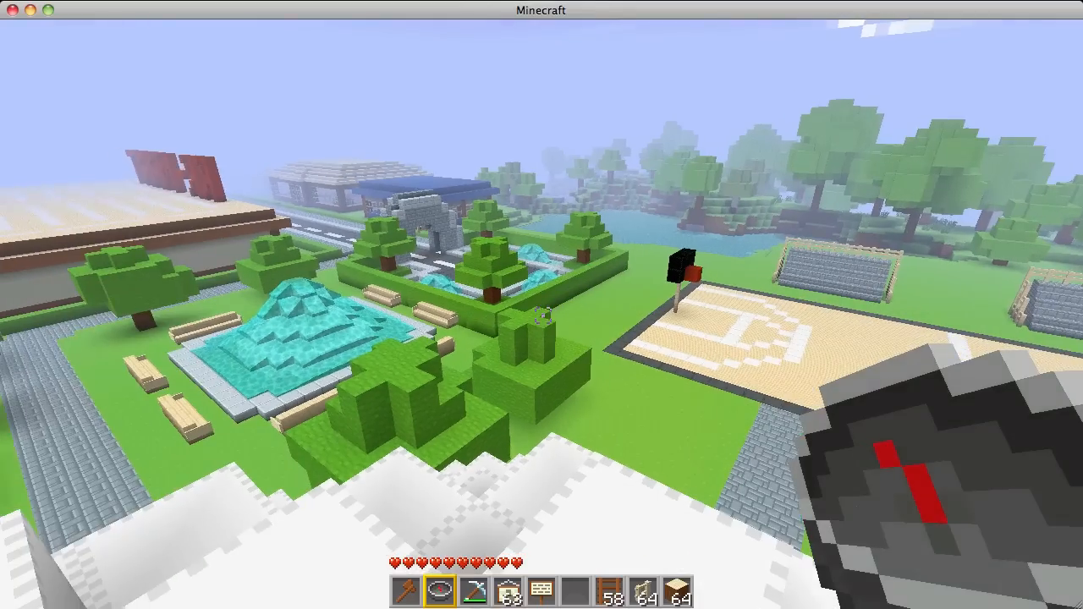
pyautogui.moveTo(541, 305)
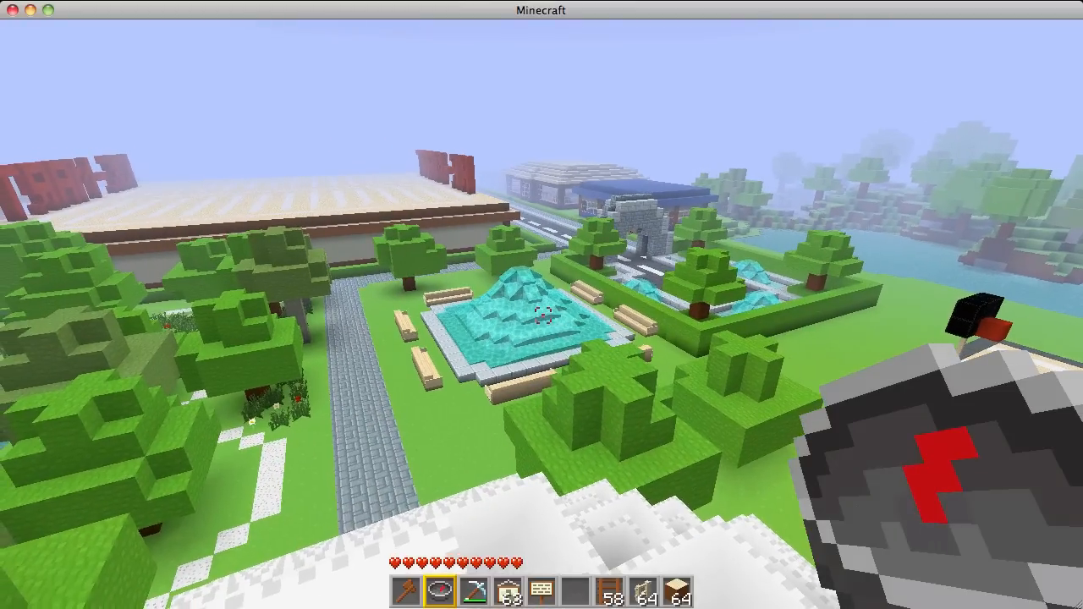
pyautogui.moveTo(541, 305)
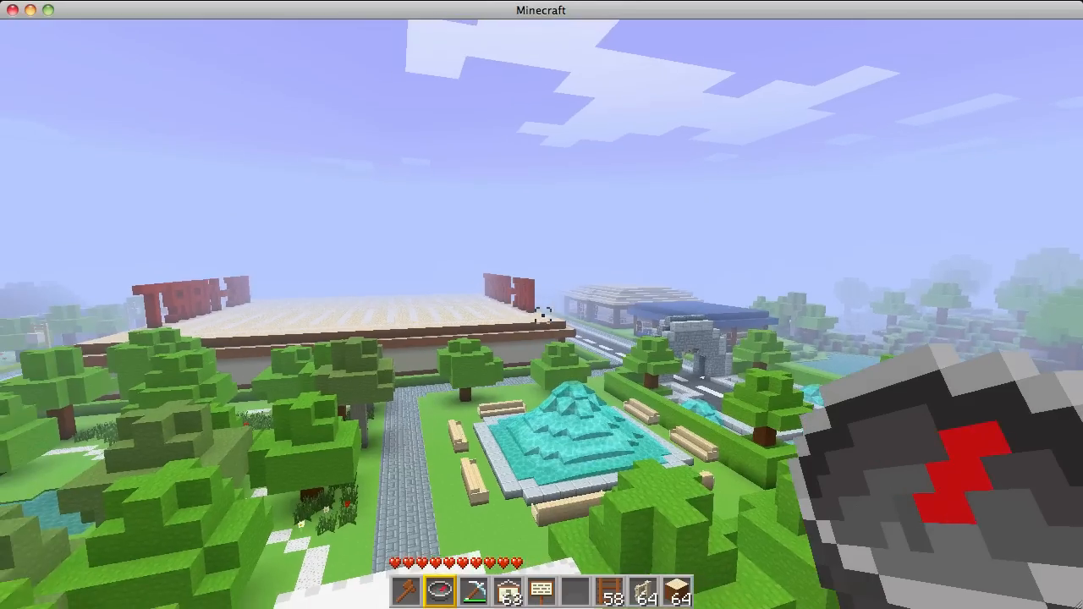
pyautogui.moveTo(542, 305)
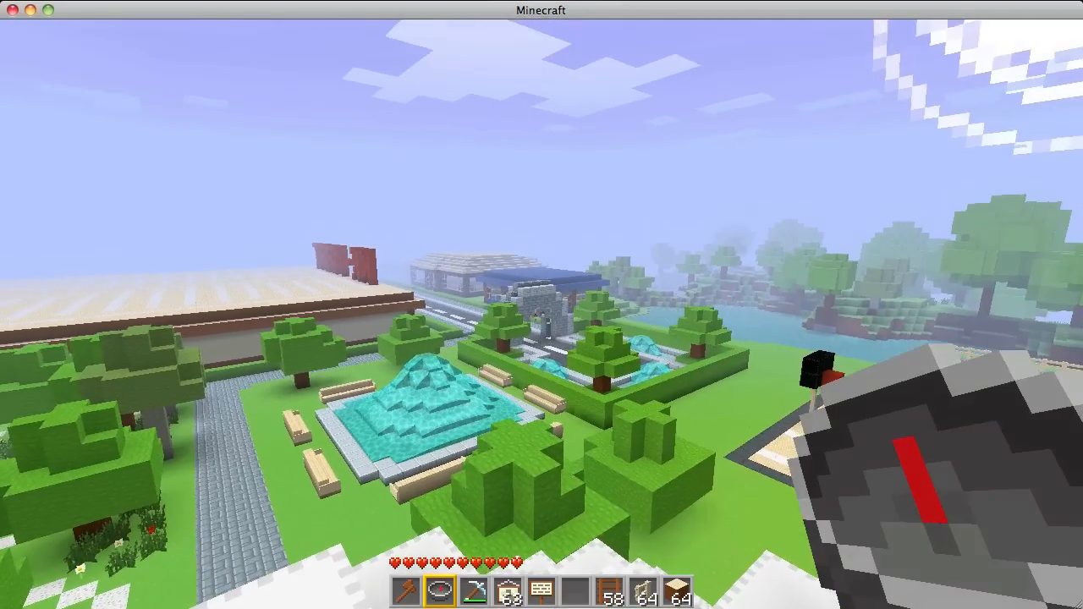
pyautogui.moveTo(541, 305)
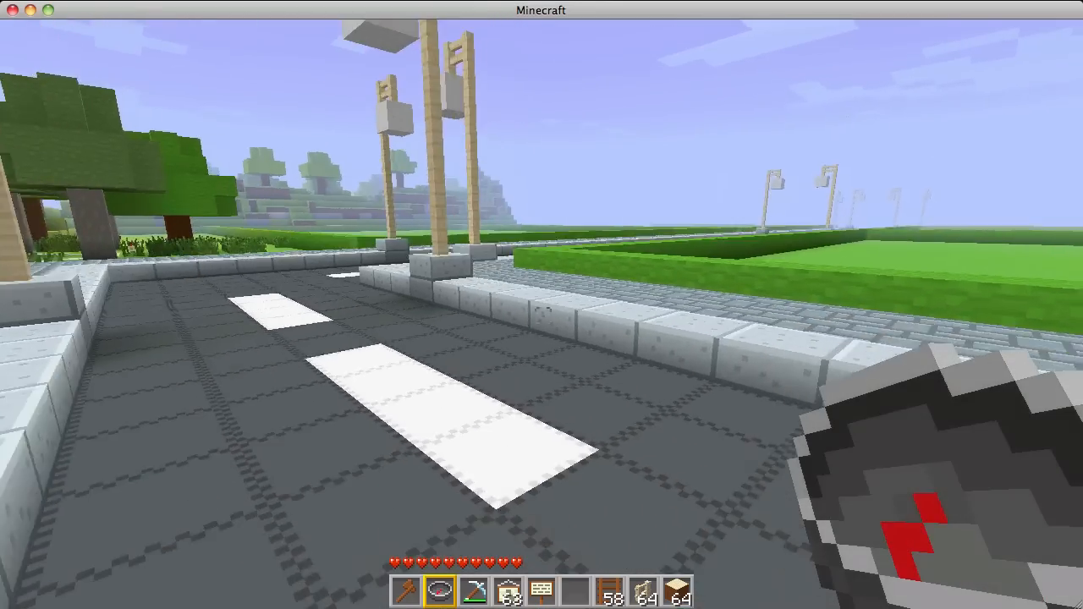
pyautogui.moveTo(542, 305)
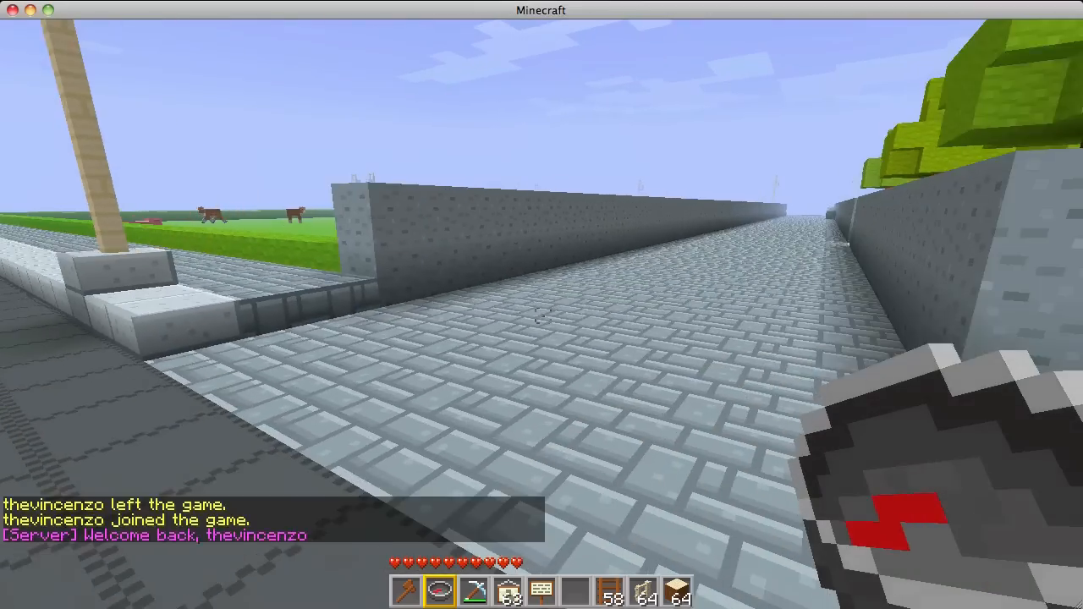
pyautogui.moveTo(542, 305)
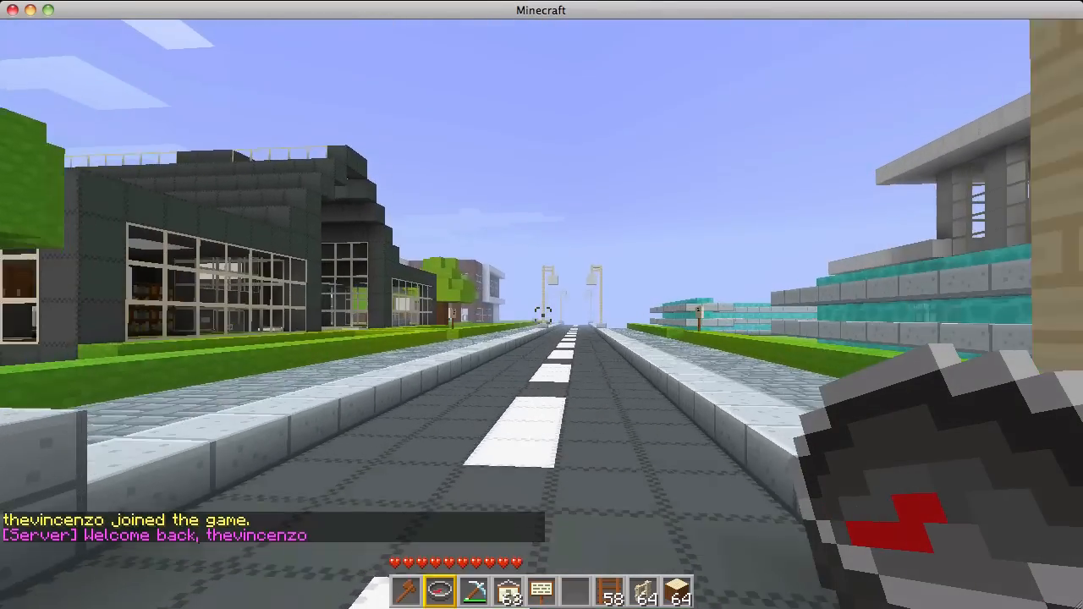
pyautogui.moveTo(541, 304)
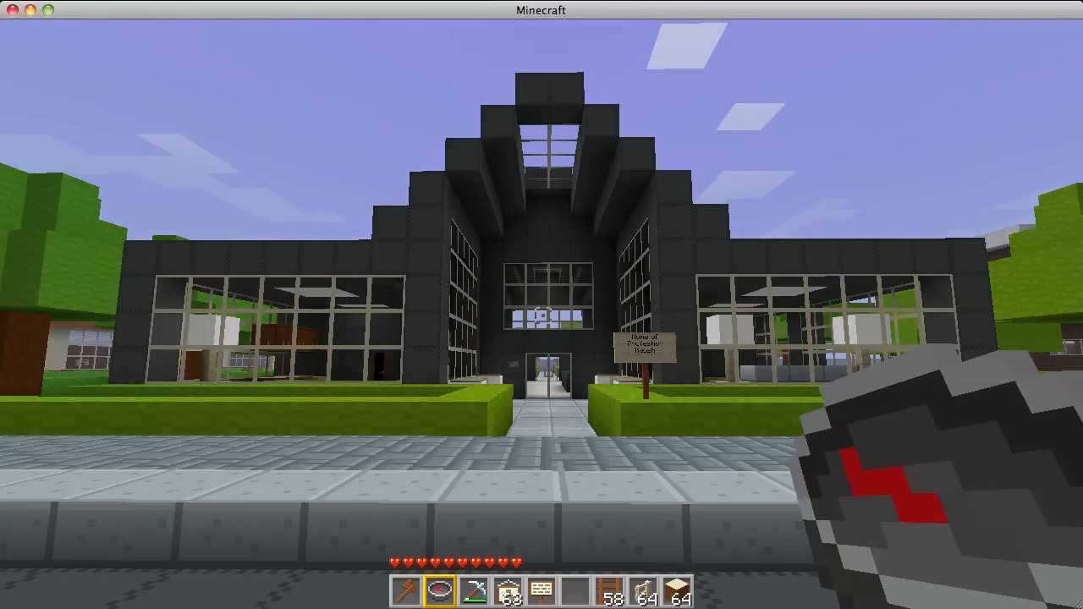
# Open chat to view recent server messages, then close it without sending anything
pyautogui.press('t')
pyautogui.write('/')
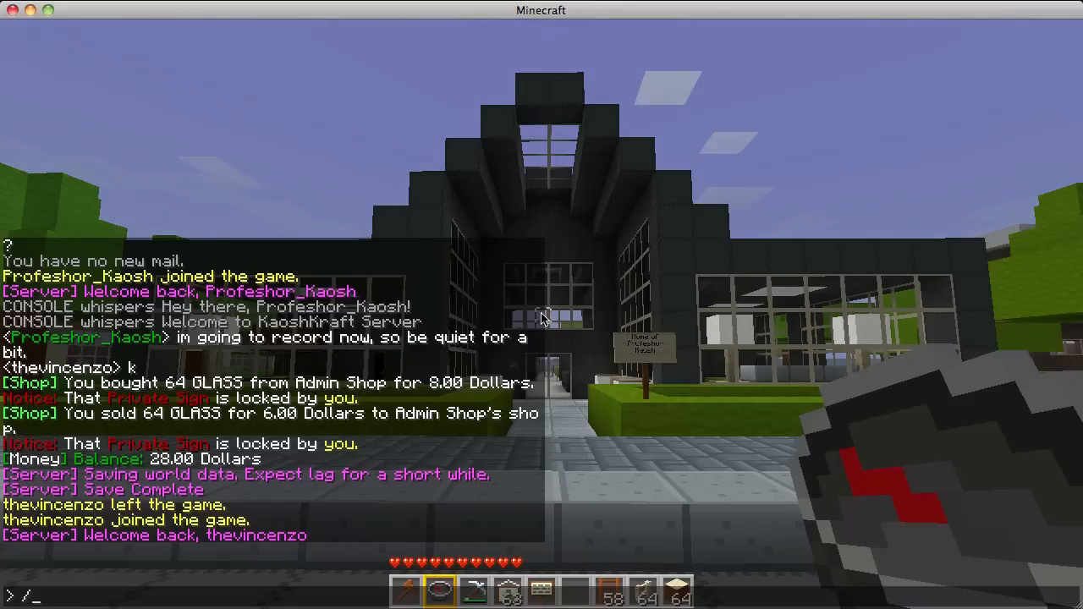
pyautogui.press('Escape')
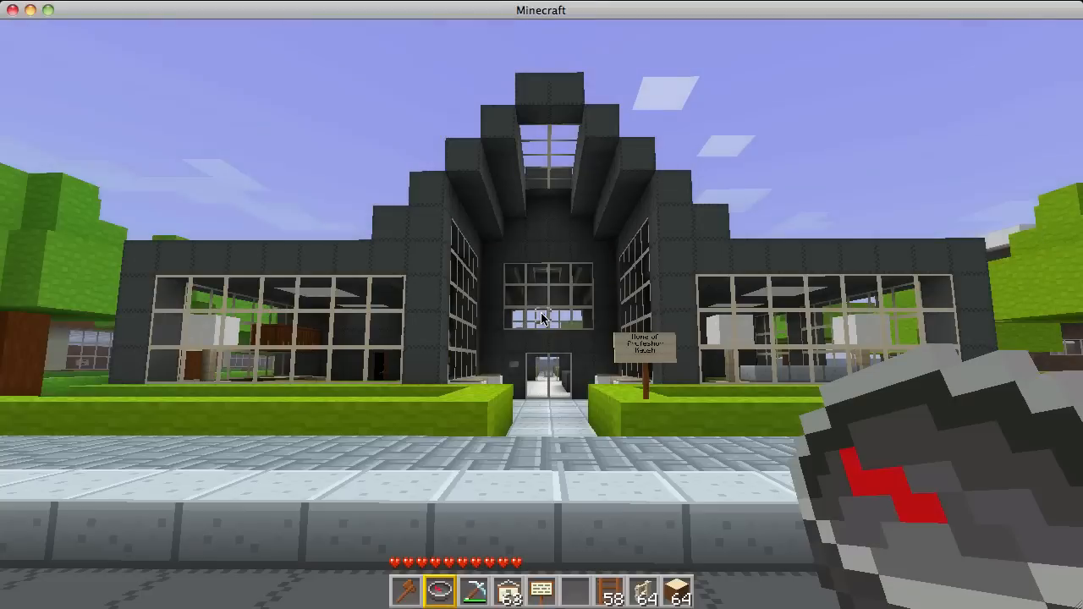
pyautogui.moveTo(542, 305)
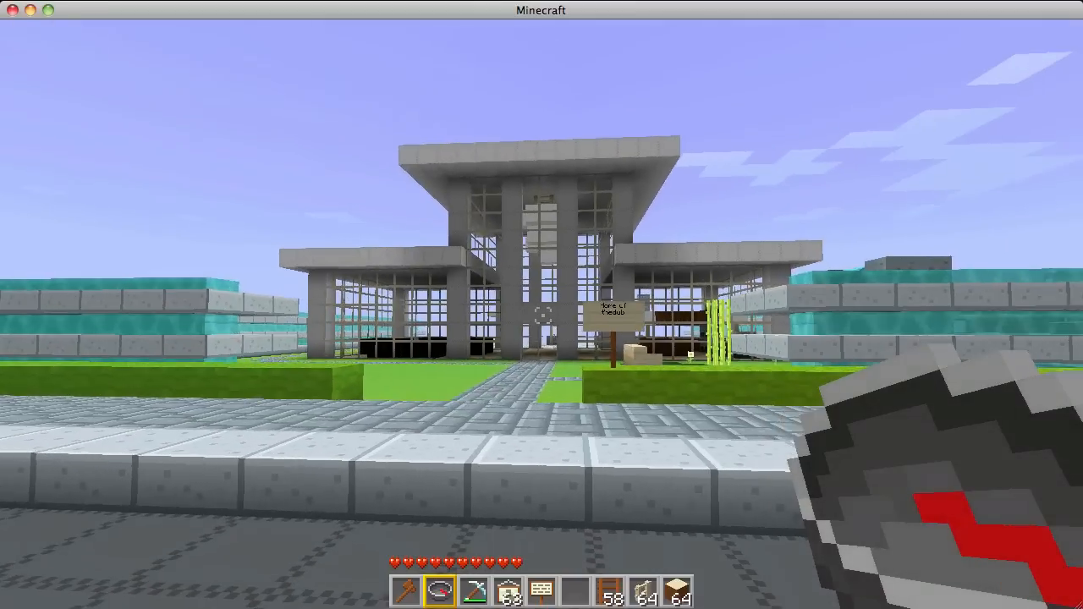
pyautogui.moveTo(541, 304)
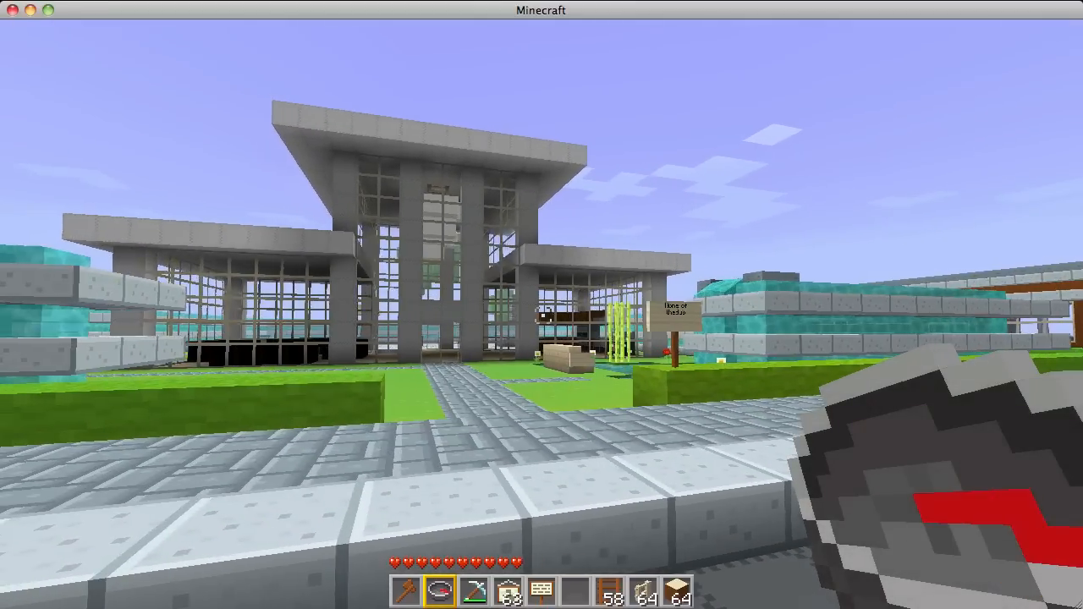
pyautogui.moveTo(542, 304)
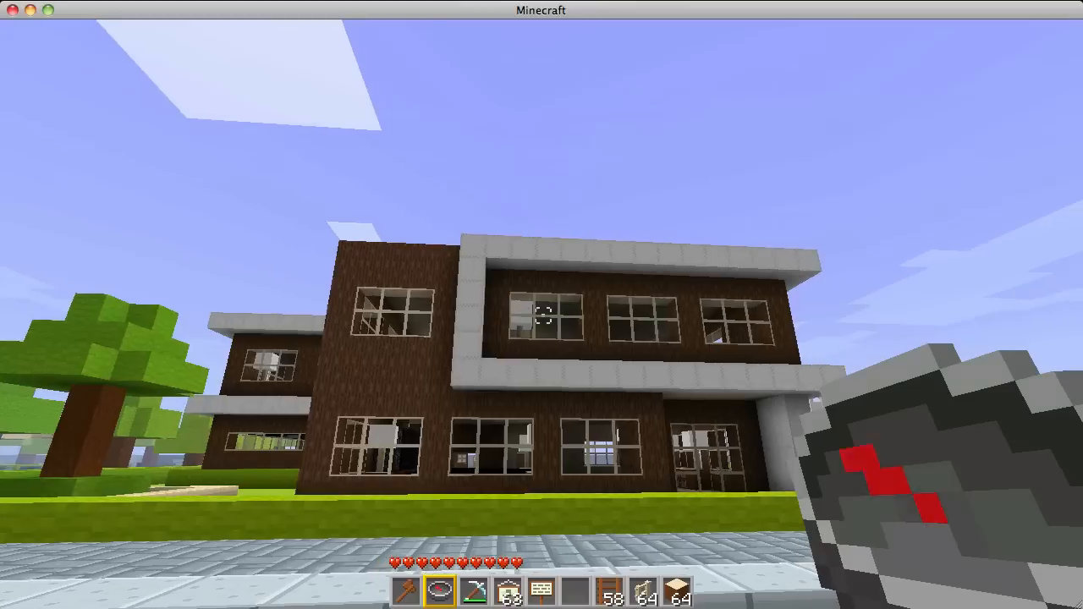
pyautogui.moveTo(541, 304)
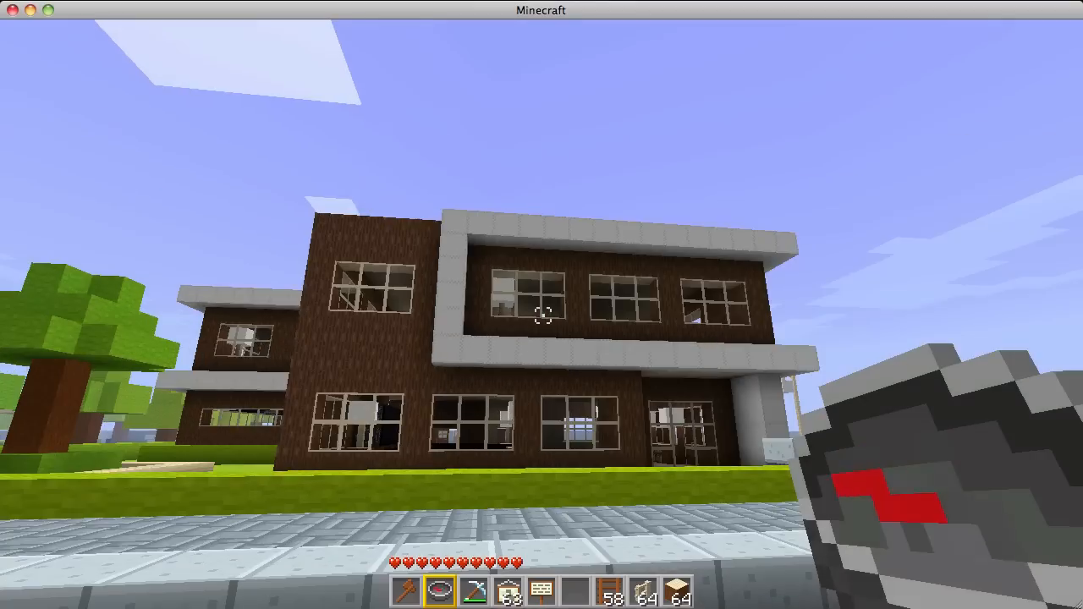
pyautogui.moveTo(542, 317)
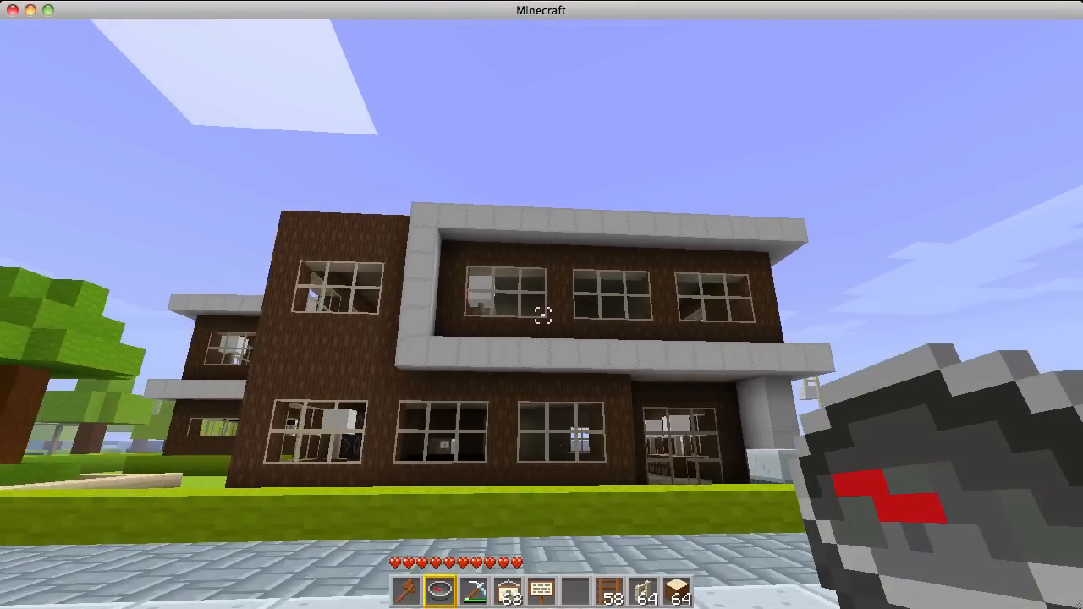
pyautogui.moveTo(541, 304)
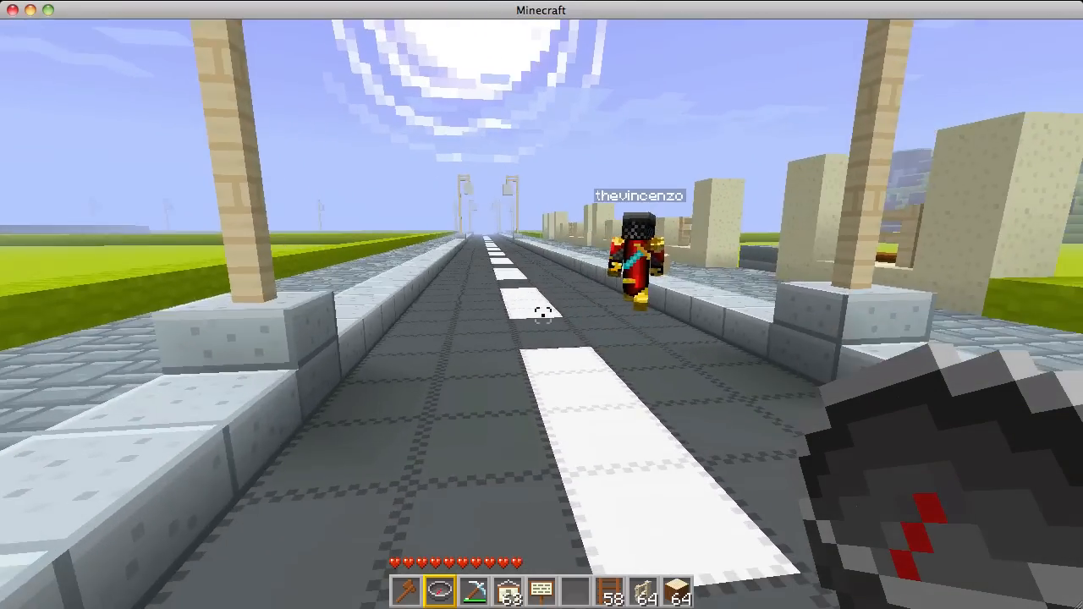
pyautogui.moveTo(541, 305)
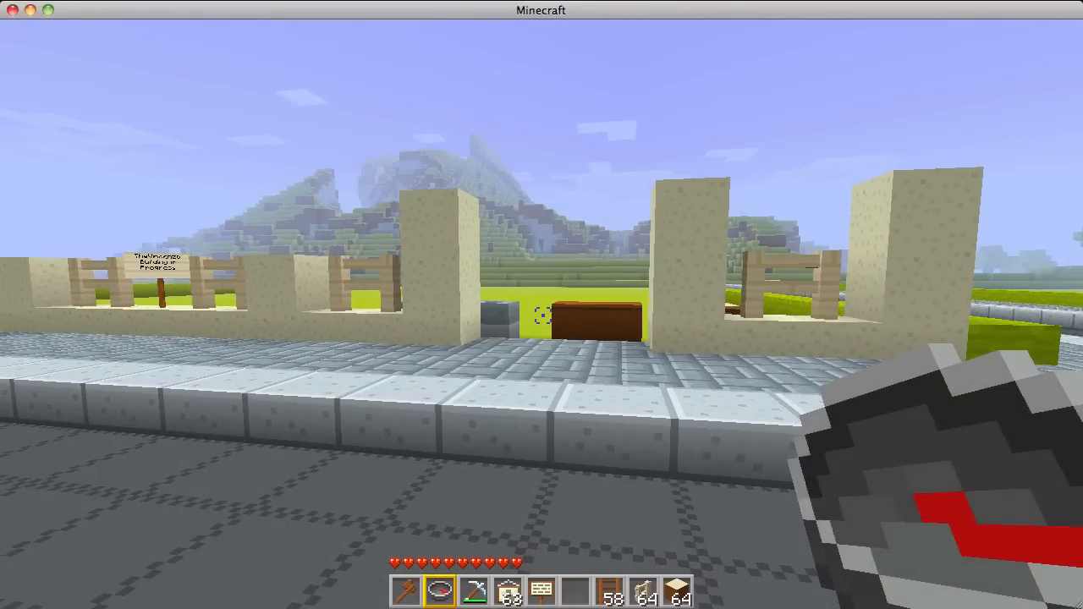
pyautogui.moveTo(542, 305)
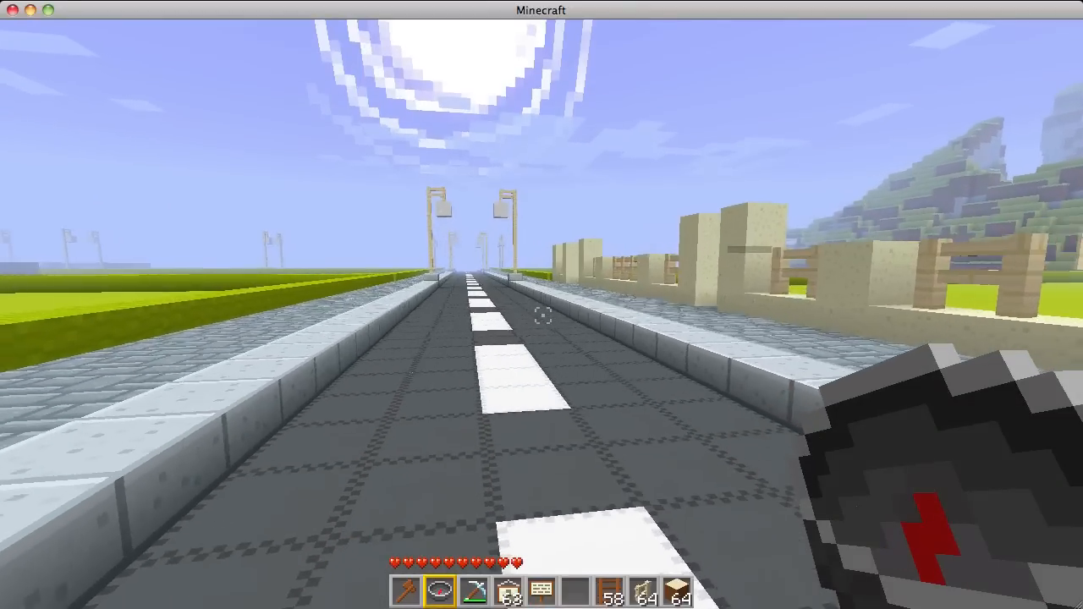
pyautogui.moveTo(541, 305)
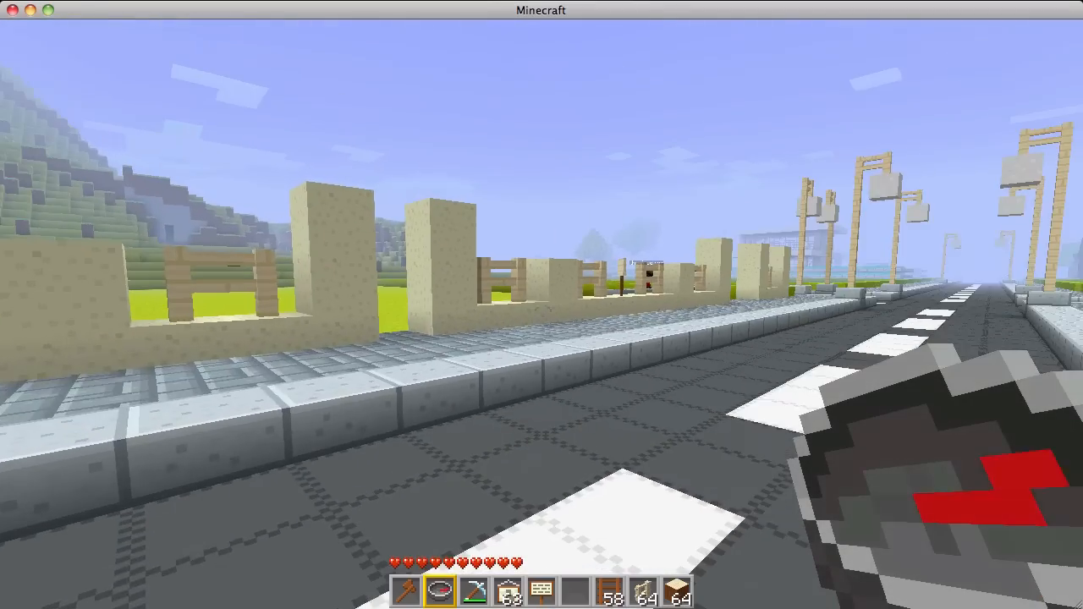
pyautogui.moveTo(541, 304)
pyautogui.write('/')
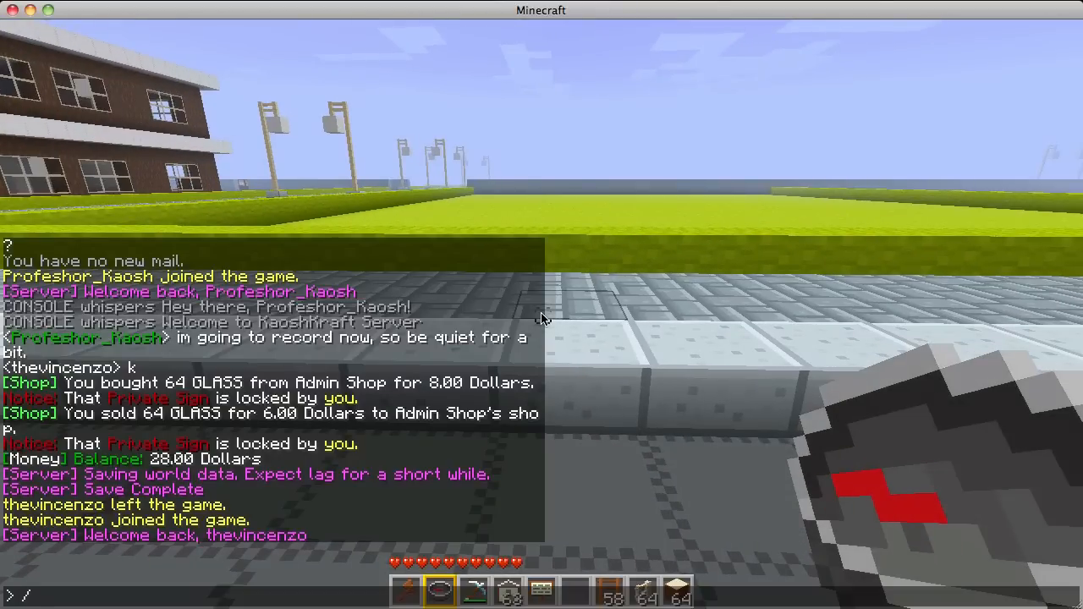
# Enter the /up 40 command to teleport high above the town
pyautogui.write('up 40')
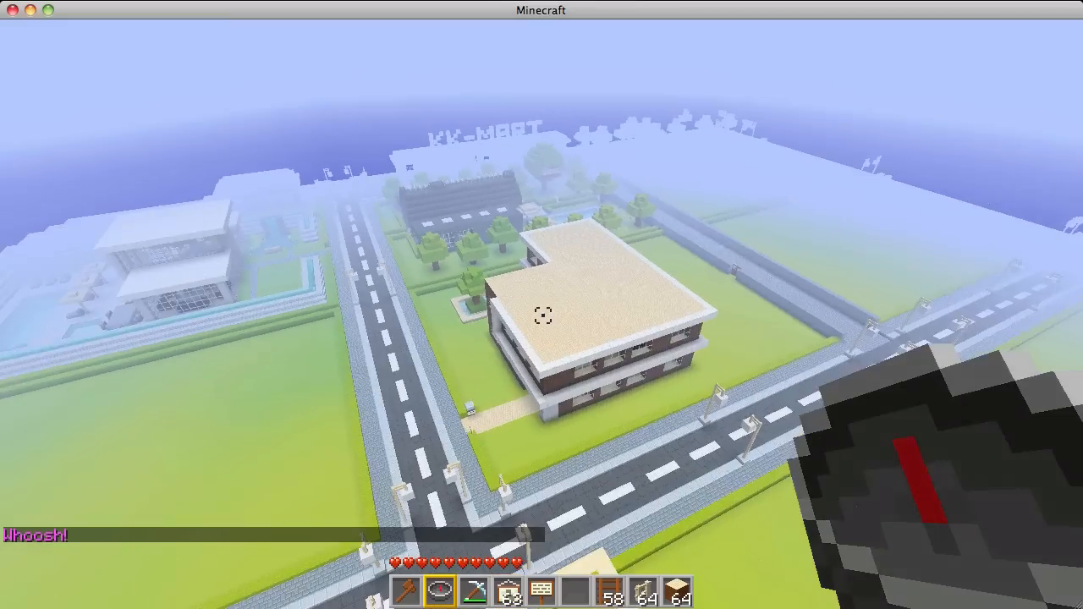
pyautogui.moveTo(541, 305)
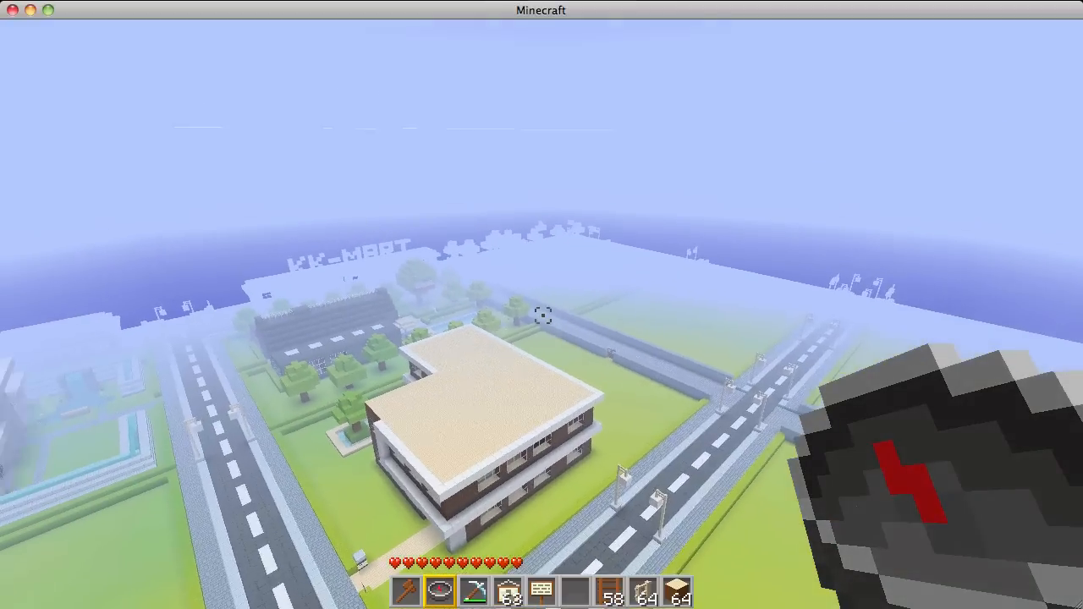
pyautogui.moveTo(542, 304)
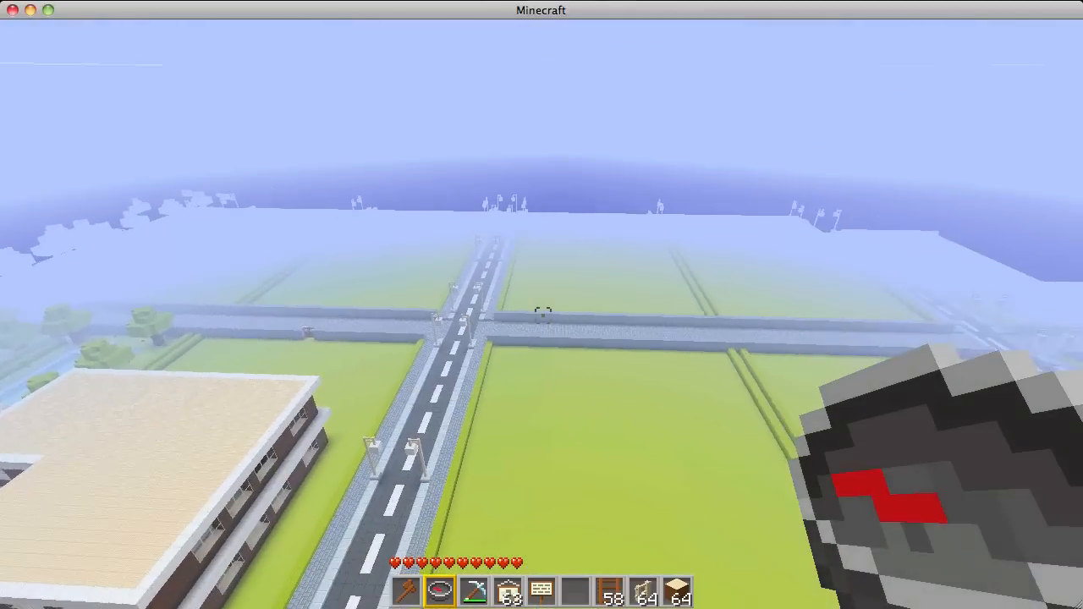
pyautogui.moveTo(542, 313)
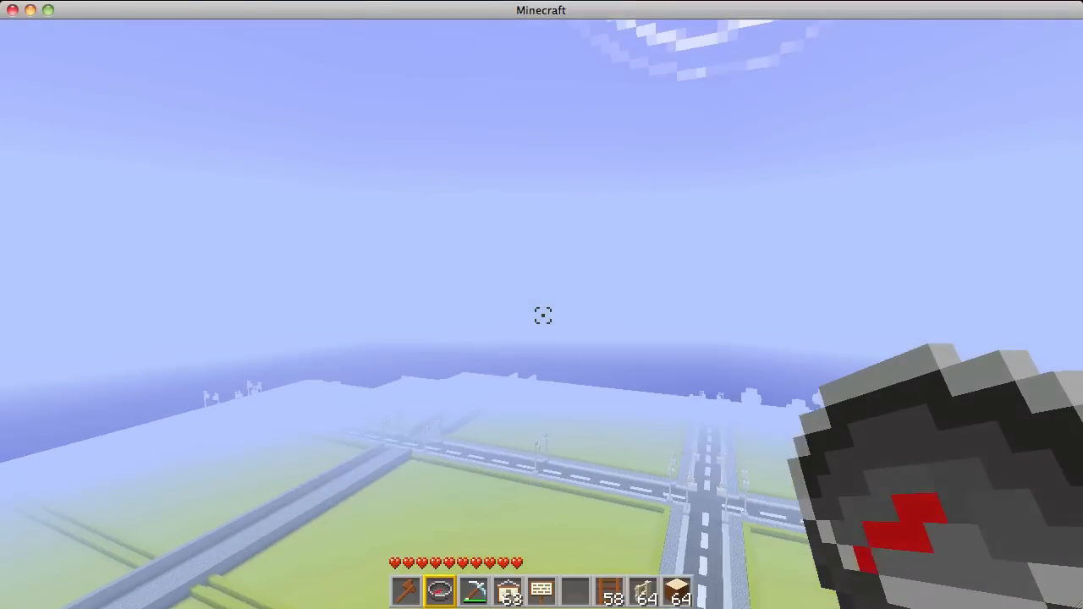
pyautogui.moveTo(541, 315)
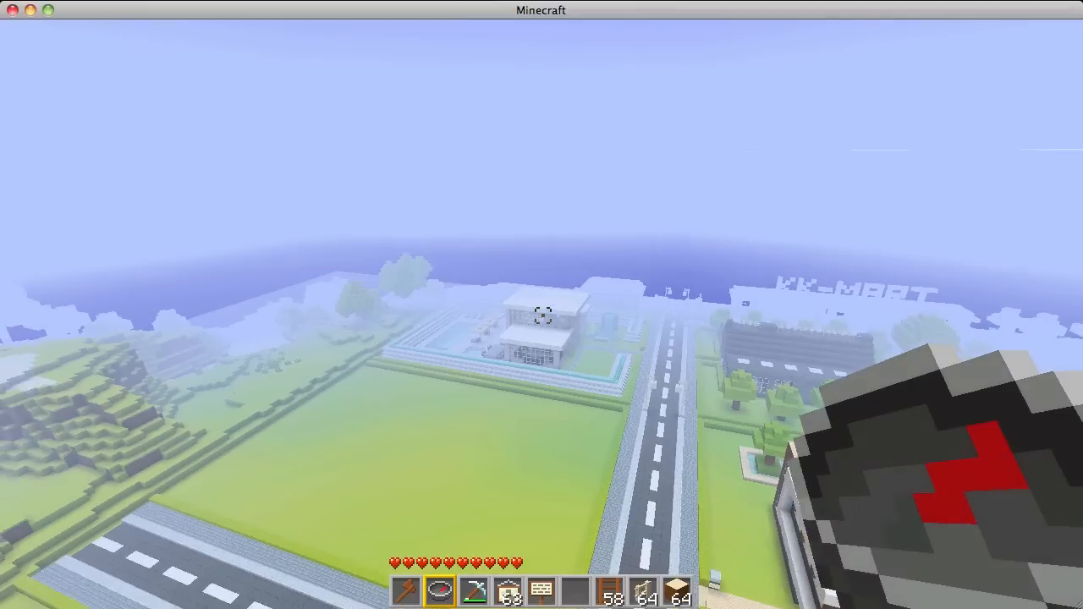
pyautogui.moveTo(541, 315)
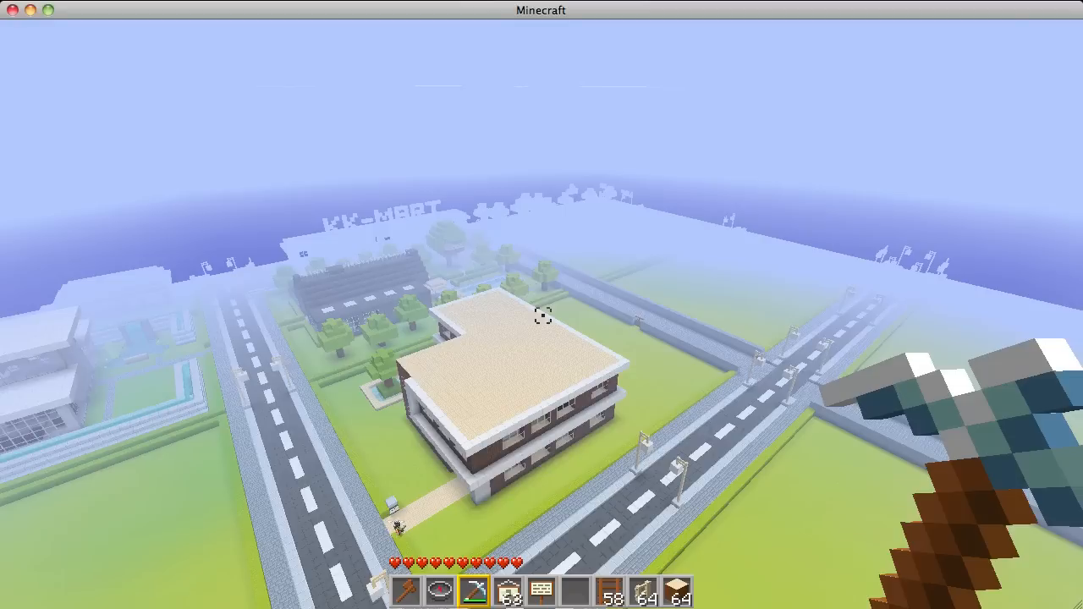
pyautogui.moveTo(541, 318)
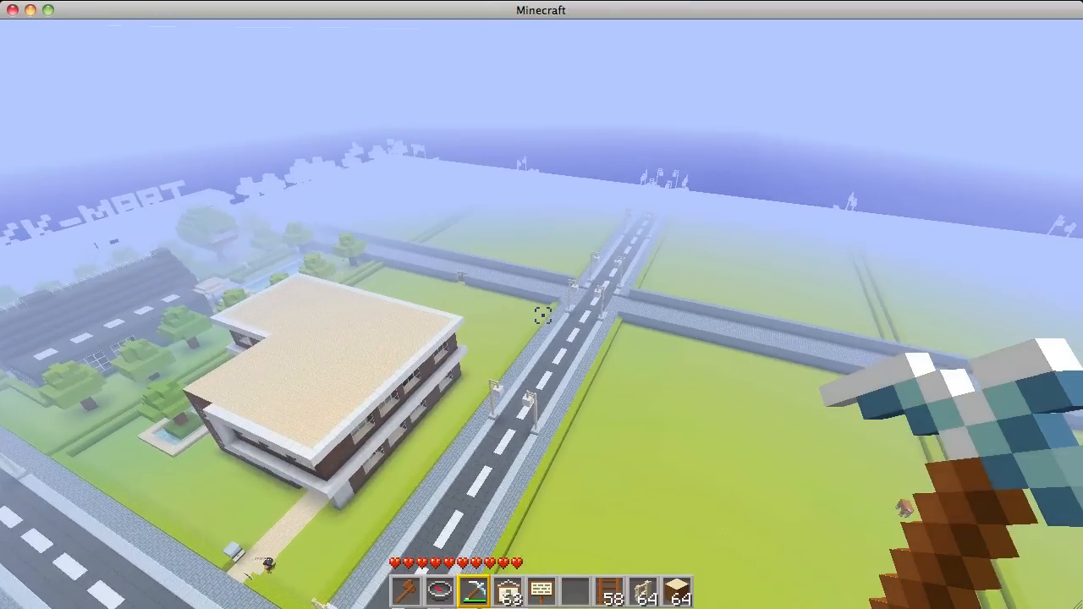
pyautogui.moveTo(541, 317)
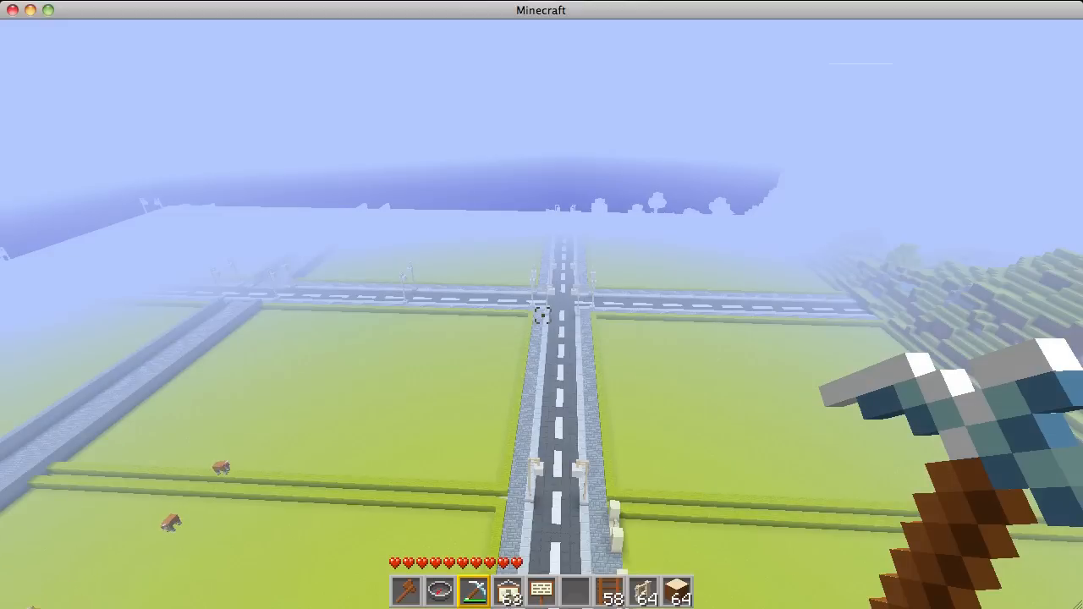
pyautogui.moveTo(542, 316)
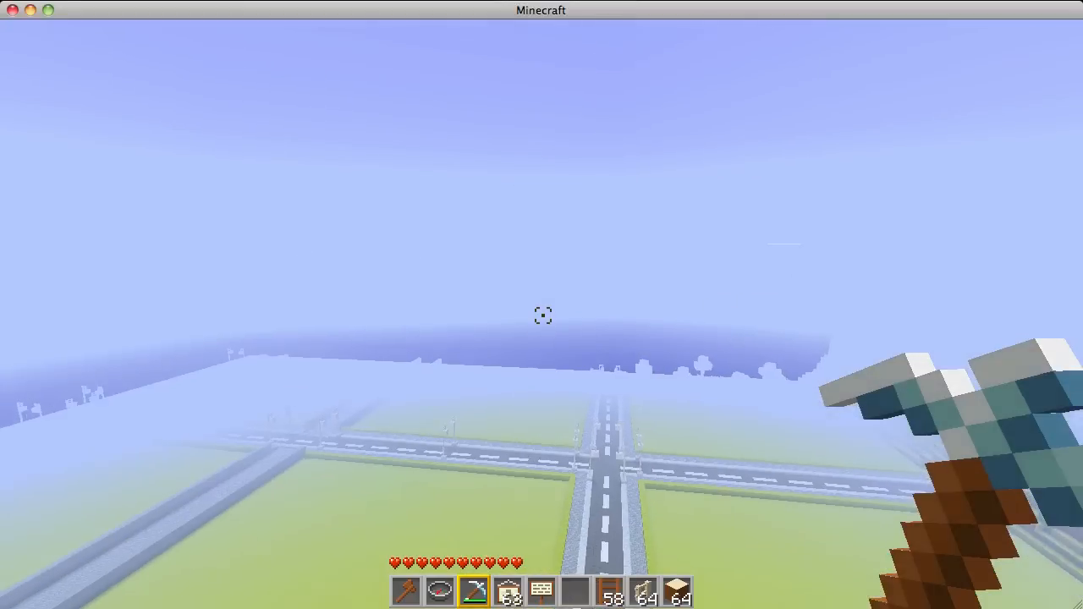
pyautogui.moveTo(542, 316)
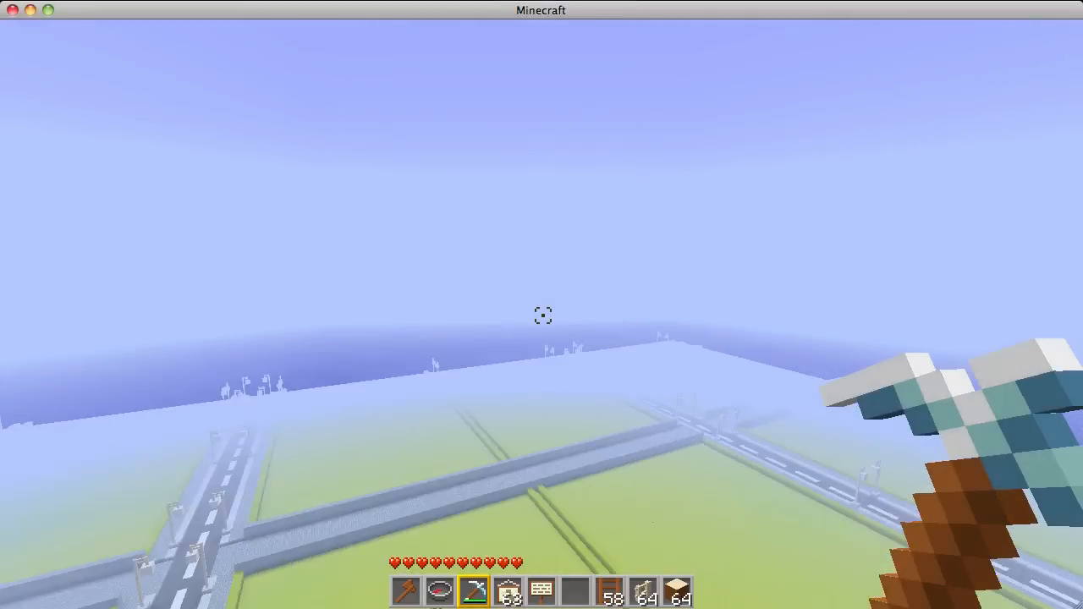
pyautogui.moveTo(542, 315)
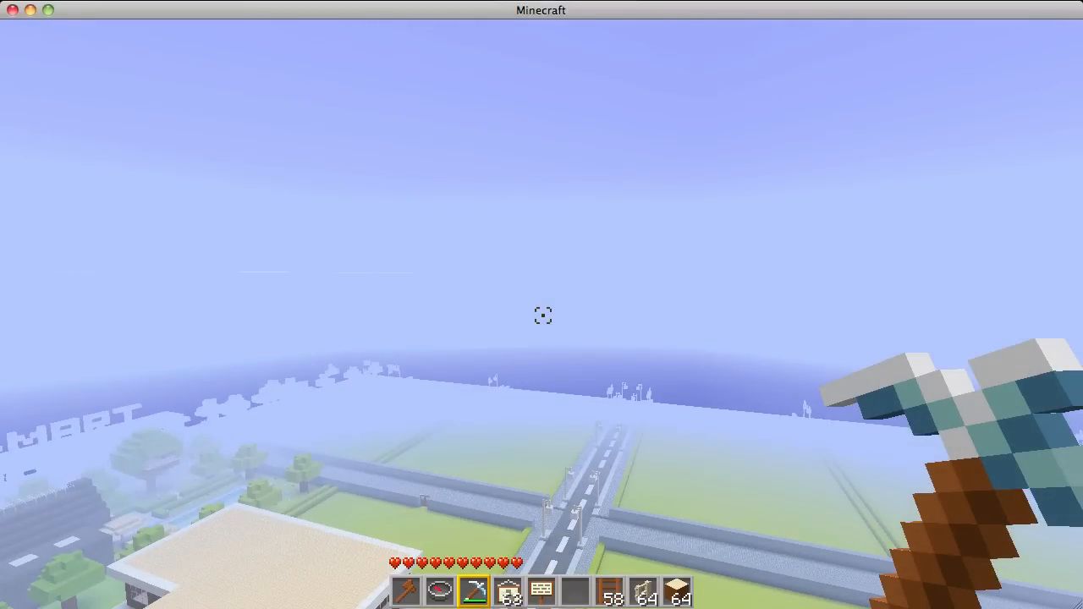
pyautogui.moveTo(541, 315)
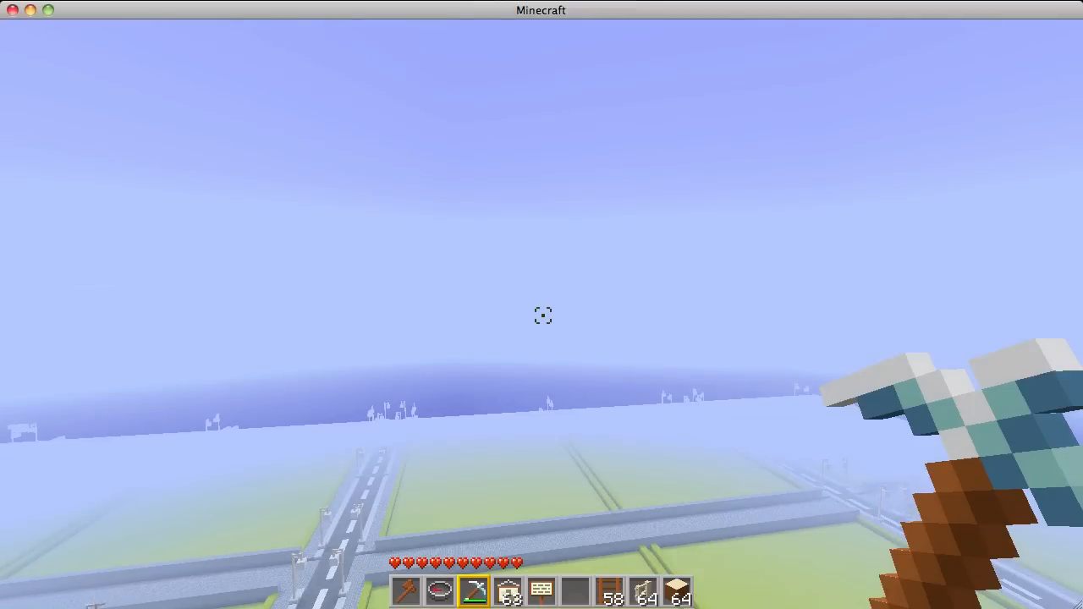
pyautogui.moveTo(542, 315)
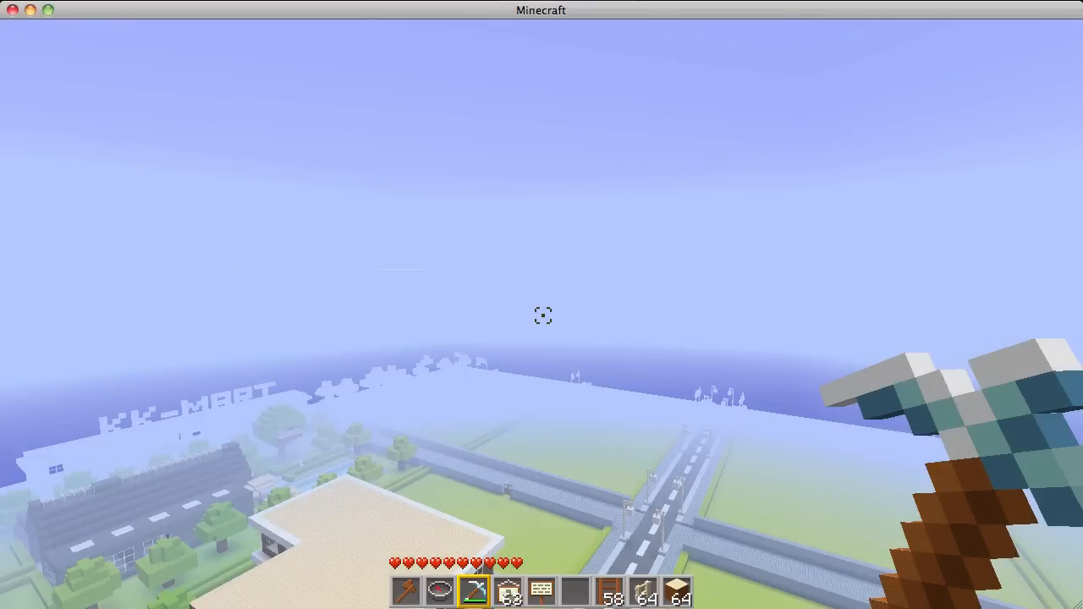
pyautogui.moveTo(542, 316)
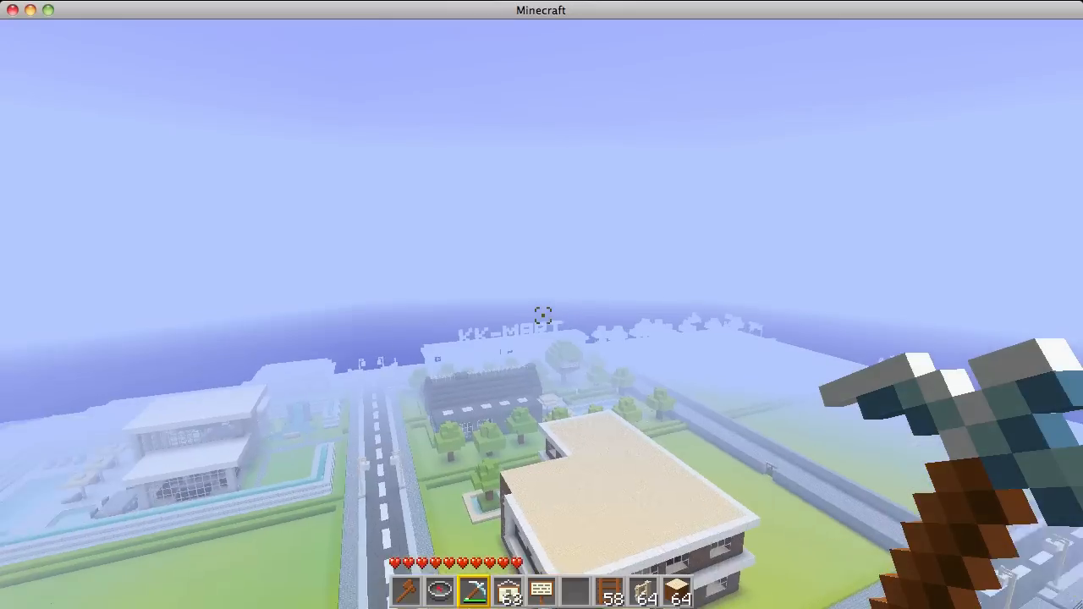
pyautogui.moveTo(541, 315)
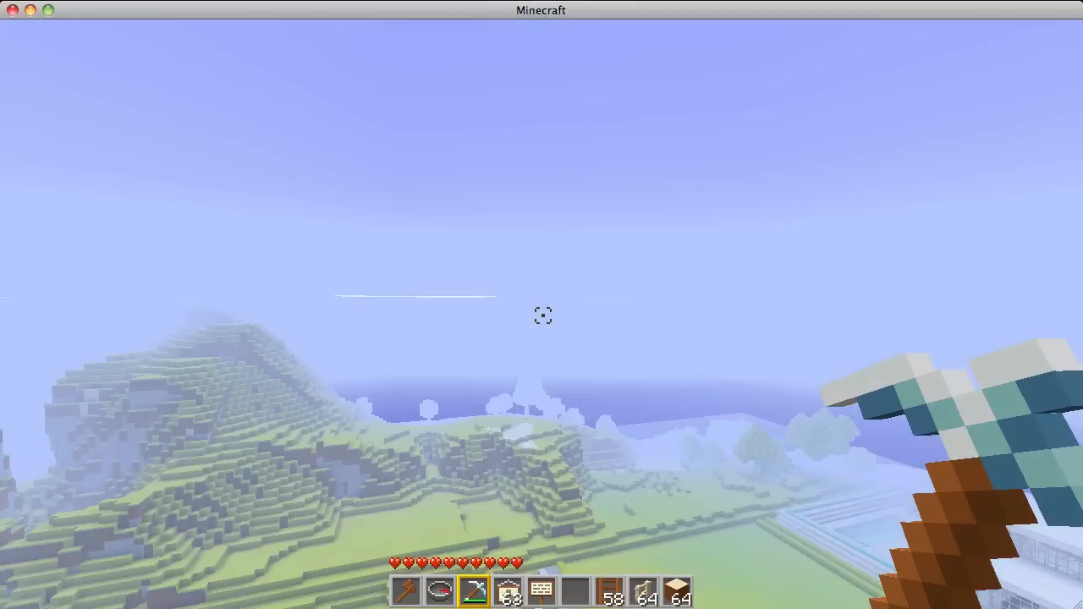
pyautogui.moveTo(542, 315)
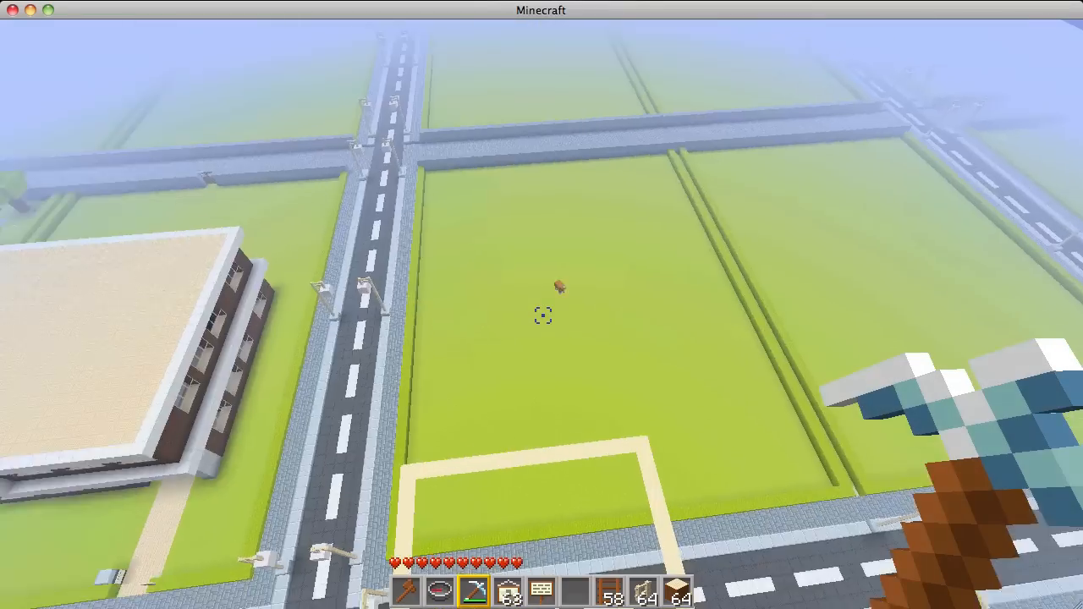
pyautogui.moveTo(542, 315)
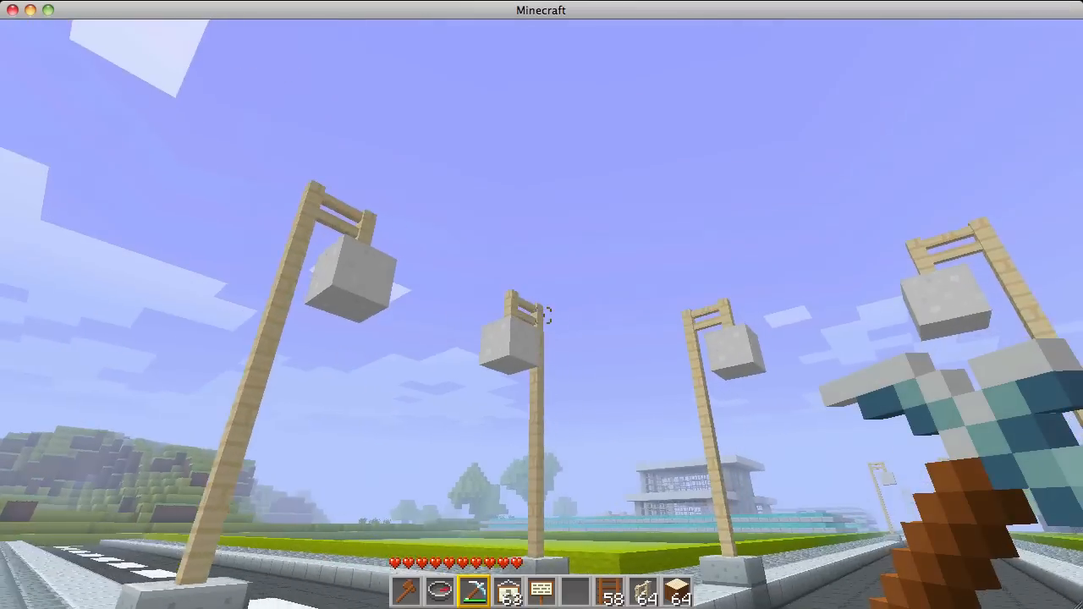
pyautogui.moveTo(542, 304)
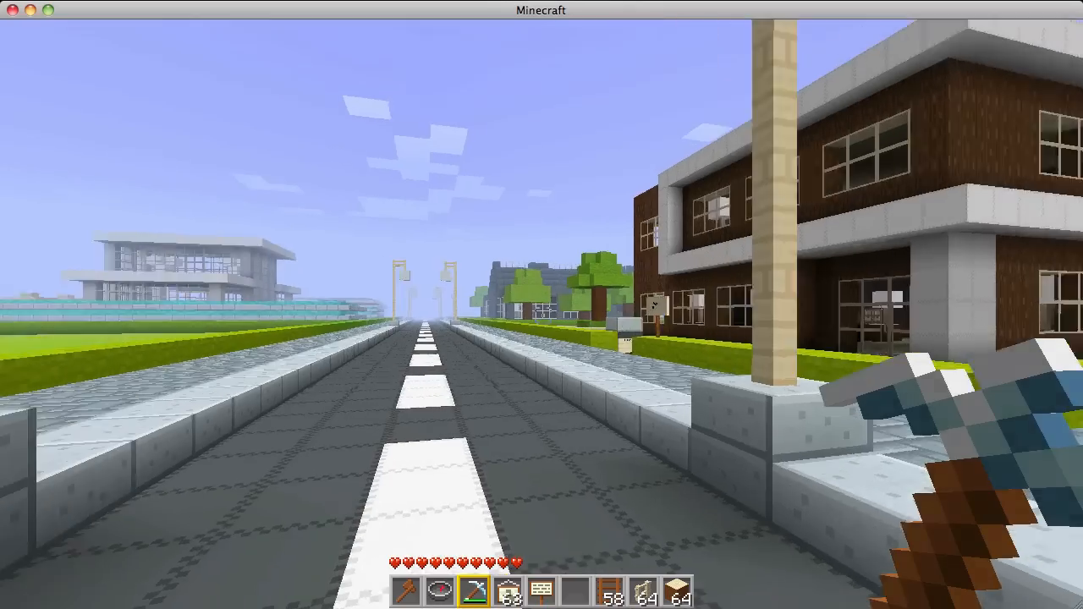
# Walk along the lamp-lined road past the brick building toward KK-Mart
pyautogui.press('w')
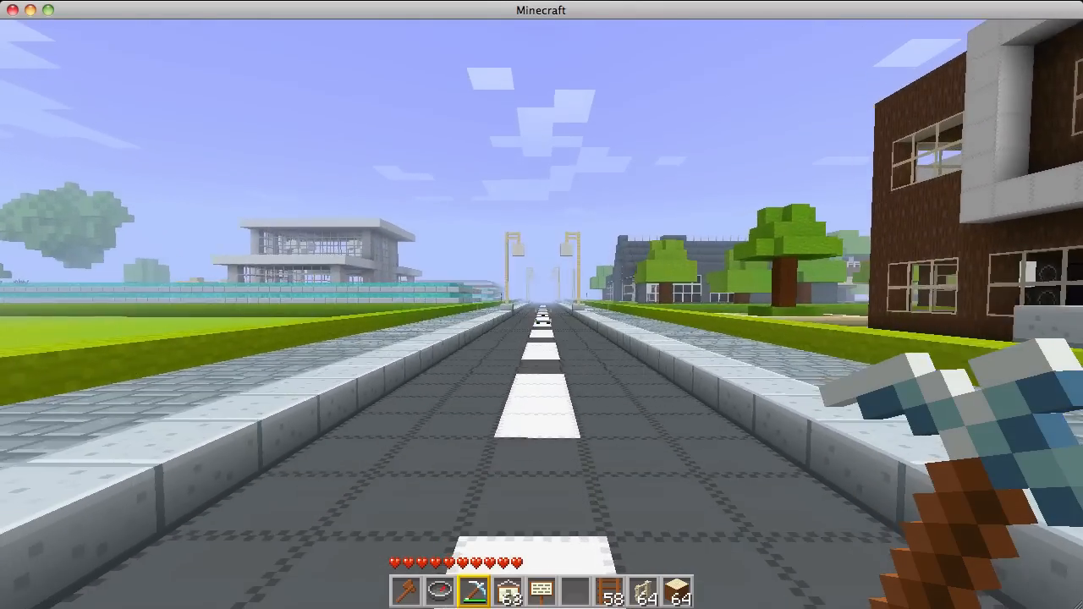
pyautogui.moveTo(541, 305)
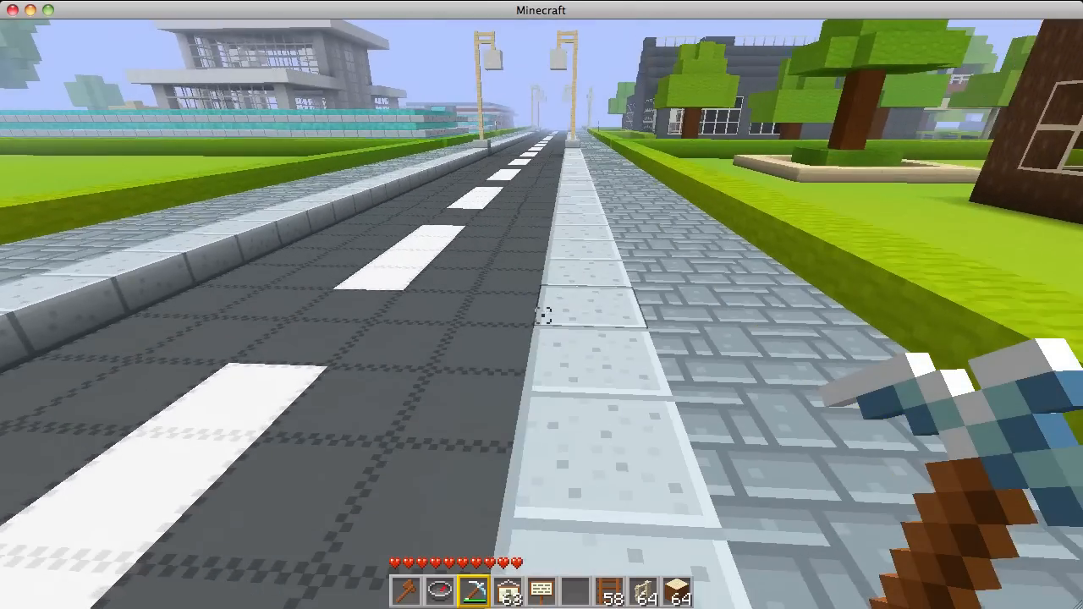
pyautogui.moveTo(541, 304)
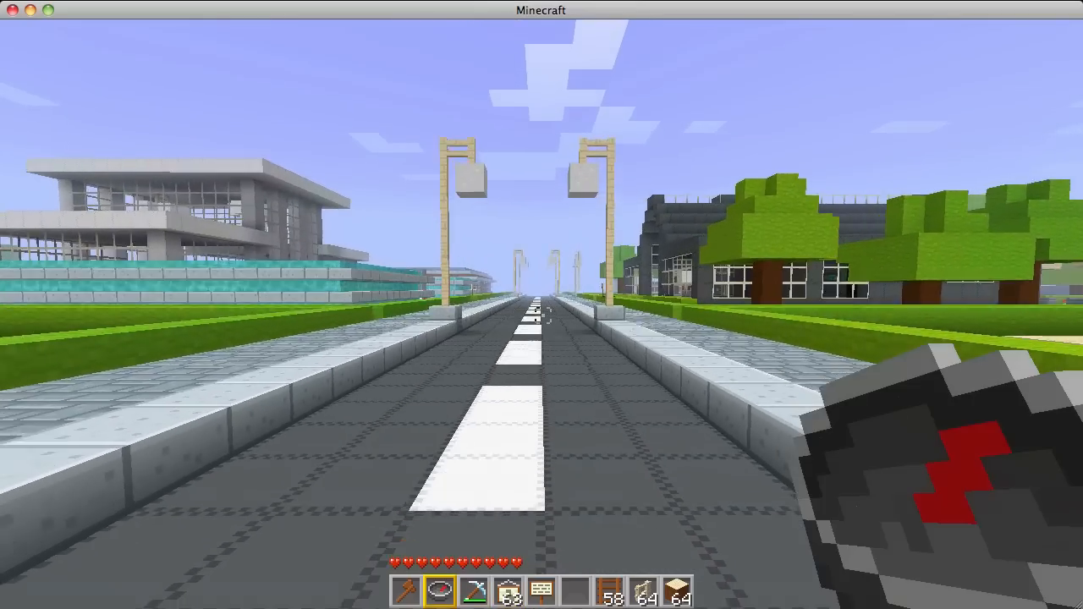
pyautogui.press('w')
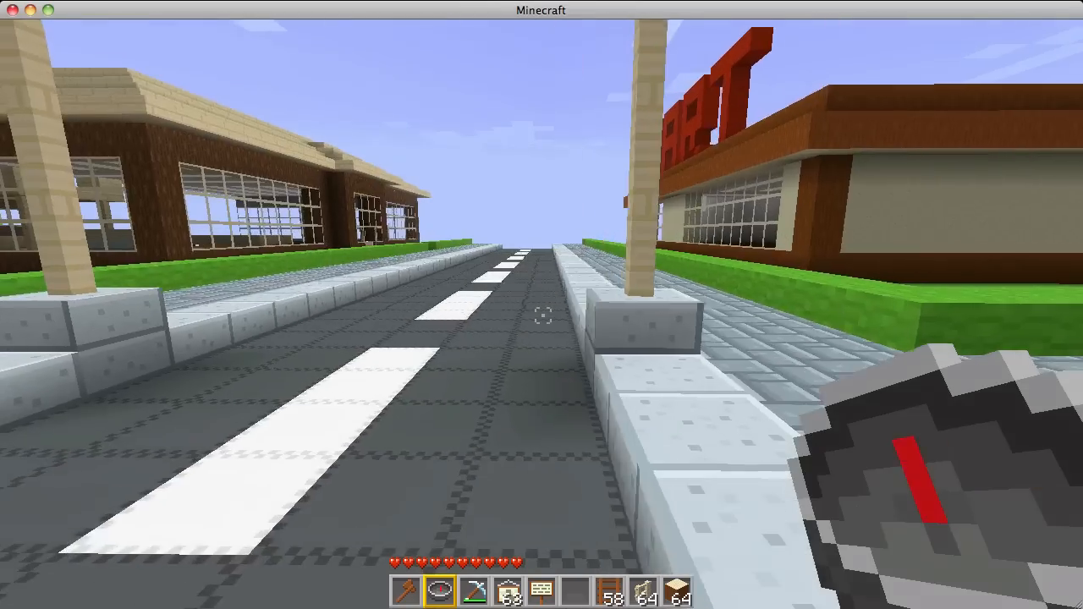
pyautogui.moveTo(542, 305)
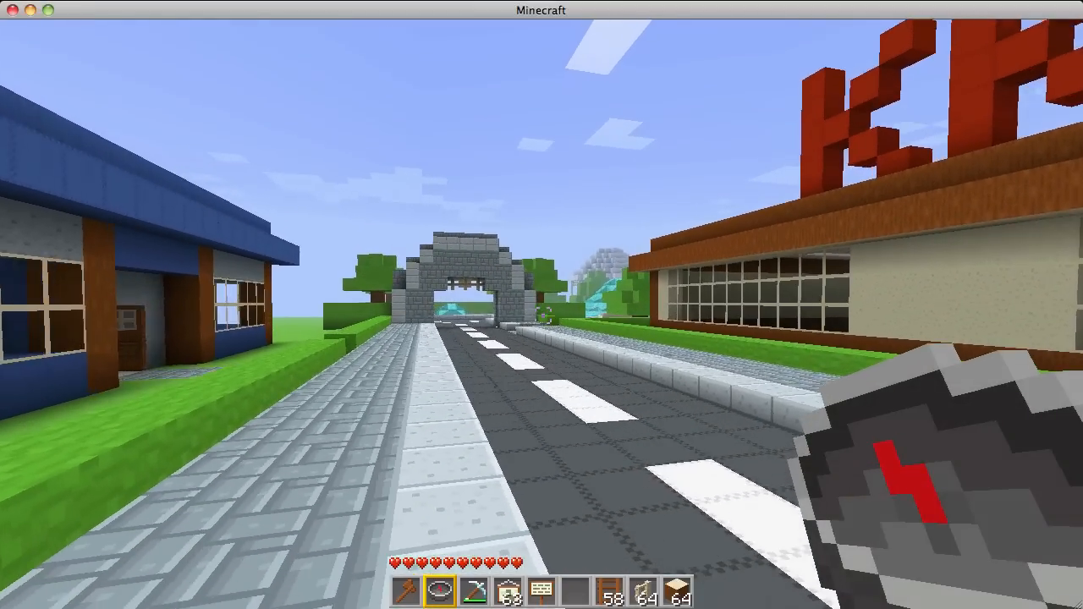
# Walk beside KK-Mart and stop facing its red sign and glass storefront
pyautogui.press('w')
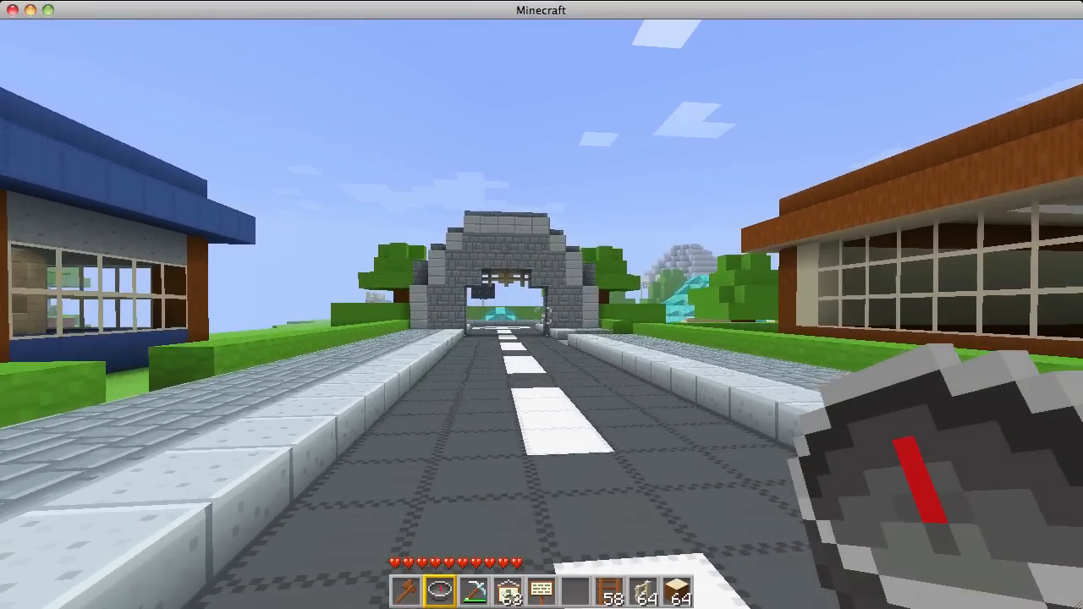
pyautogui.press('w')
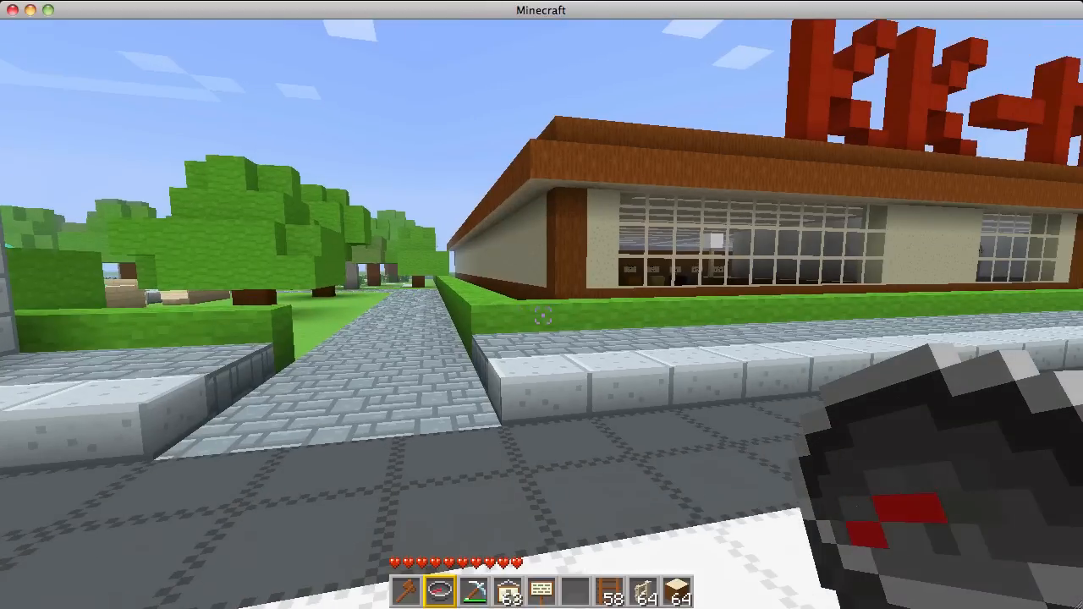
pyautogui.moveTo(542, 305)
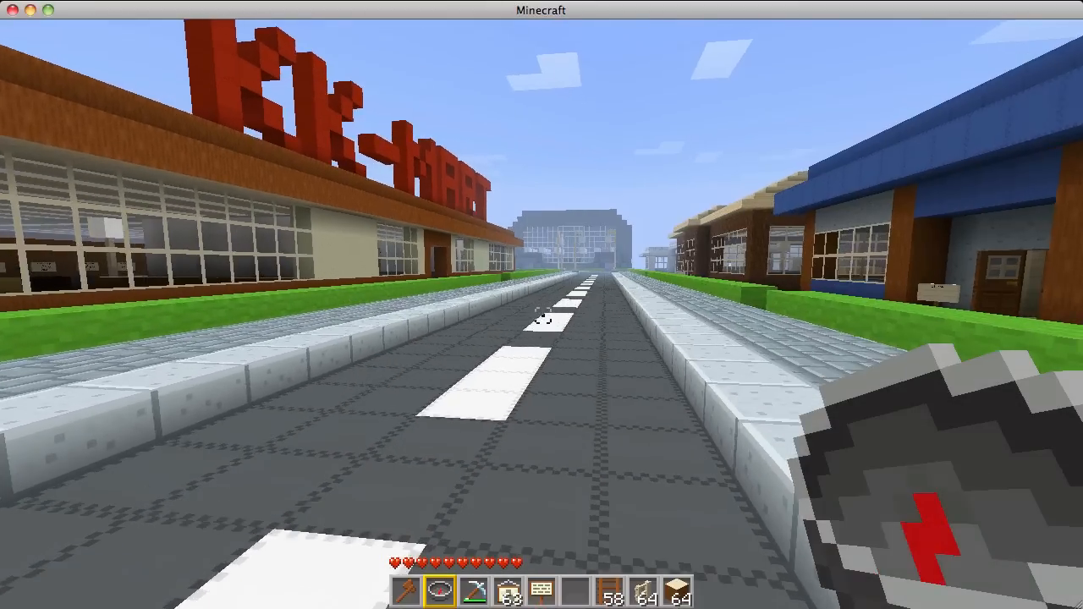
pyautogui.press('w')
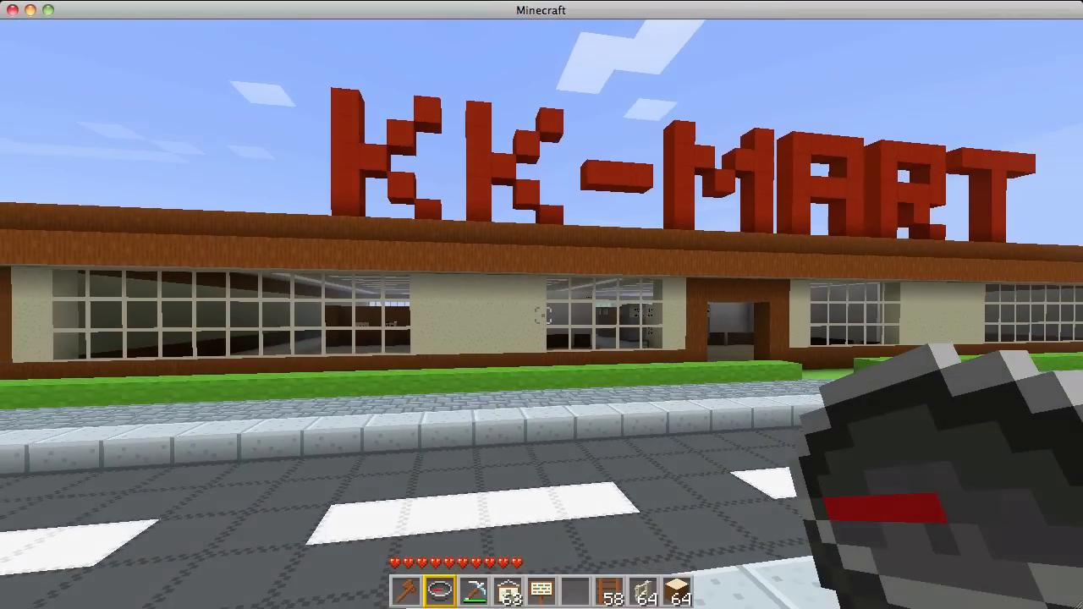
pyautogui.moveTo(542, 304)
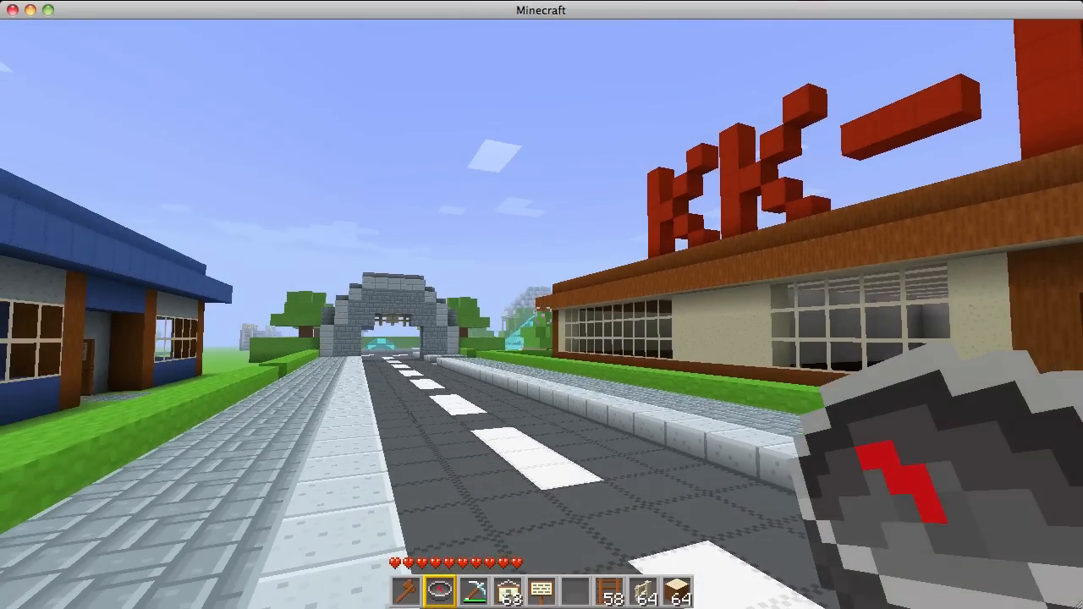
pyautogui.moveTo(542, 304)
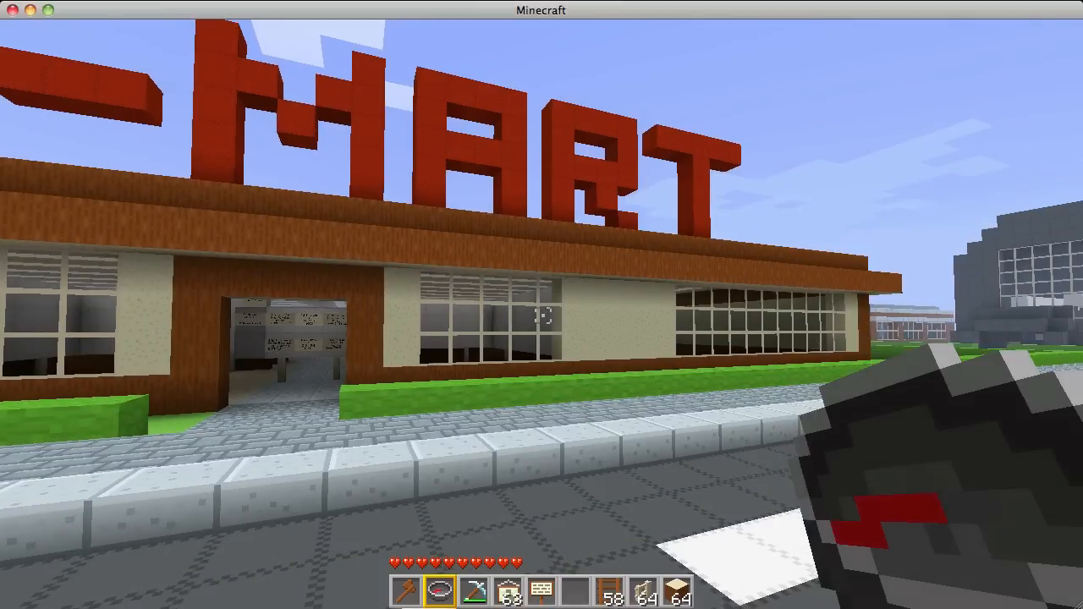
pyautogui.moveTo(541, 305)
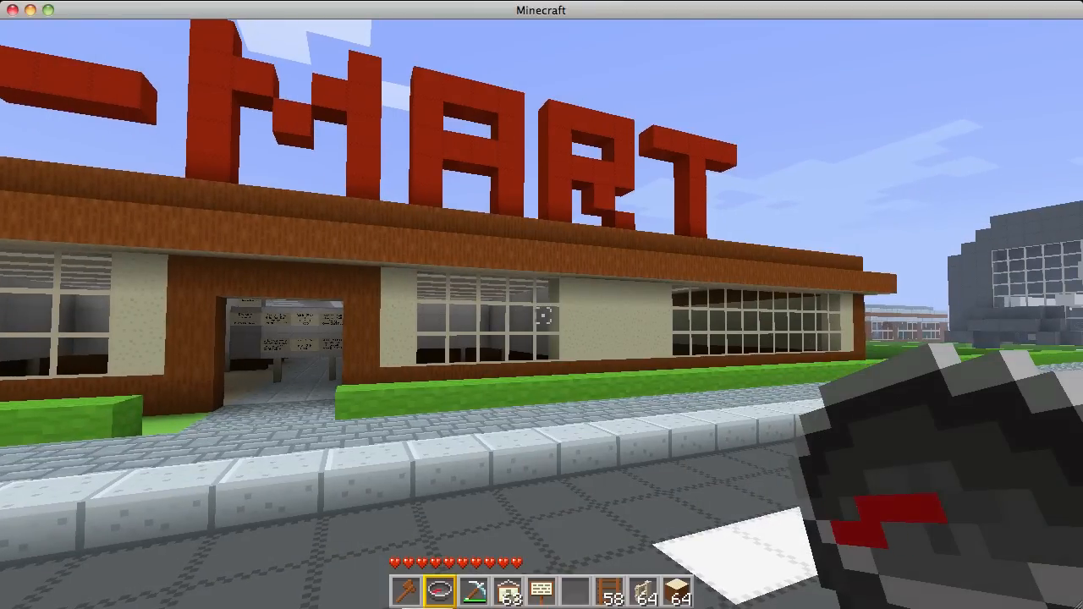
pyautogui.moveTo(541, 305)
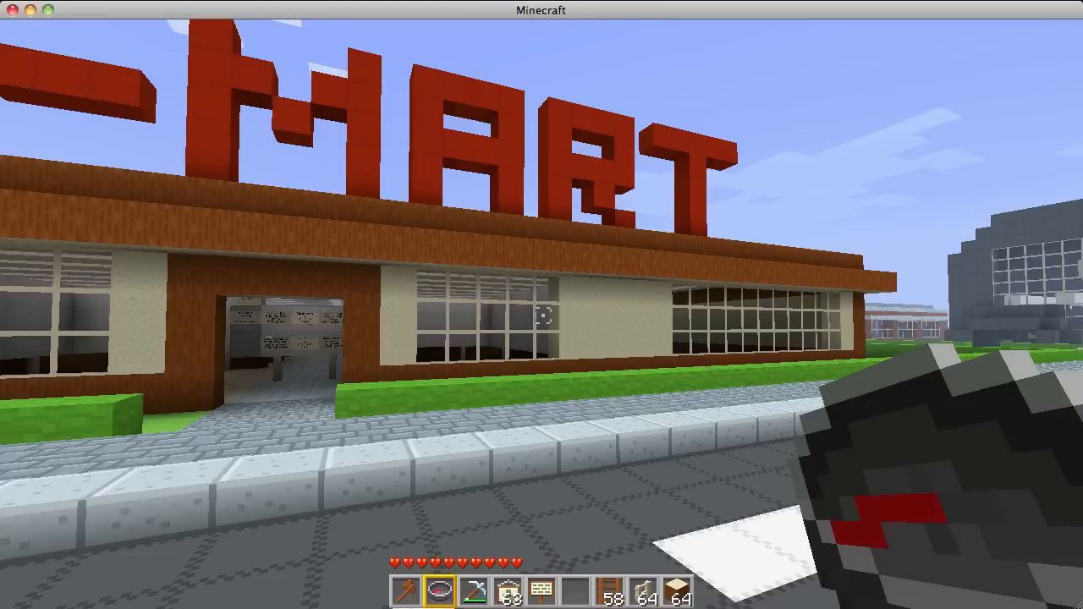
pyautogui.moveTo(542, 305)
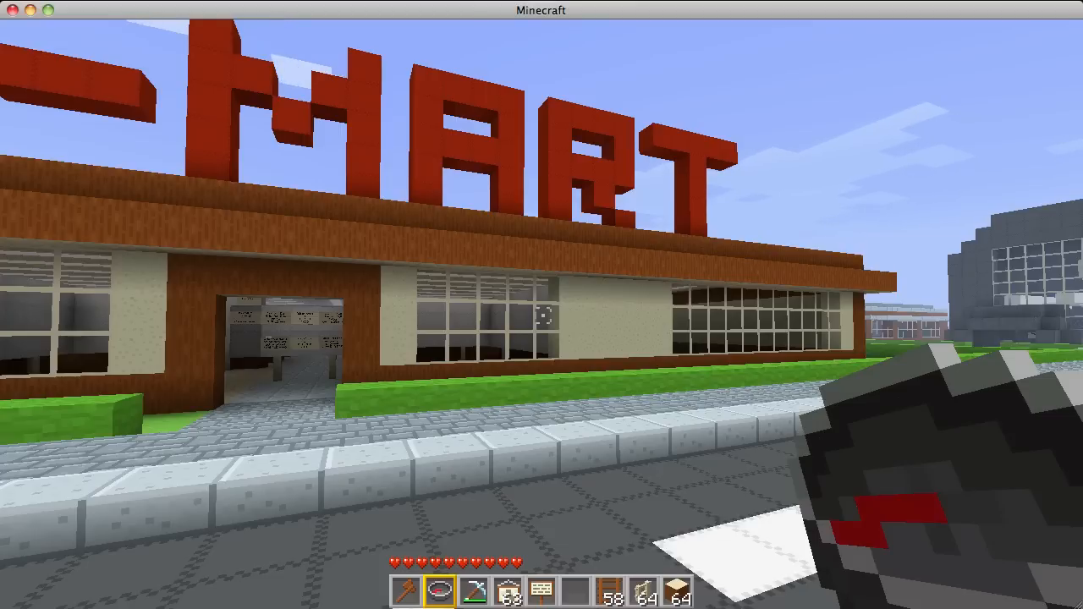
pyautogui.moveTo(541, 305)
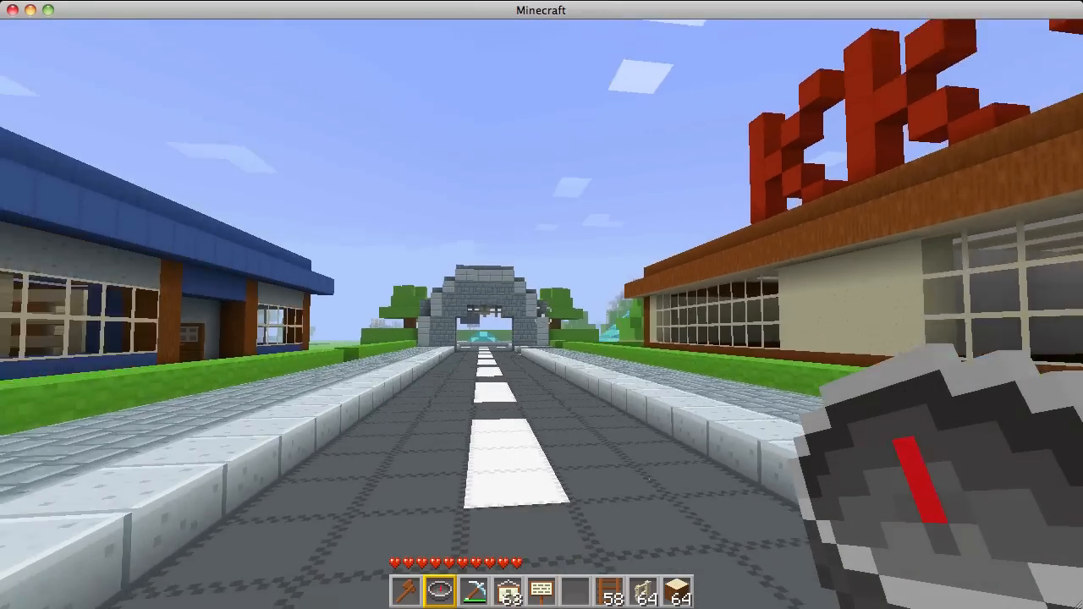
# Walk back past KK-Mart onto the lamp-lined road through open grassland
pyautogui.press('w')
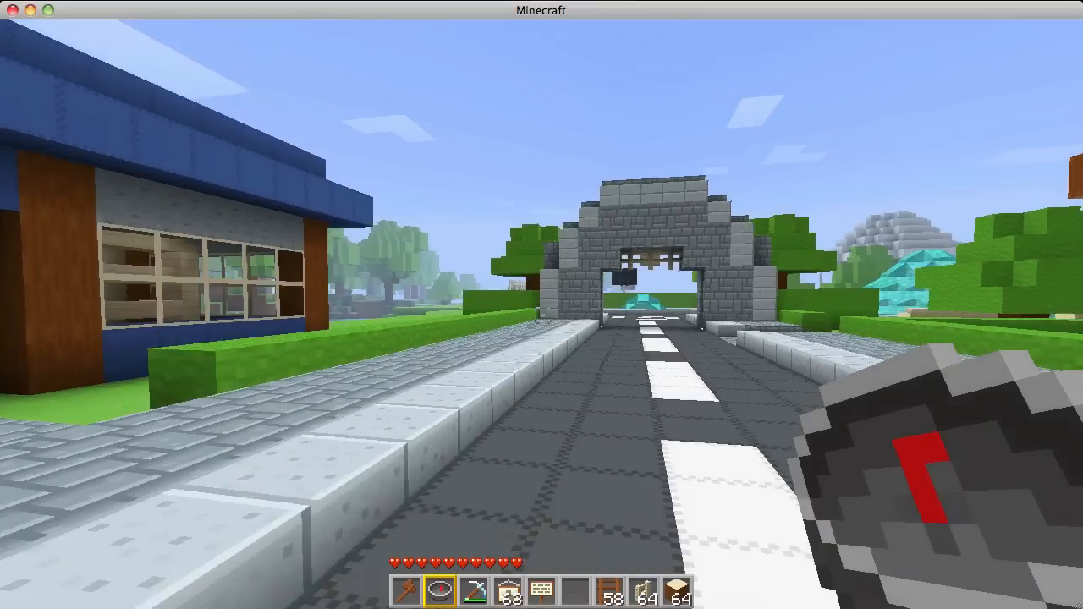
pyautogui.press('w')
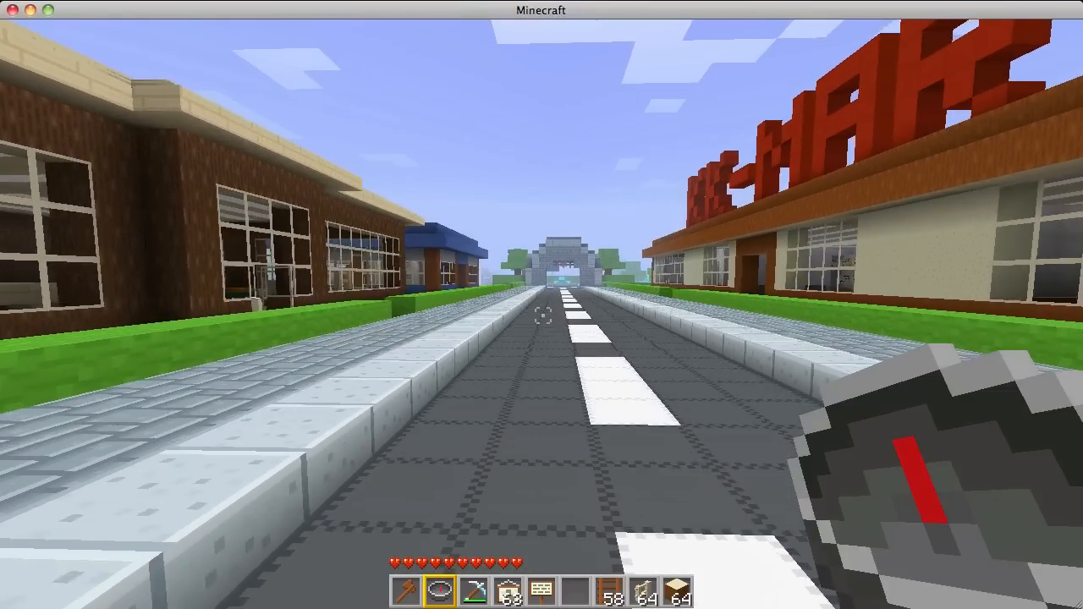
pyautogui.press('w')
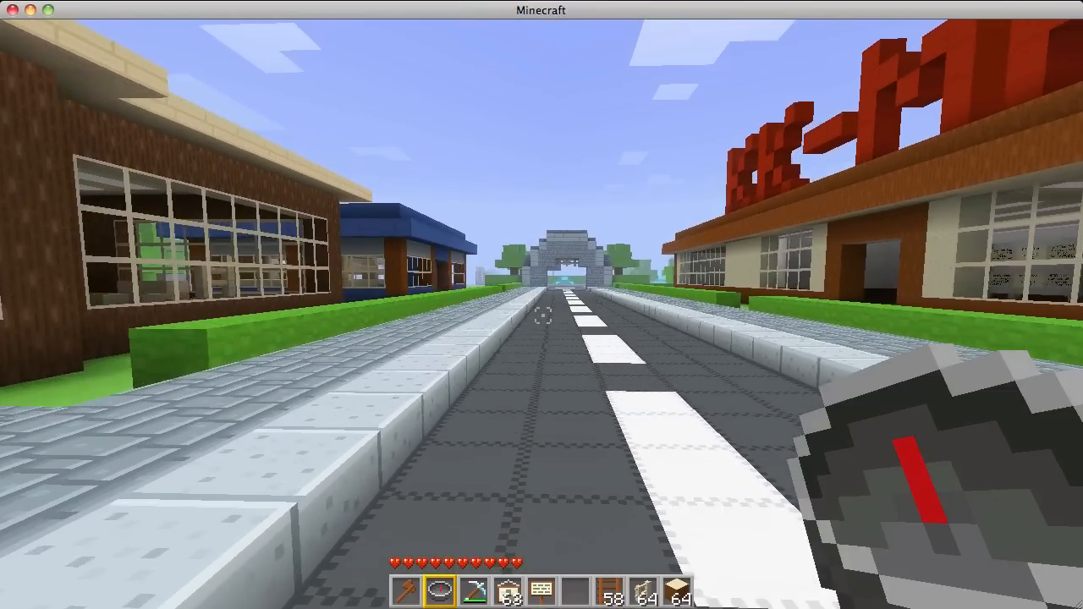
pyautogui.press('w')
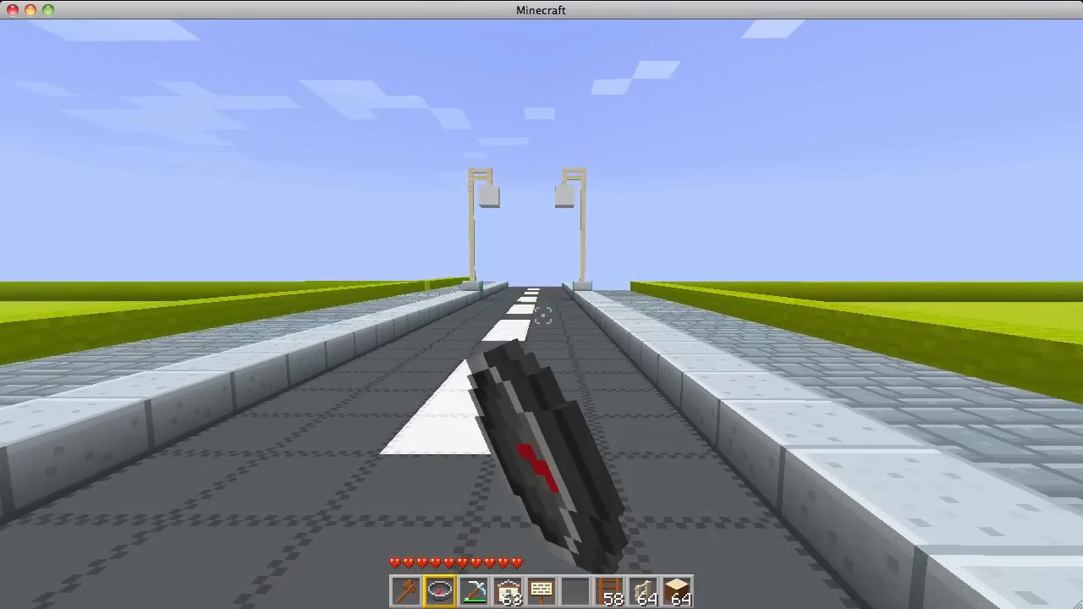
pyautogui.moveTo(542, 305)
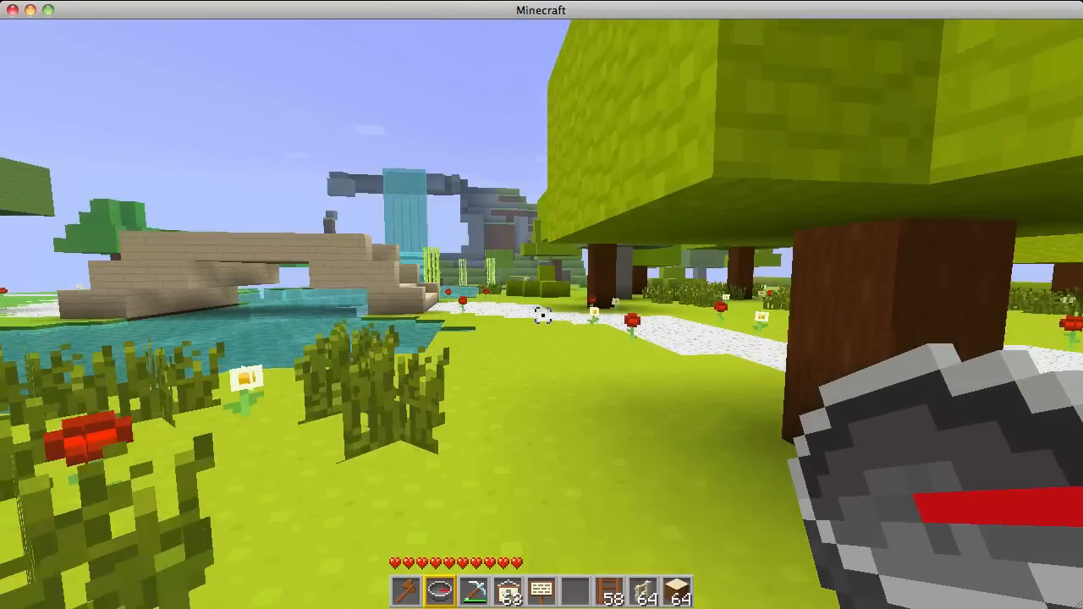
pyautogui.moveTo(541, 305)
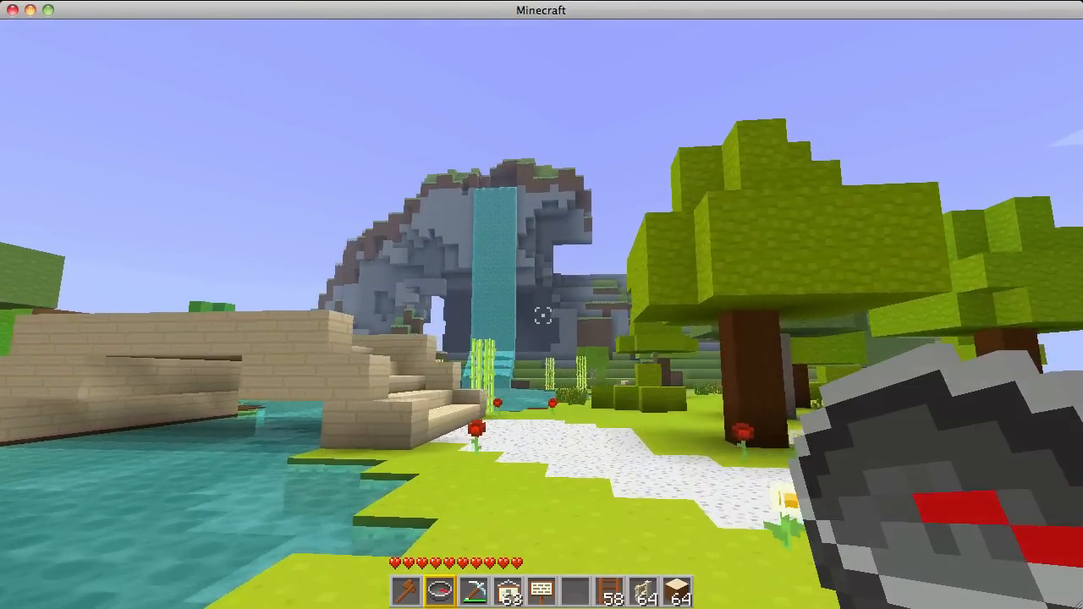
pyautogui.moveTo(542, 305)
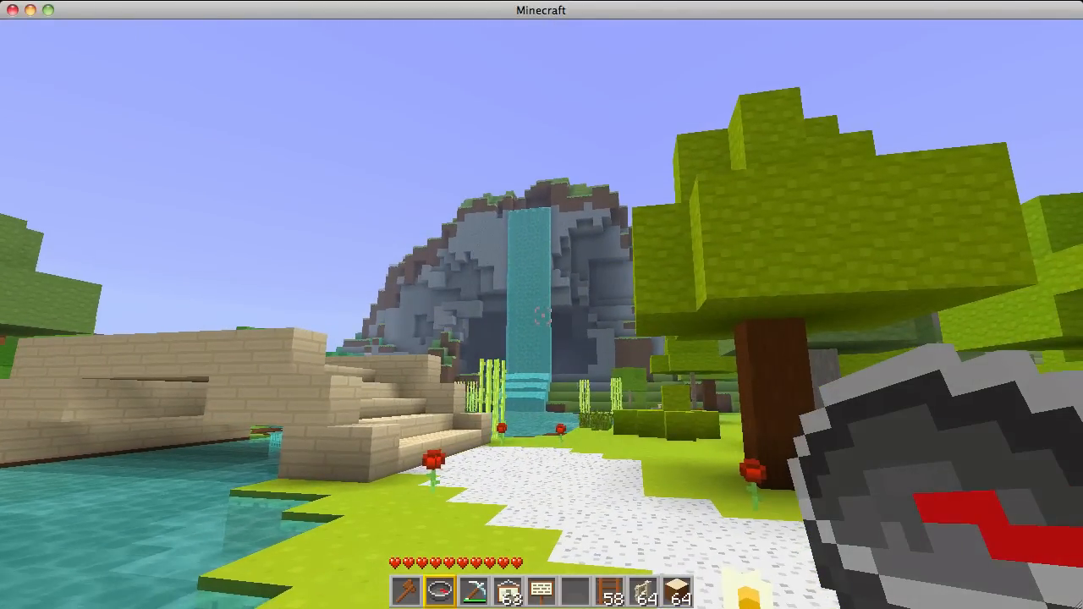
pyautogui.moveTo(542, 305)
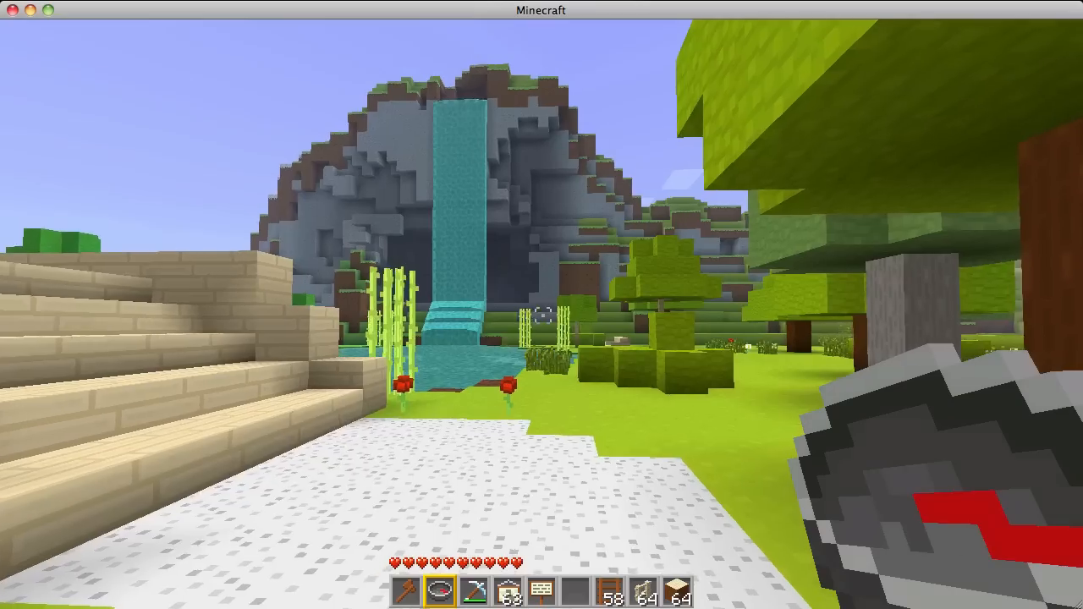
pyautogui.moveTo(542, 305)
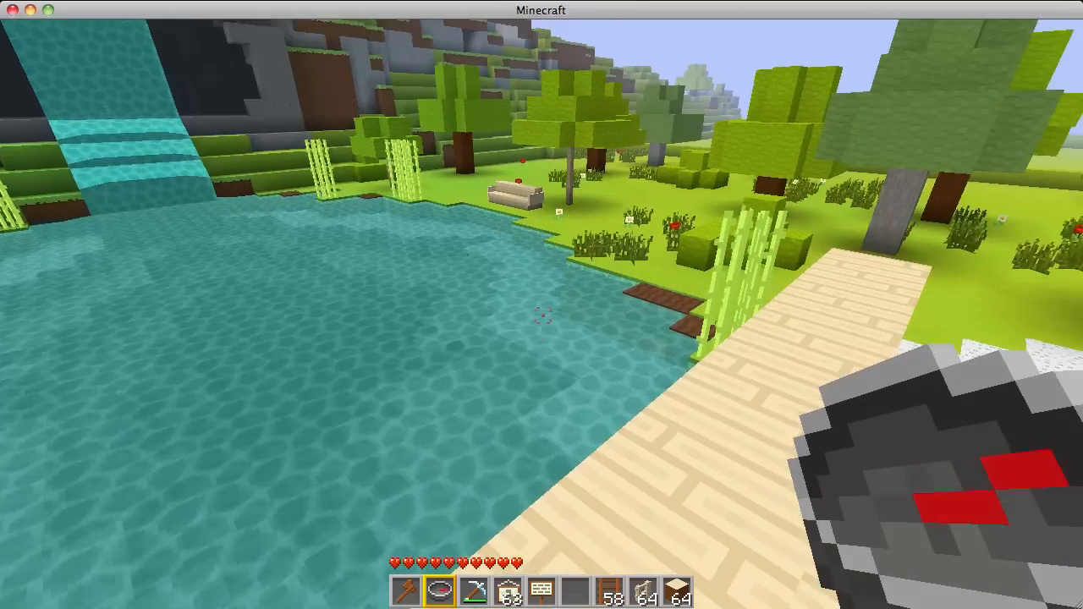
pyautogui.moveTo(541, 304)
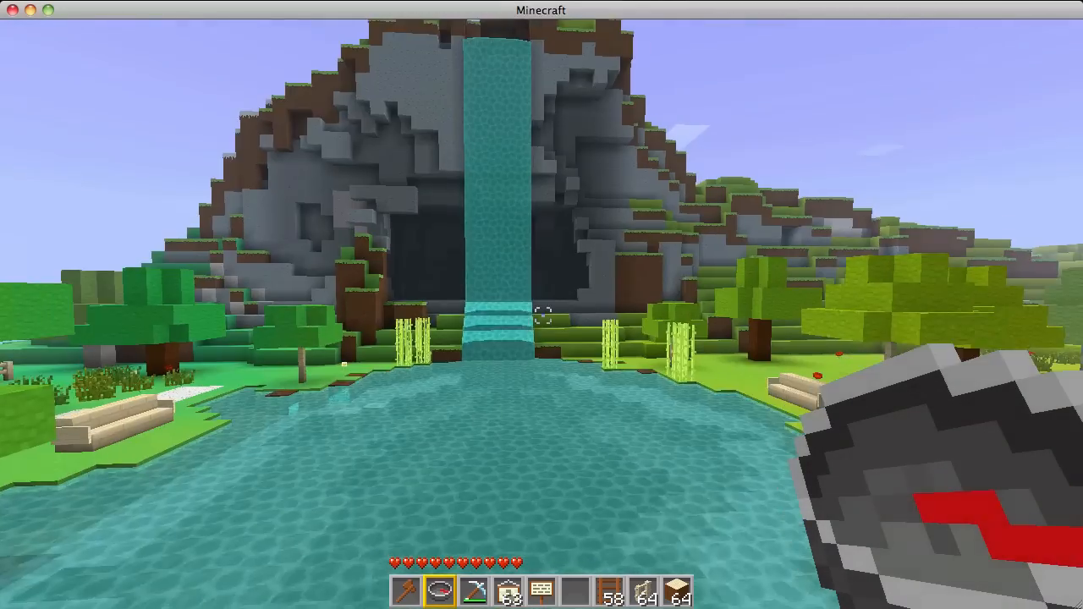
pyautogui.moveTo(542, 304)
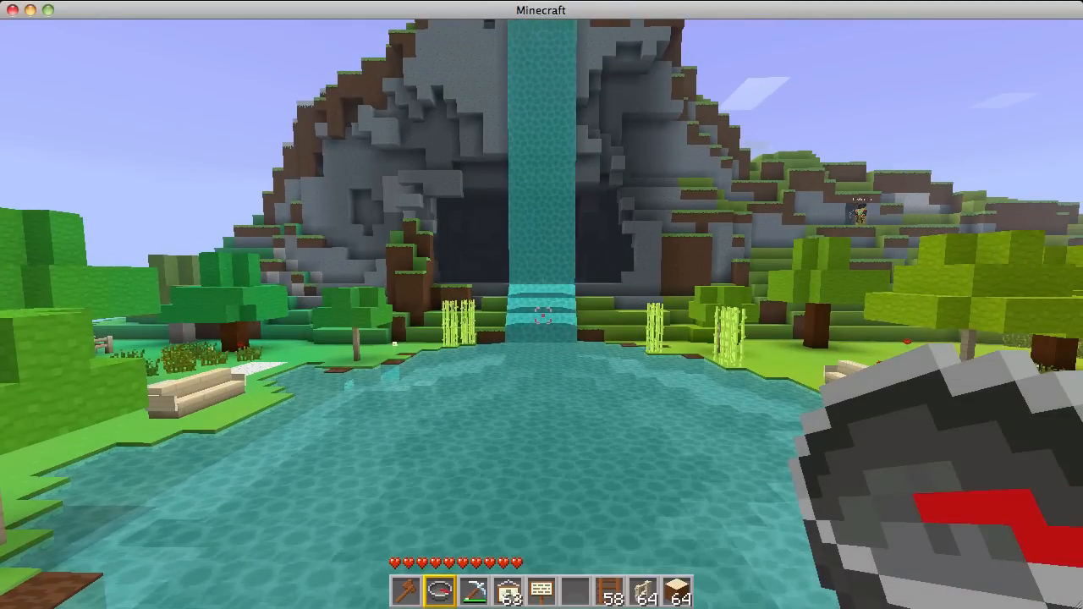
pyautogui.moveTo(542, 304)
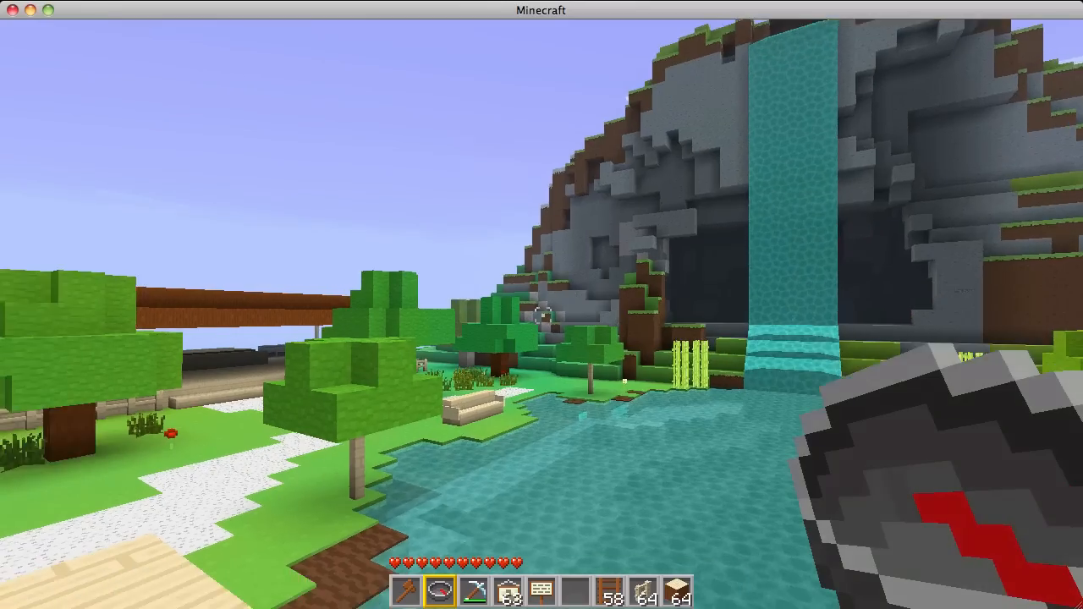
pyautogui.moveTo(541, 304)
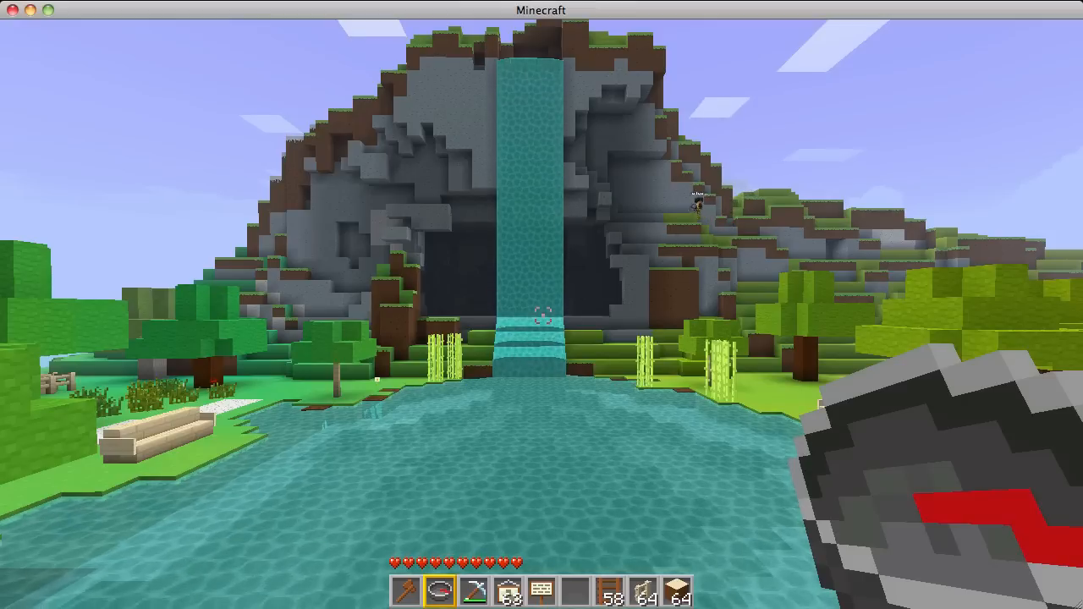
pyautogui.moveTo(541, 305)
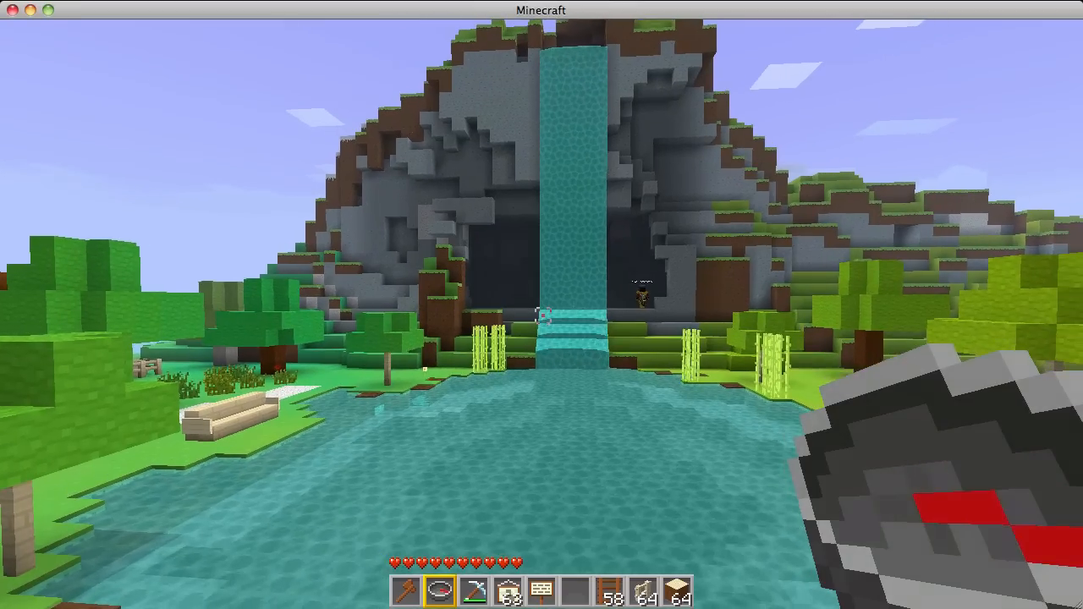
pyautogui.moveTo(541, 317)
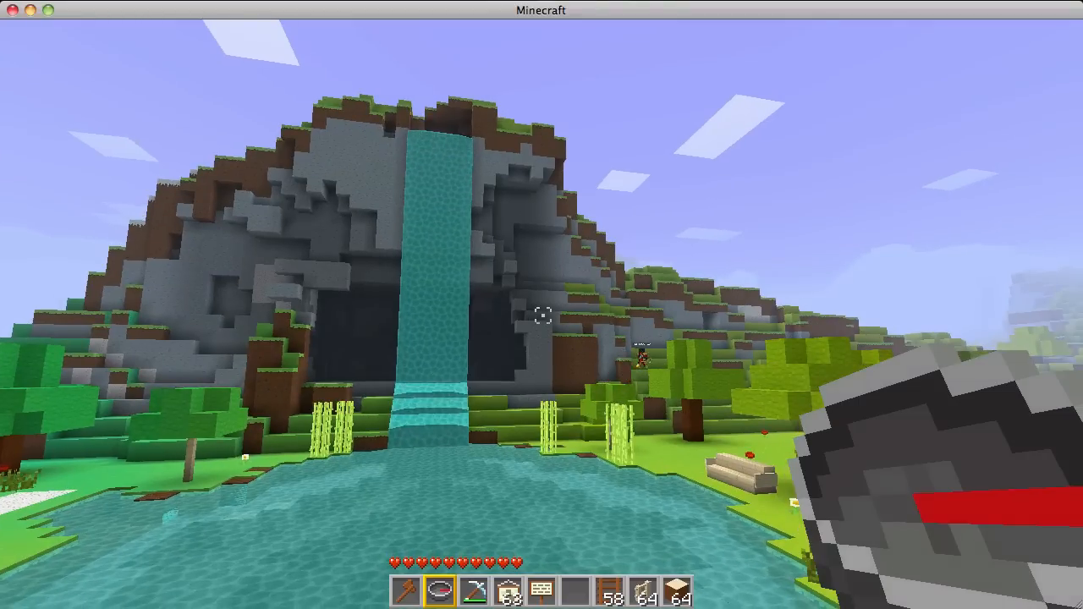
pyautogui.moveTo(541, 304)
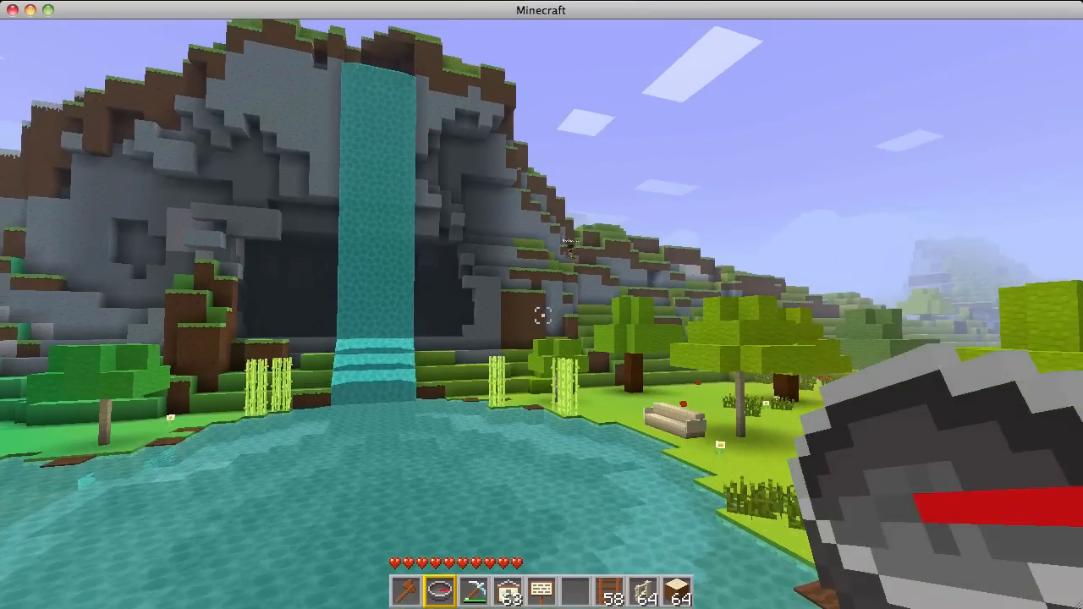
pyautogui.moveTo(541, 318)
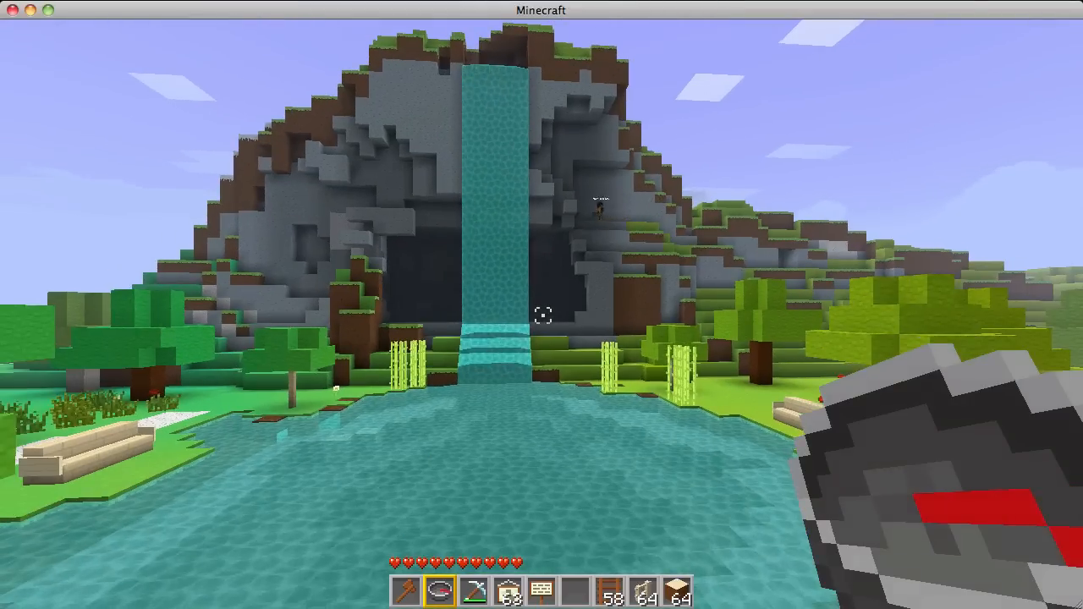